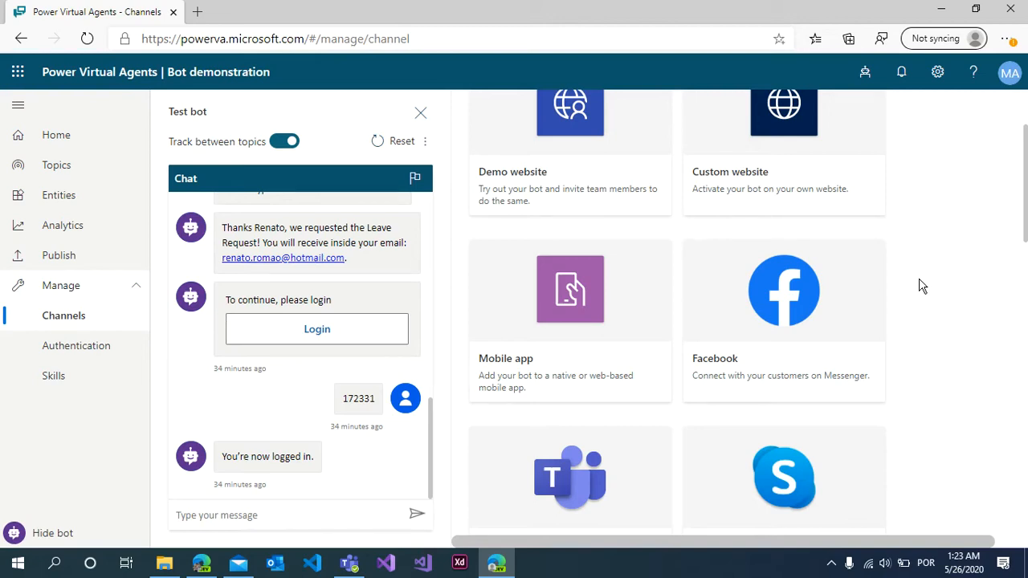
{"action": "mouse_move", "coordinate": [859, 267]}
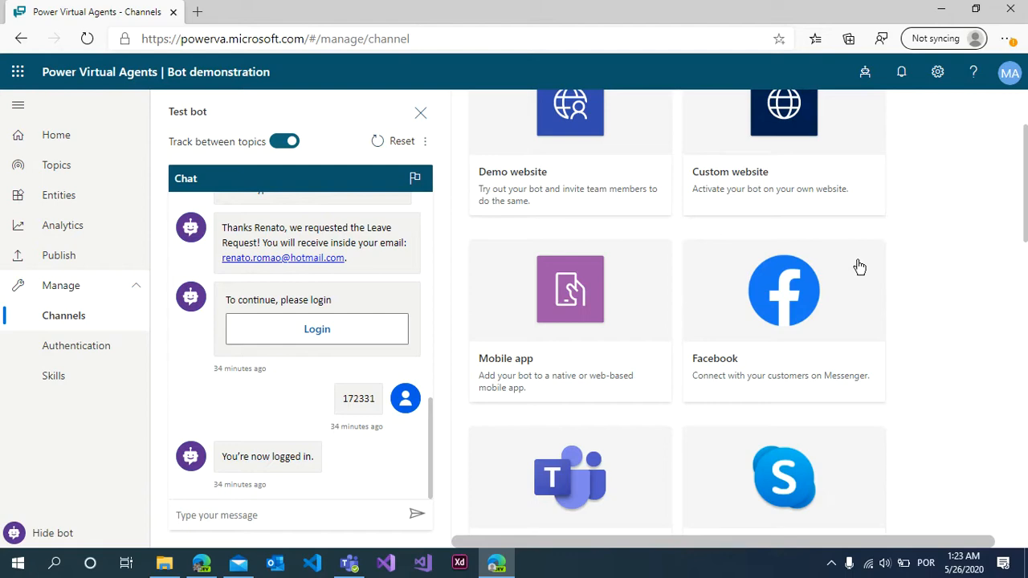
Select the Microsoft Teams channel and review its pending App ID field.
{"action": "scroll", "scroll_direction": "down", "scroll_amount": 3}
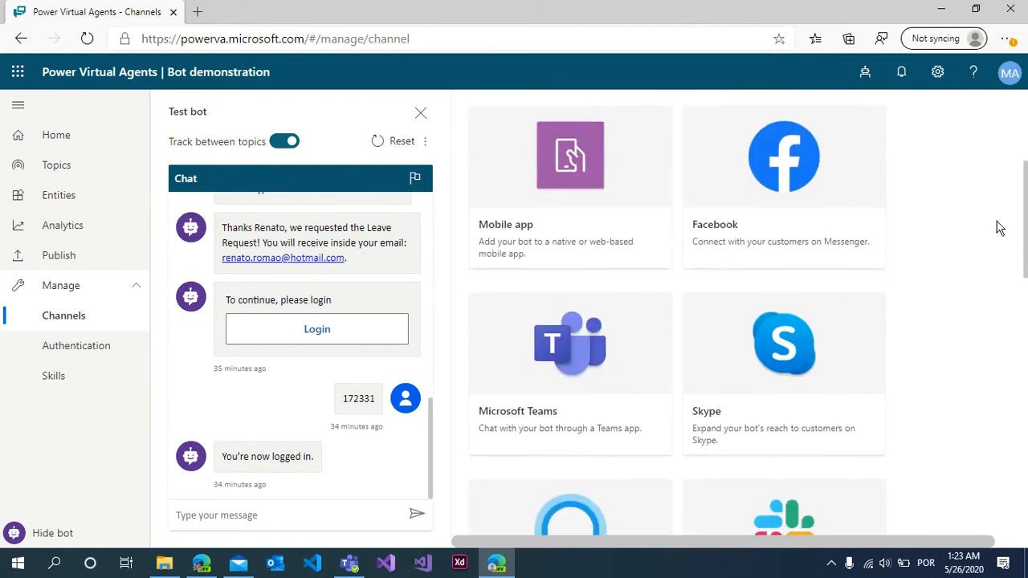
{"action": "mouse_move", "coordinate": [581, 361]}
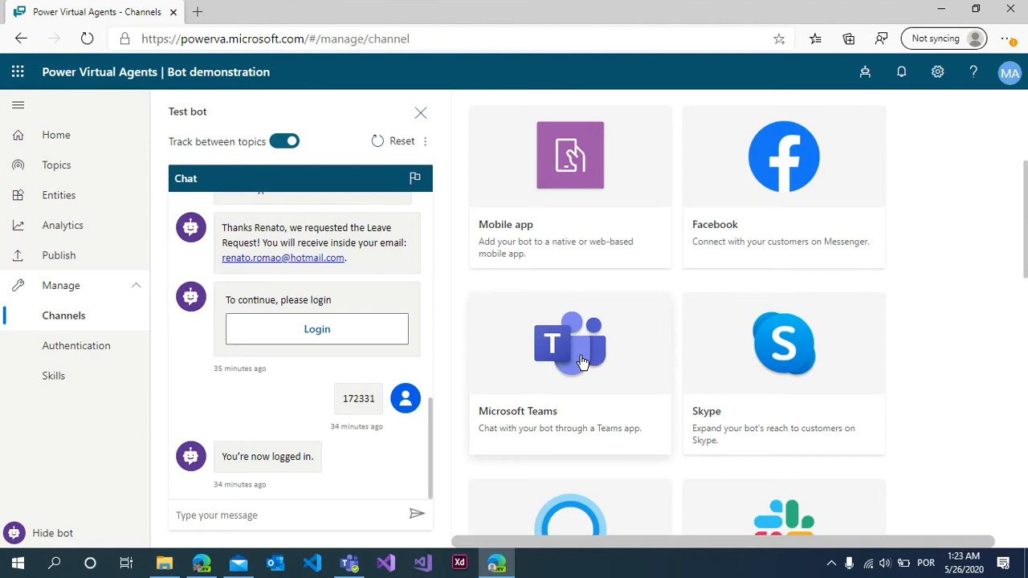
{"action": "left_click", "coordinate": [570, 353]}
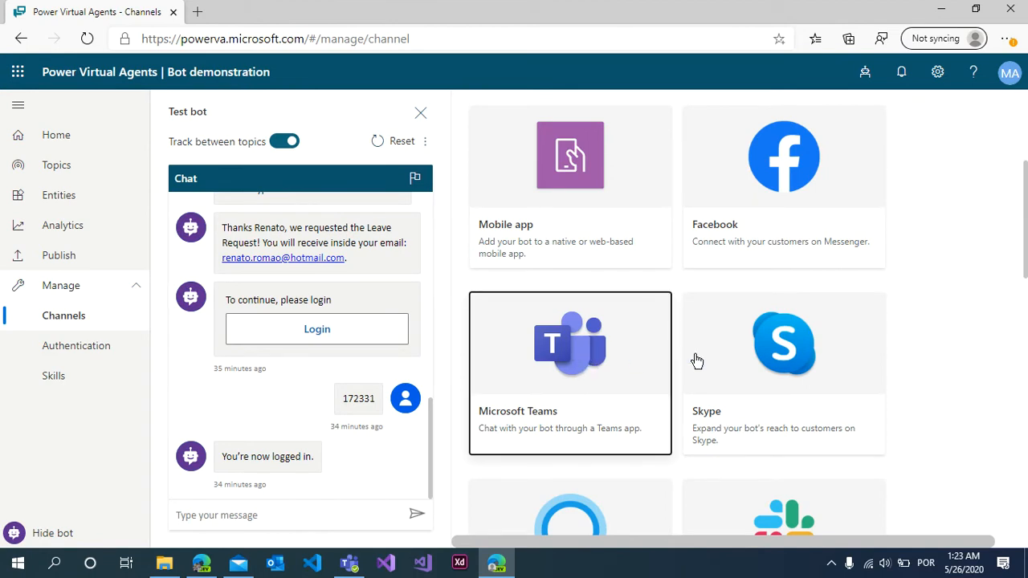
{"action": "left_click", "coordinate": [568, 373]}
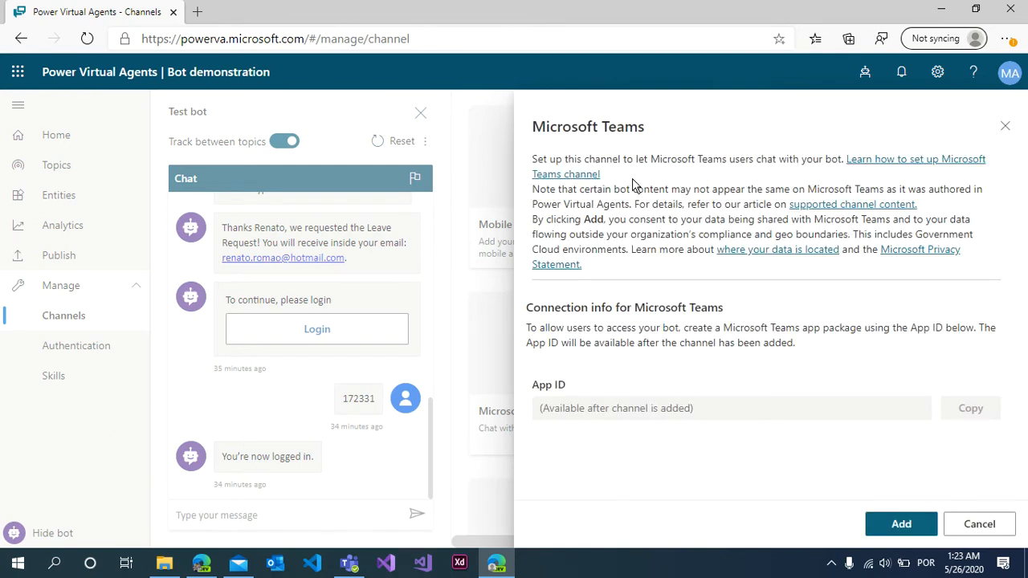
{"action": "mouse_move", "coordinate": [848, 174]}
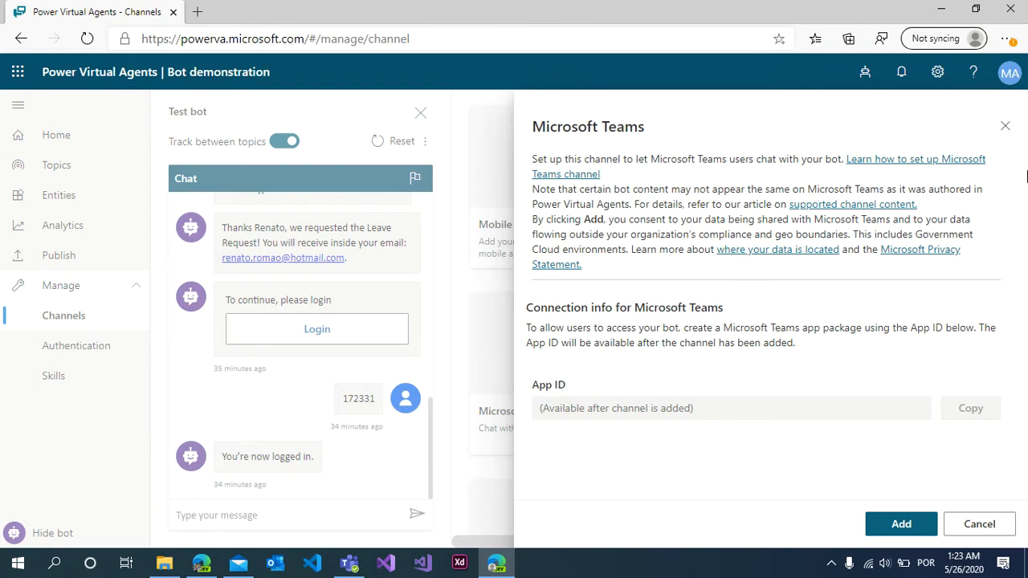
{"action": "mouse_move", "coordinate": [732, 305]}
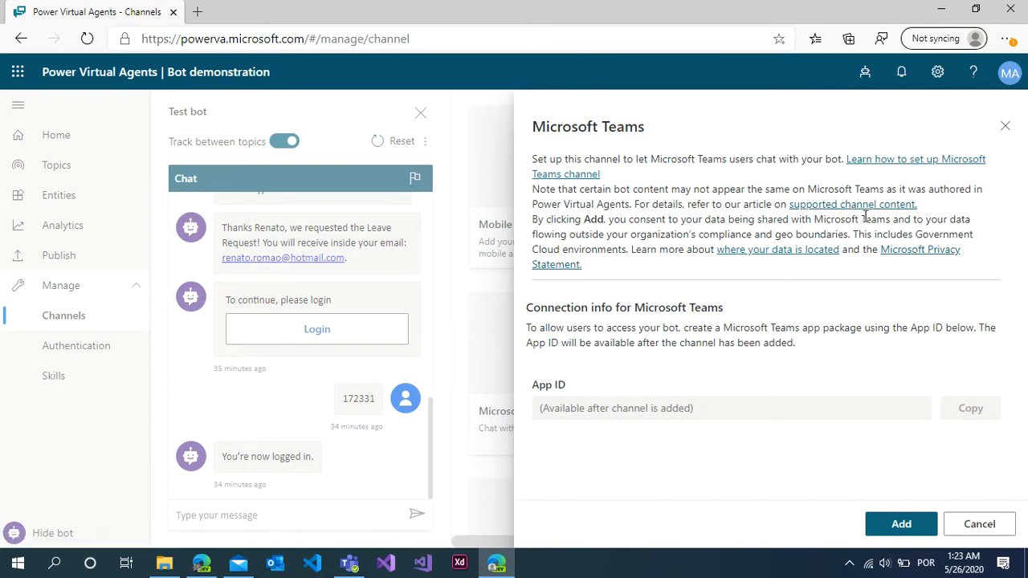
{"action": "mouse_move", "coordinate": [738, 276]}
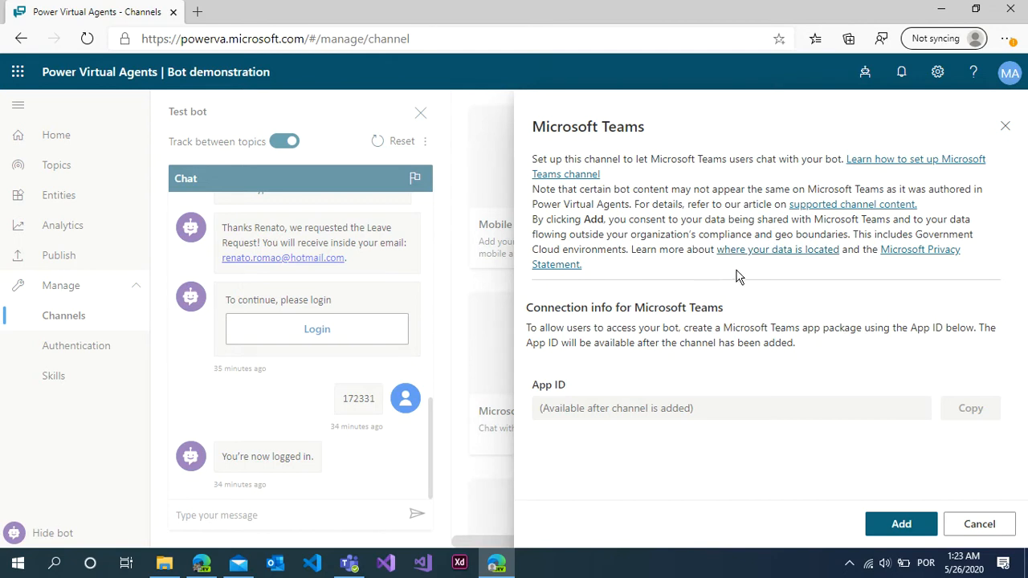
{"action": "mouse_move", "coordinate": [706, 347]}
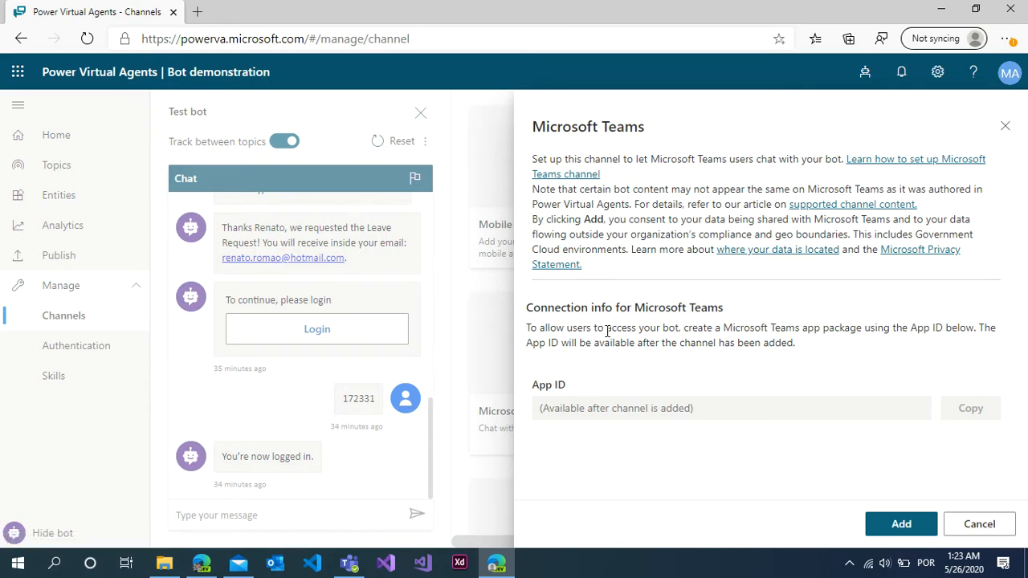
{"action": "mouse_move", "coordinate": [544, 400]}
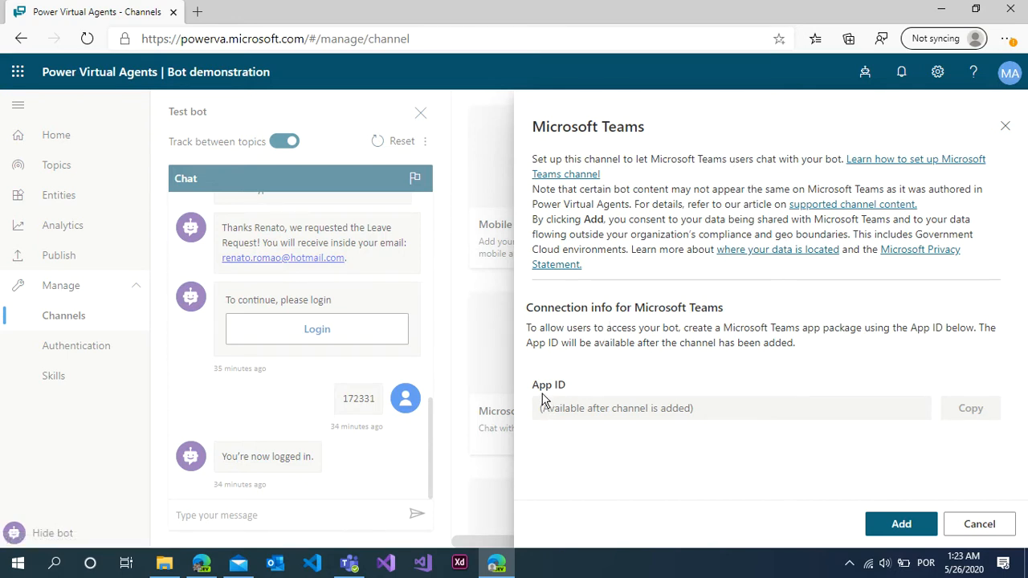
{"action": "left_click", "coordinate": [731, 408]}
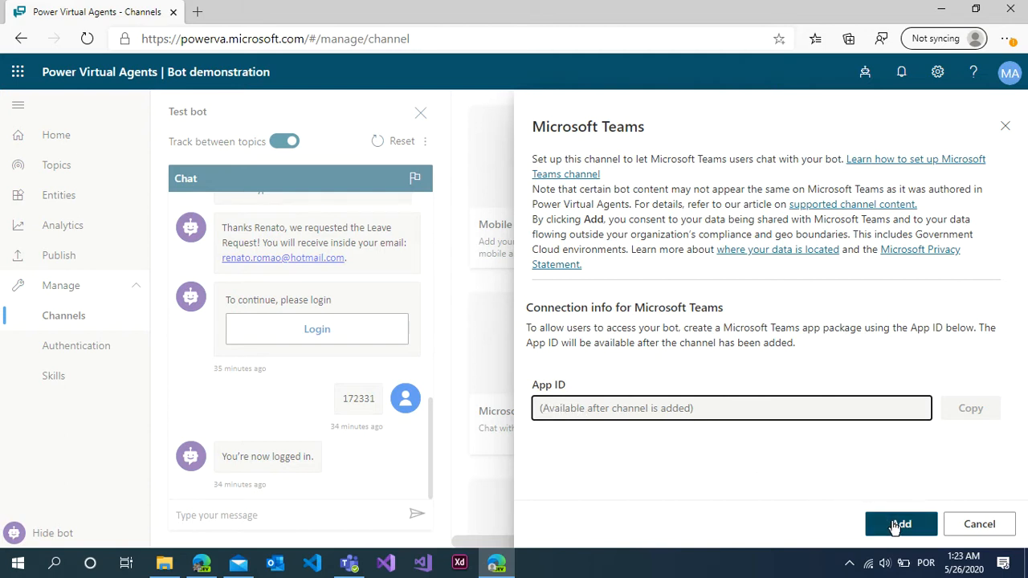
Add the Teams channel and copy the bot's App ID 6967b16b-95be-4d63-b41a-6cbab1024429.
{"action": "left_click", "coordinate": [900, 523]}
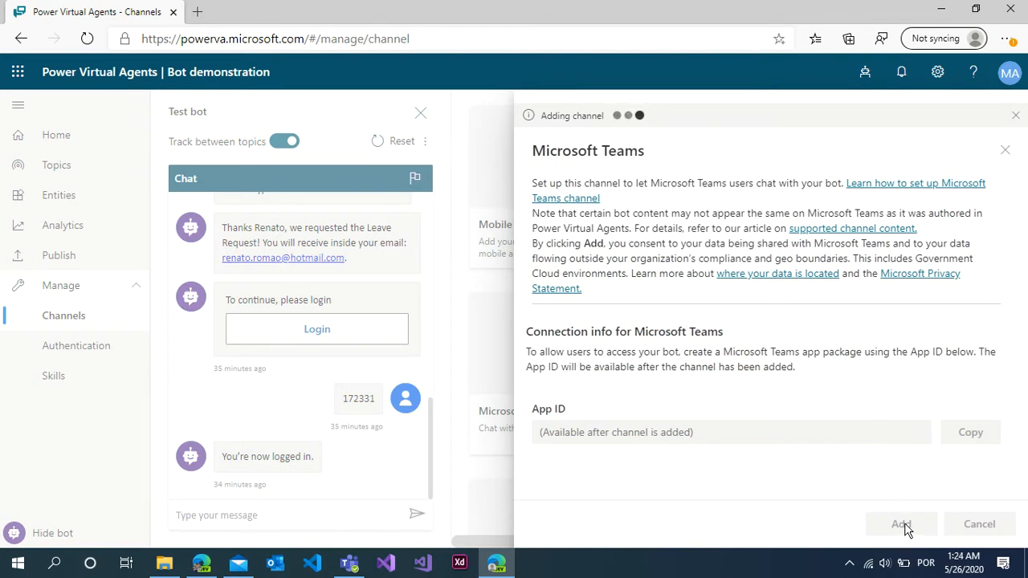
{"action": "left_click", "coordinate": [901, 523]}
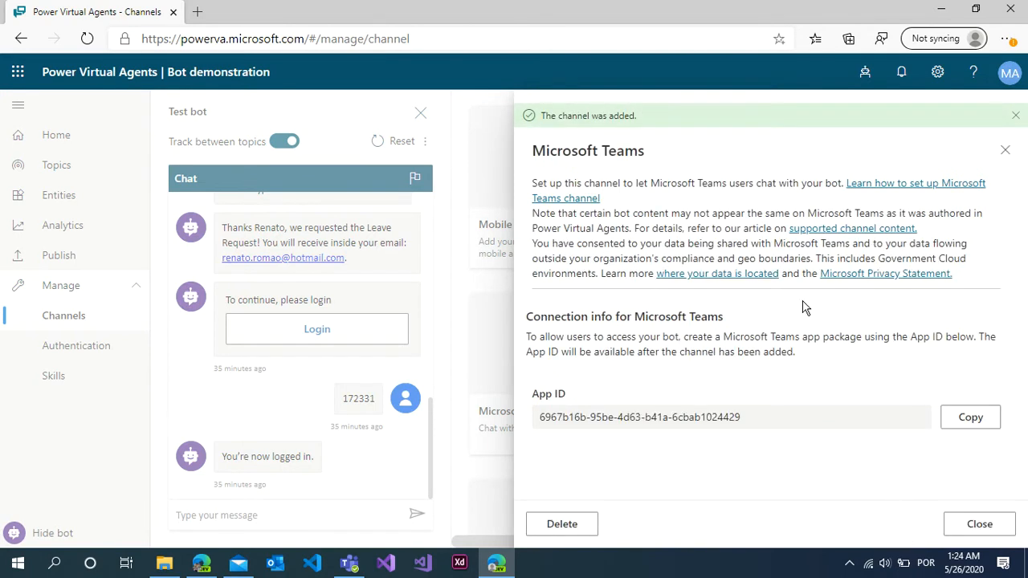
{"action": "mouse_move", "coordinate": [715, 177]}
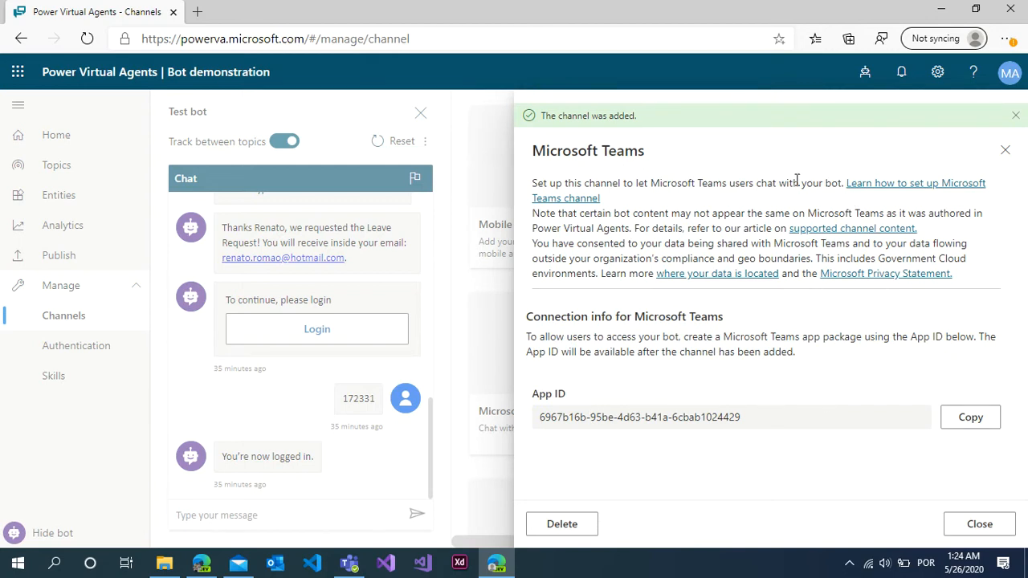
{"action": "mouse_move", "coordinate": [816, 382]}
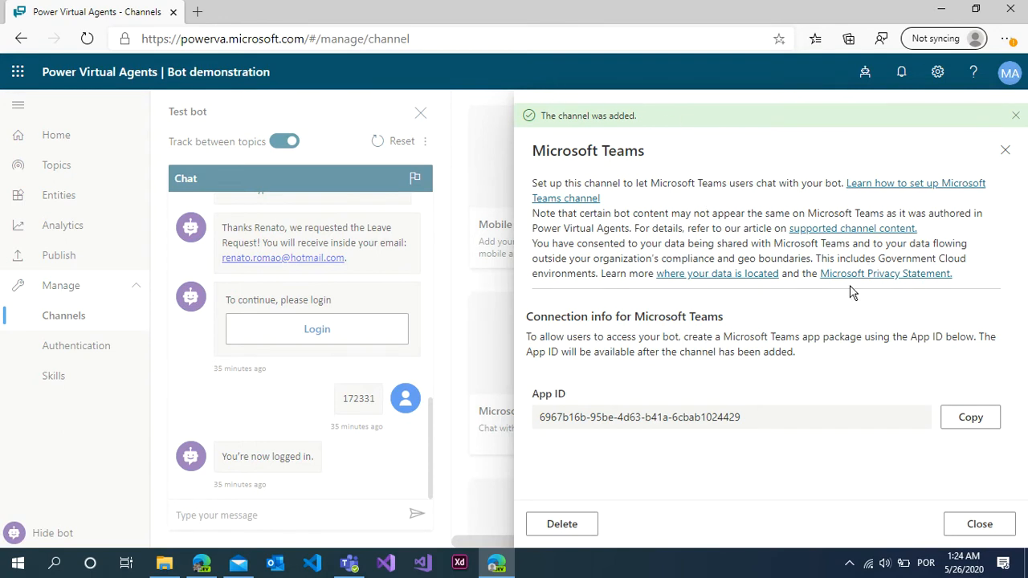
{"action": "mouse_move", "coordinate": [970, 437]}
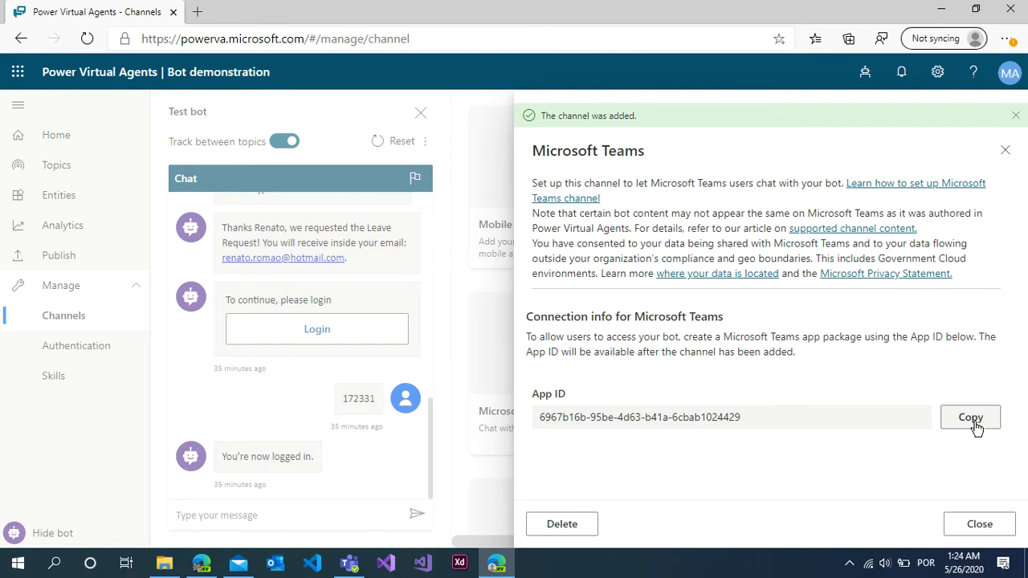
{"action": "left_click", "coordinate": [970, 417]}
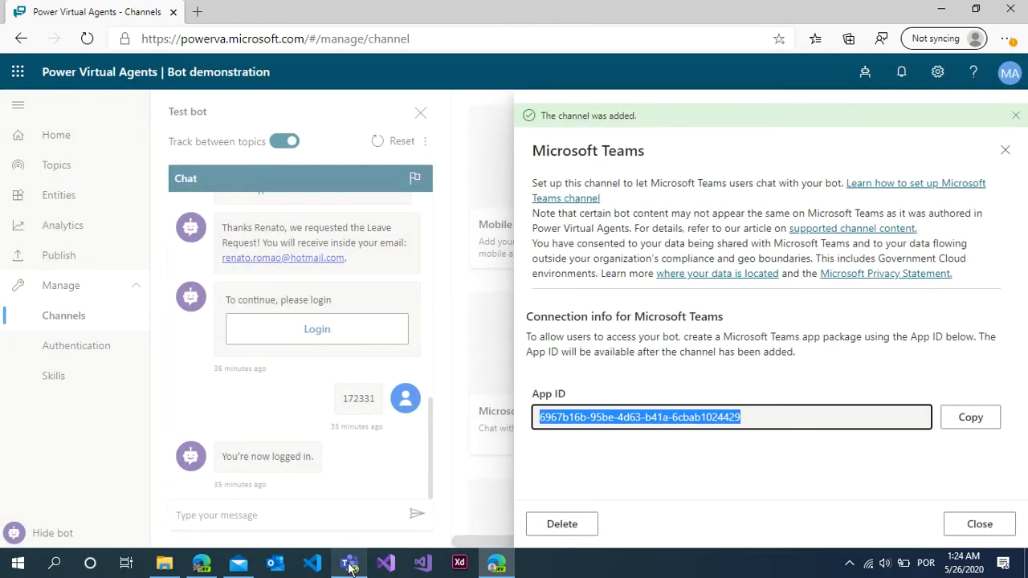
Switch to Teams, search the app store for "app studio" and choose the App Studio result.
{"action": "left_click", "coordinate": [347, 562]}
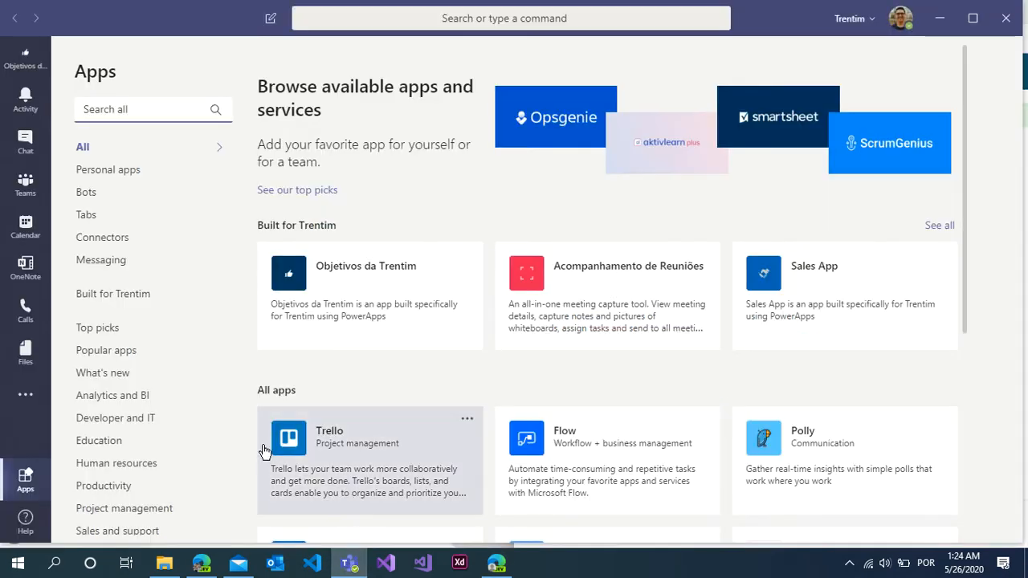
{"action": "mouse_move", "coordinate": [72, 404]}
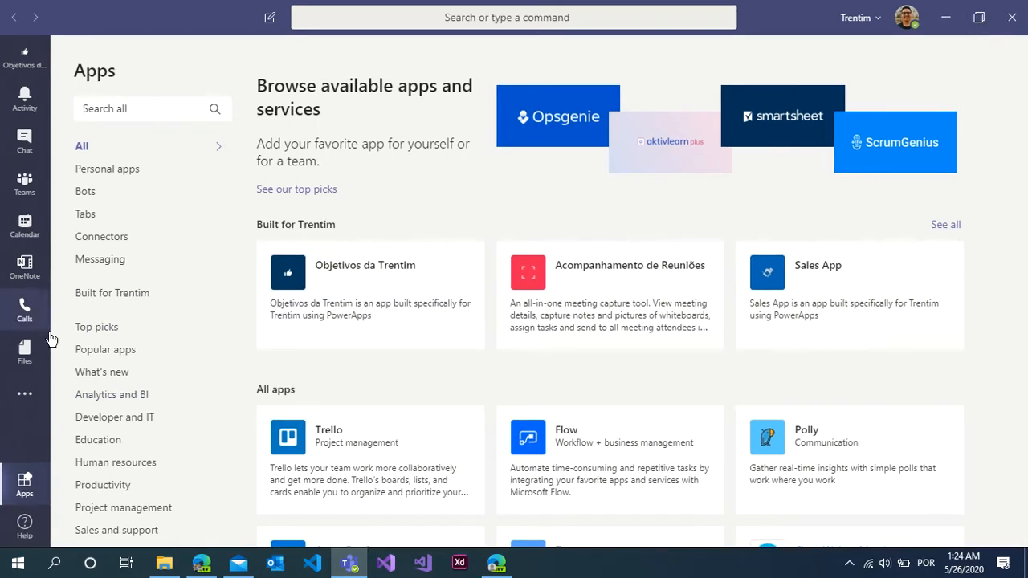
{"action": "mouse_move", "coordinate": [24, 393]}
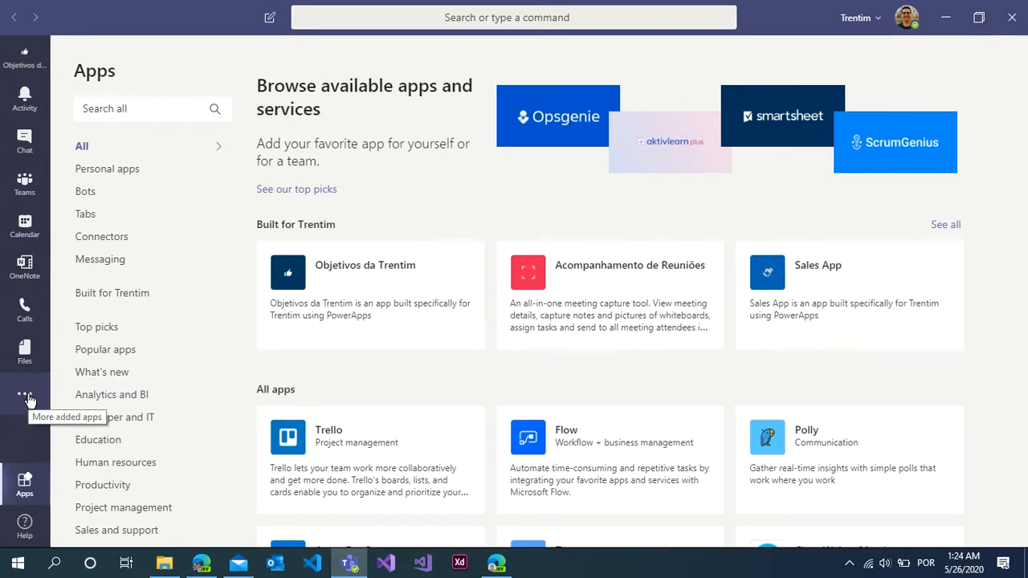
{"action": "left_click", "coordinate": [24, 393]}
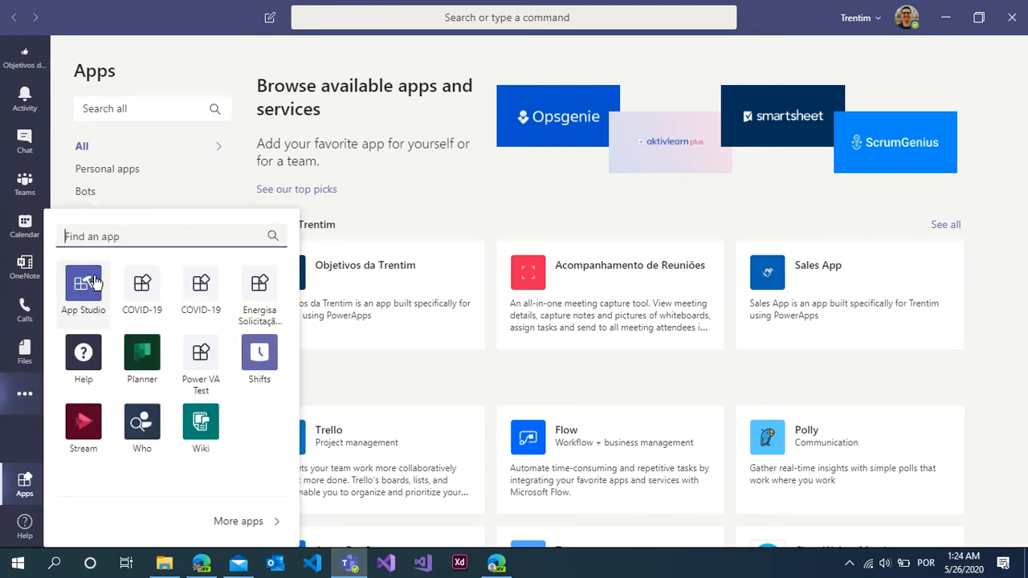
{"action": "mouse_move", "coordinate": [228, 512]}
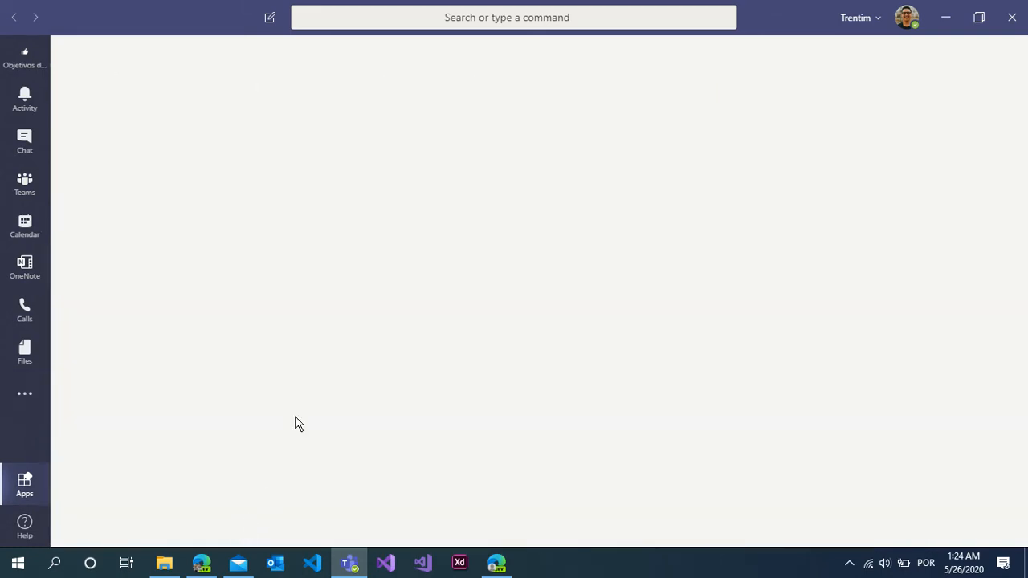
{"action": "left_click", "coordinate": [24, 485]}
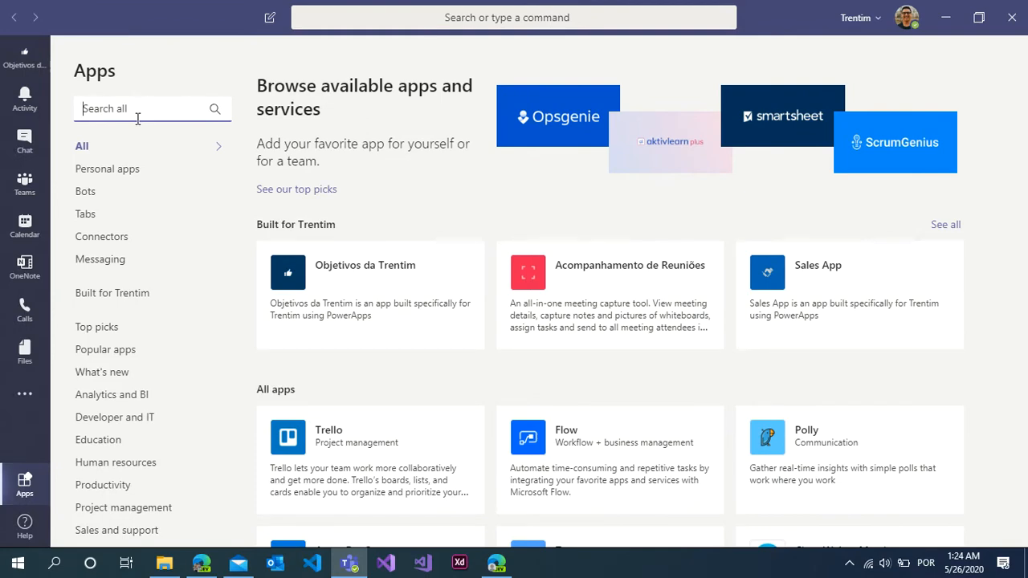
{"action": "type", "text": "app studio"}
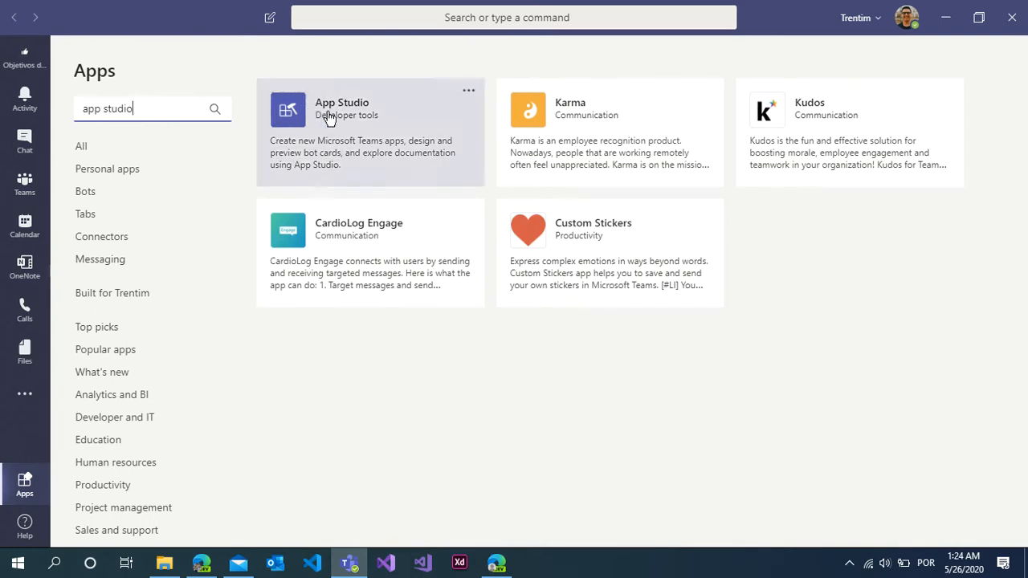
{"action": "double_click", "coordinate": [368, 116]}
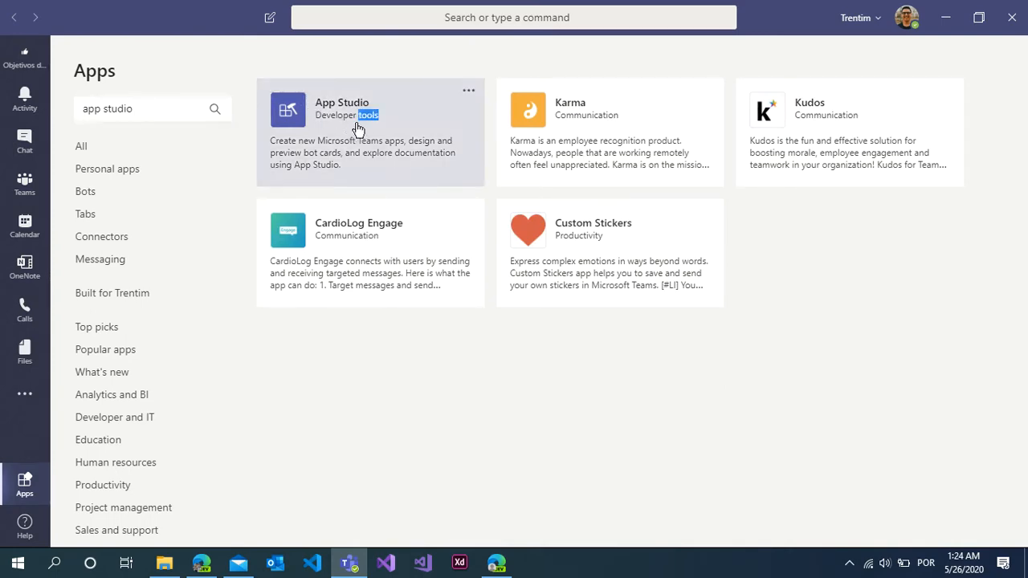
Show the App Studio details dialog from the search results.
{"action": "left_click", "coordinate": [357, 129]}
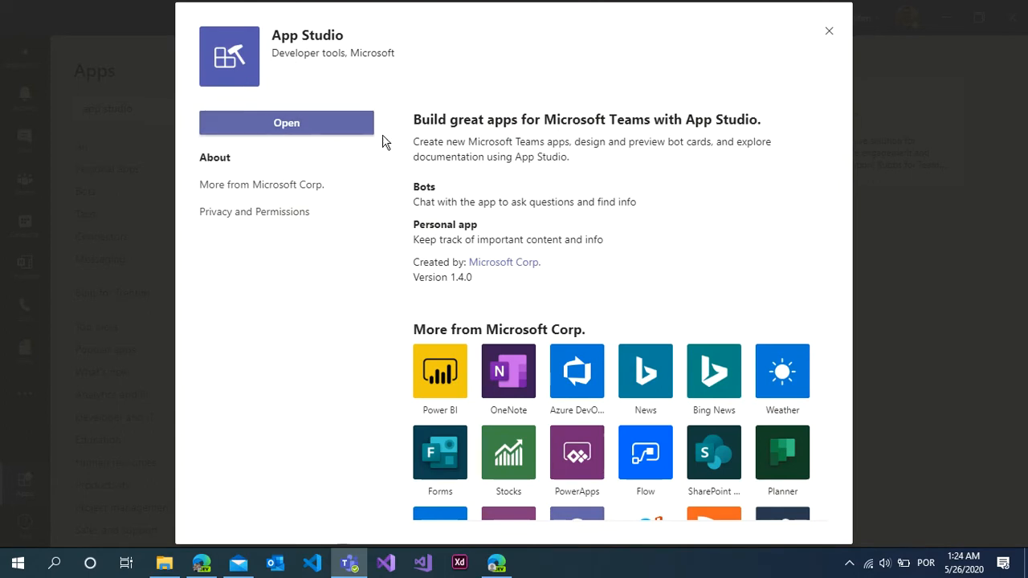
{"action": "mouse_move", "coordinate": [388, 77]}
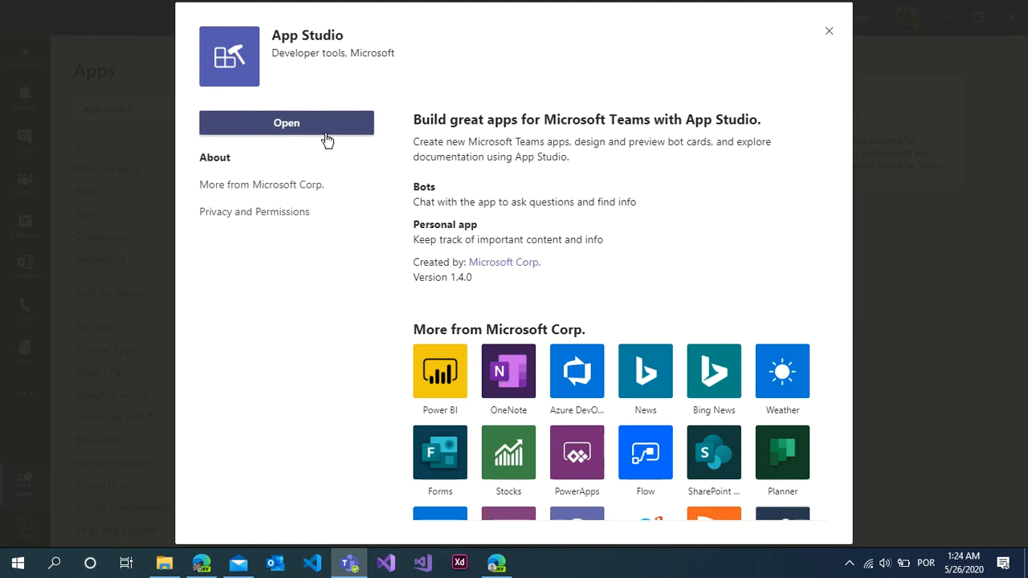
{"action": "mouse_move", "coordinate": [309, 132]}
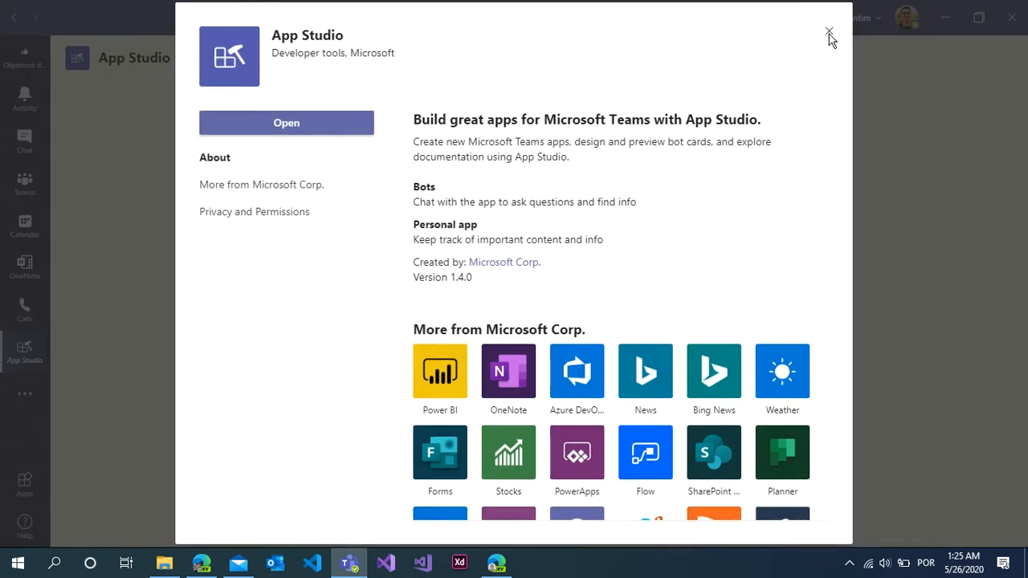
{"action": "mouse_move", "coordinate": [726, 51]}
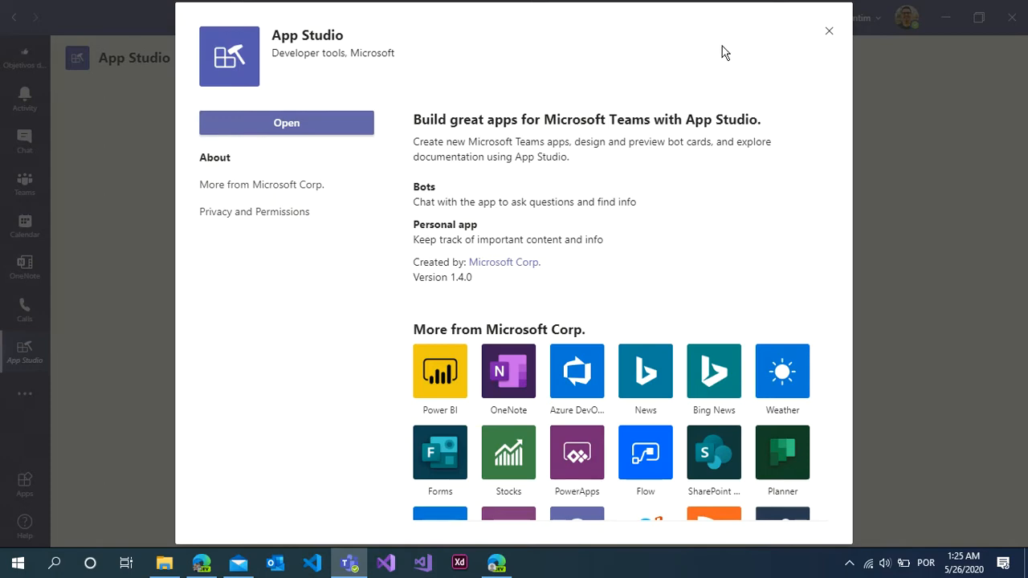
Launch App Studio and go to its Manifest editor listing recent apps.
{"action": "left_click", "coordinate": [286, 123]}
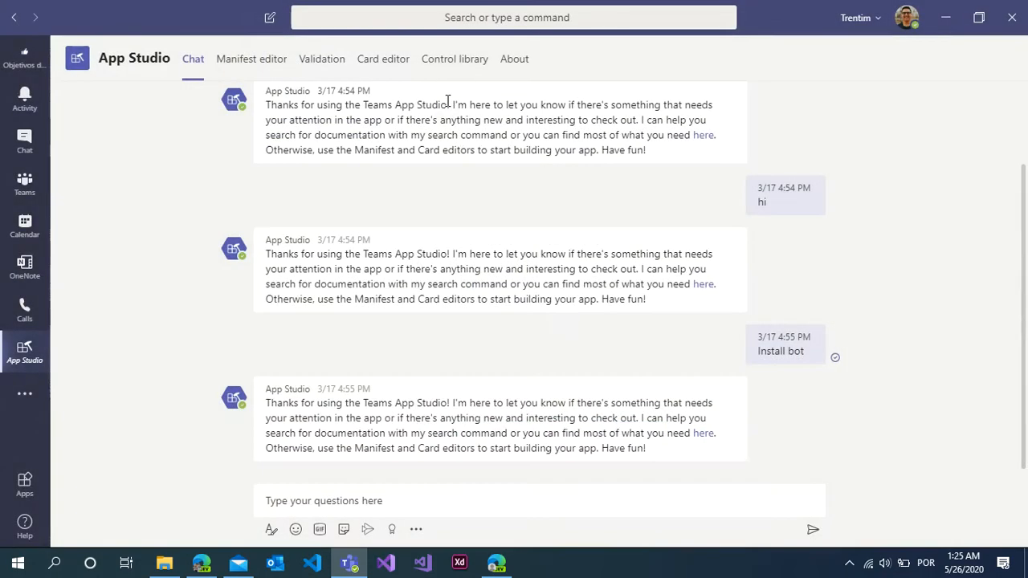
{"action": "mouse_move", "coordinate": [125, 50]}
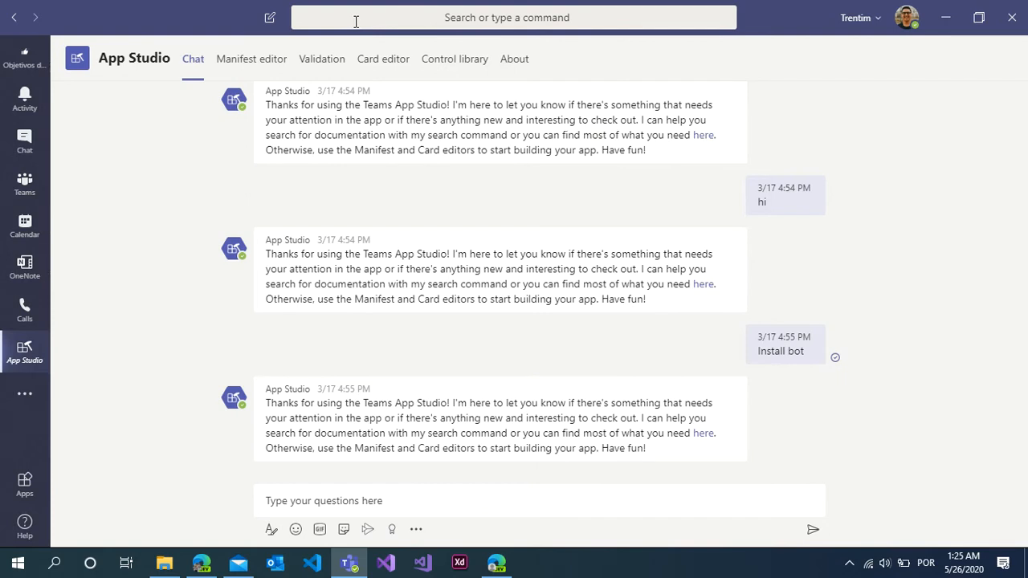
{"action": "mouse_move", "coordinate": [251, 58]}
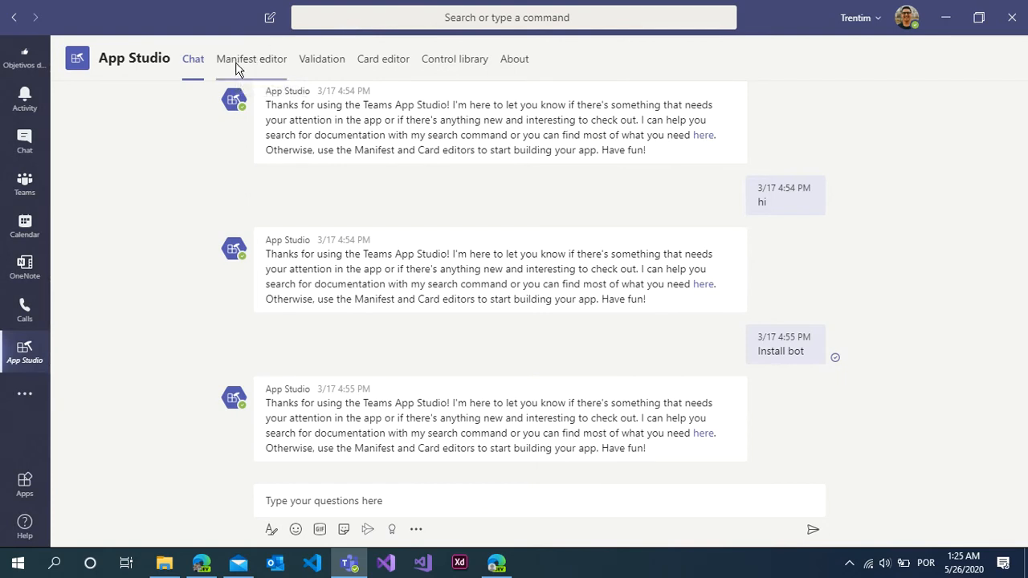
{"action": "left_click", "coordinate": [250, 57]}
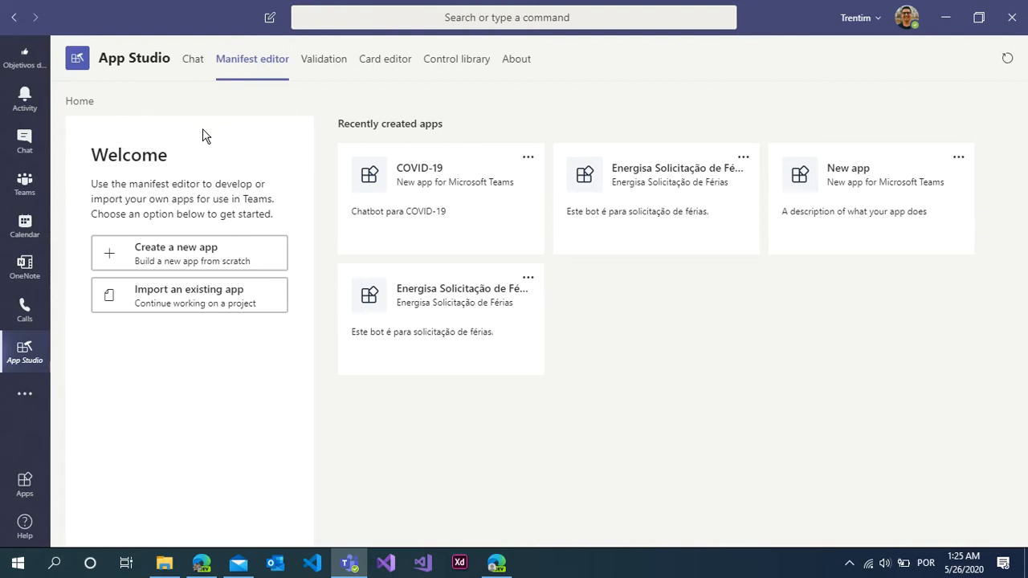
{"action": "mouse_move", "coordinate": [164, 251]}
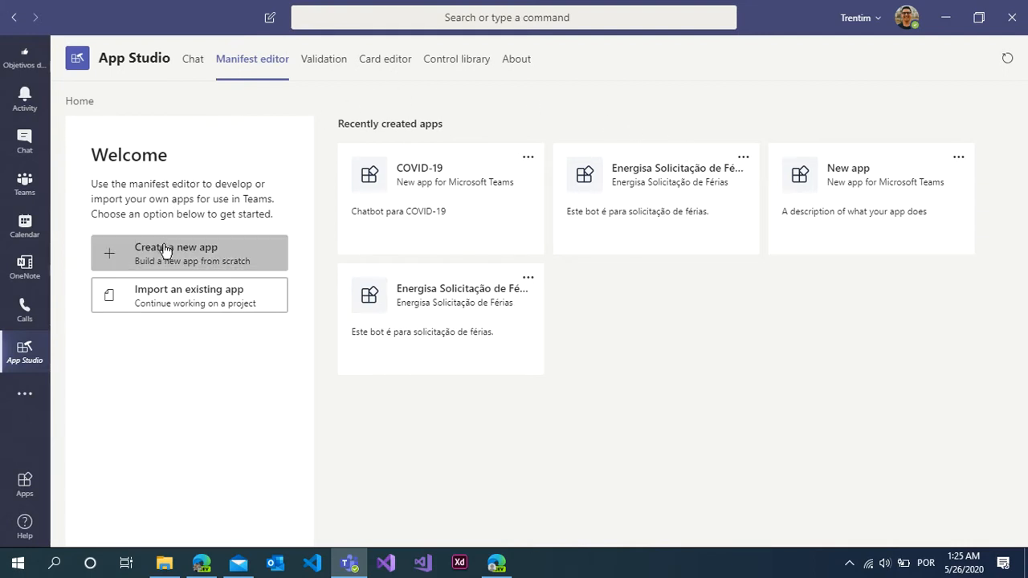
{"action": "mouse_move", "coordinate": [167, 254]}
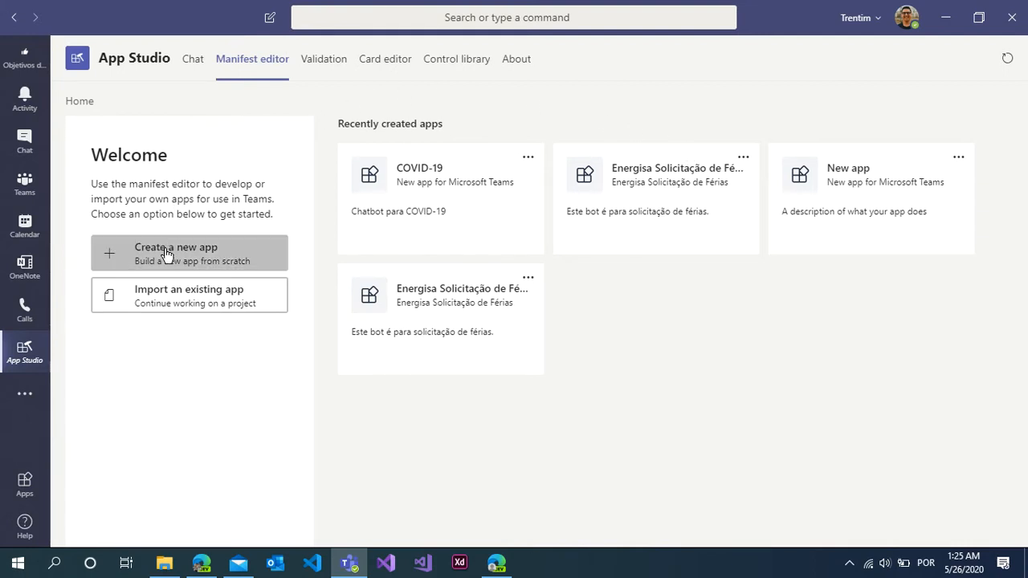
Create a new app named Bot demonstration, full name Bot demonstration for Microsoft Teams.
{"action": "left_click", "coordinate": [175, 253]}
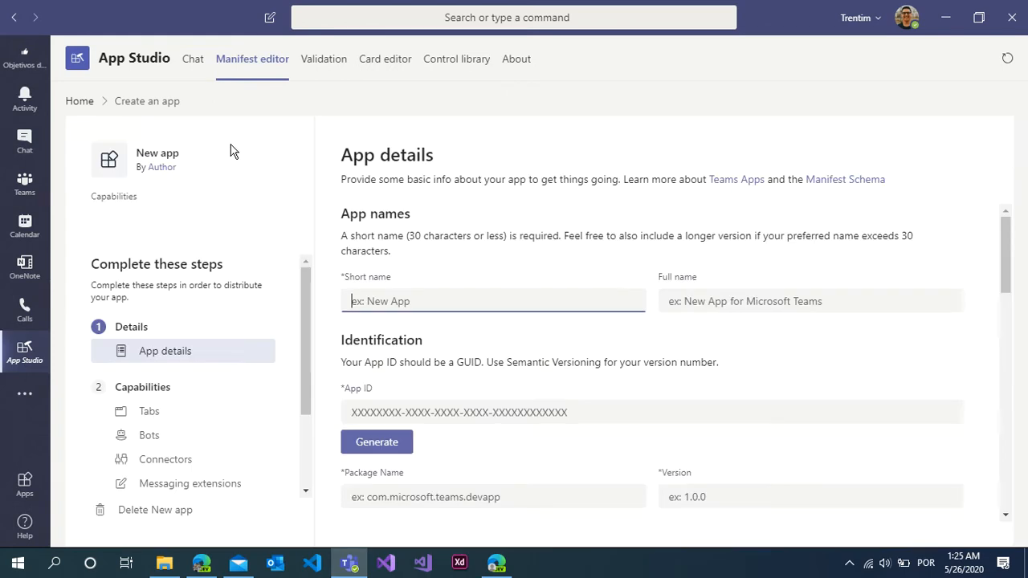
{"action": "mouse_move", "coordinate": [522, 232]}
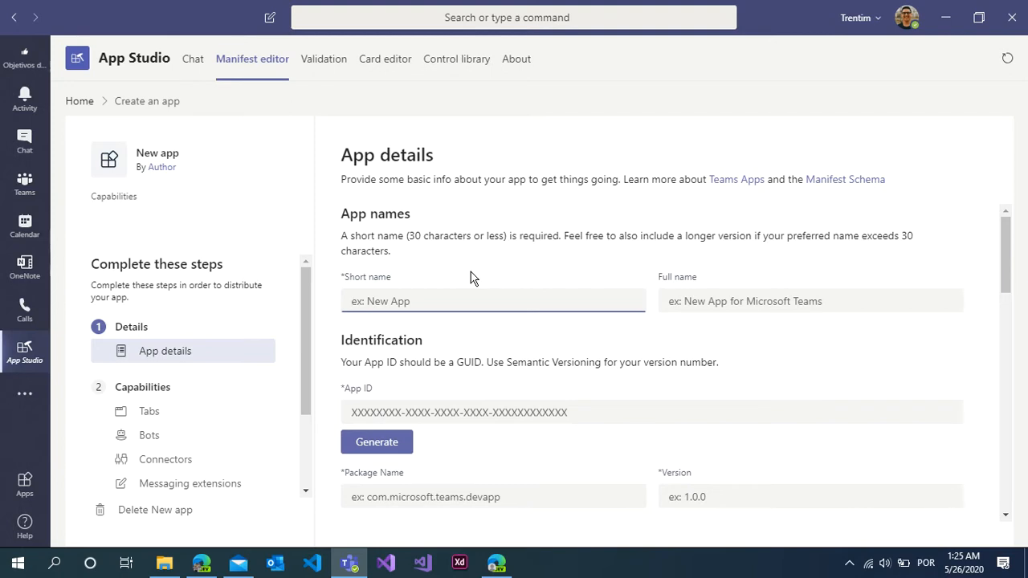
{"action": "type", "text": "B"}
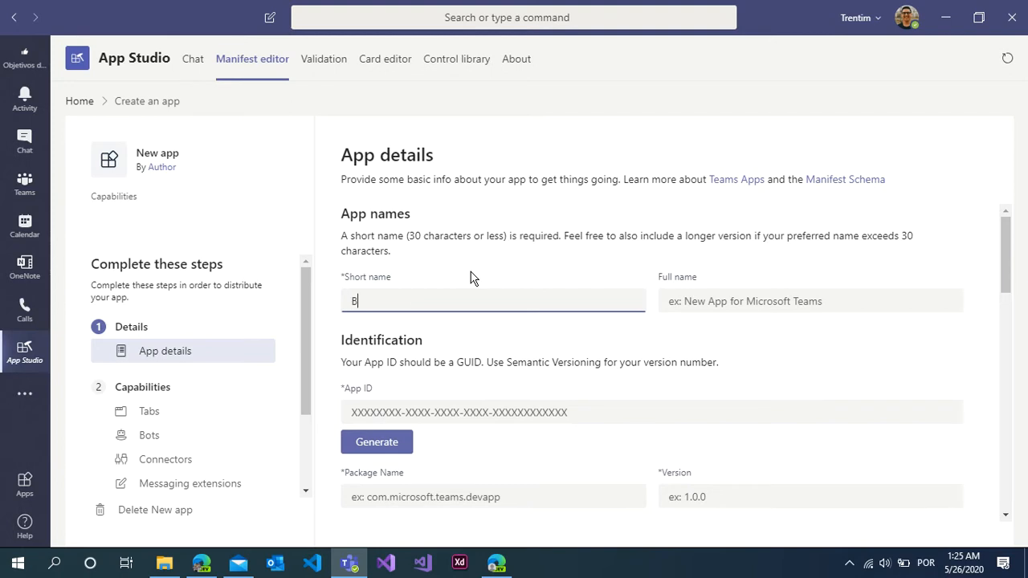
{"action": "type", "text": "ot demonstration"}
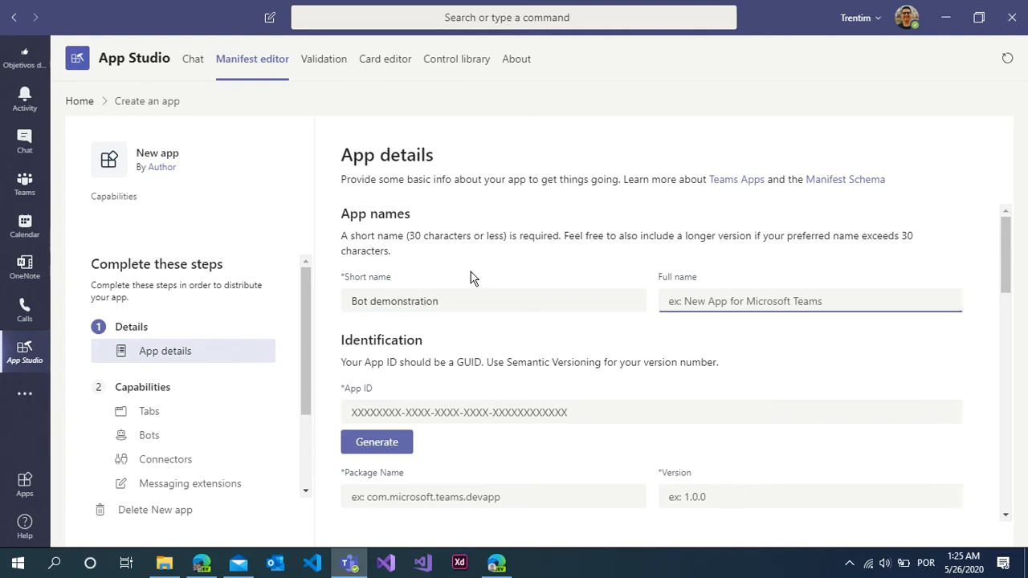
{"action": "type", "text": "Bot demonstration for Microsoft Tea"}
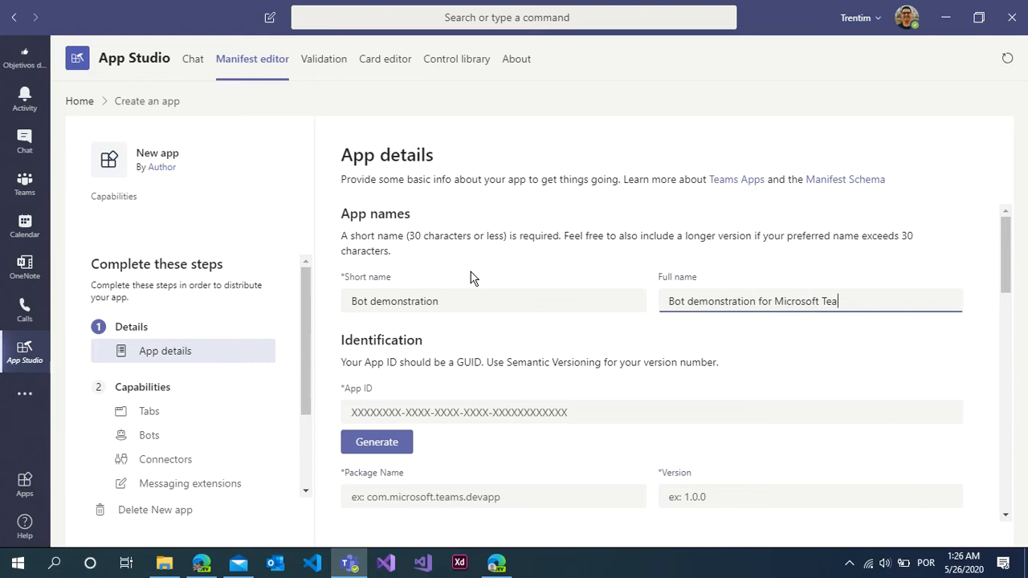
{"action": "scroll", "scroll_direction": "down", "scroll_amount": 3}
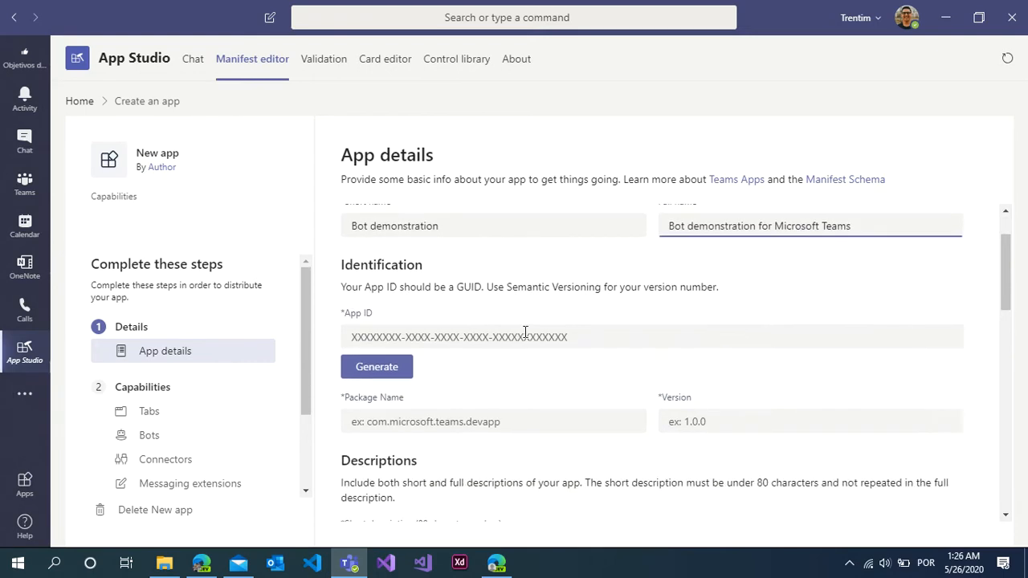
Commit the names and generate a new GUID for the App ID.
{"action": "left_click", "coordinate": [376, 366]}
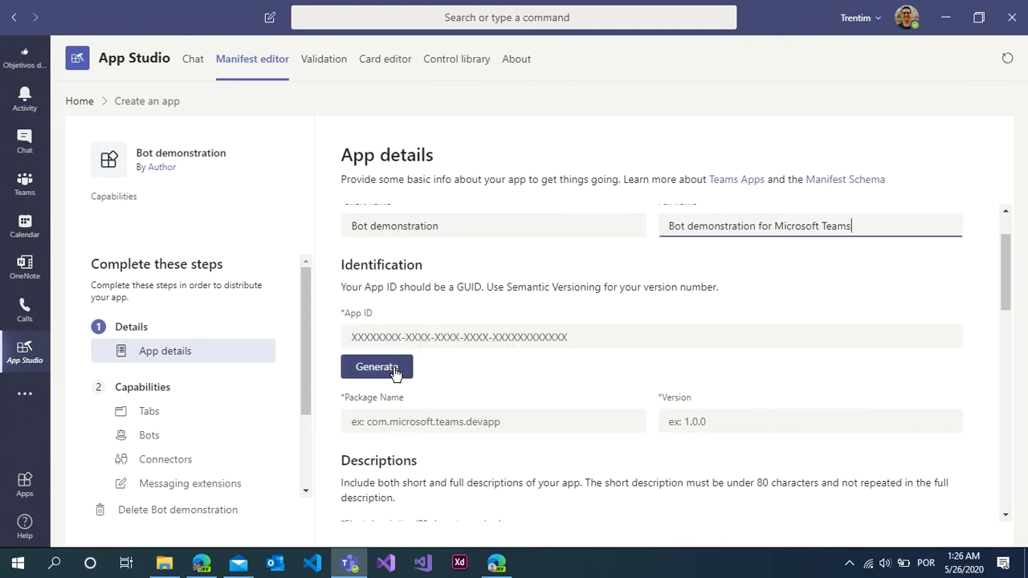
{"action": "mouse_move", "coordinate": [700, 315]}
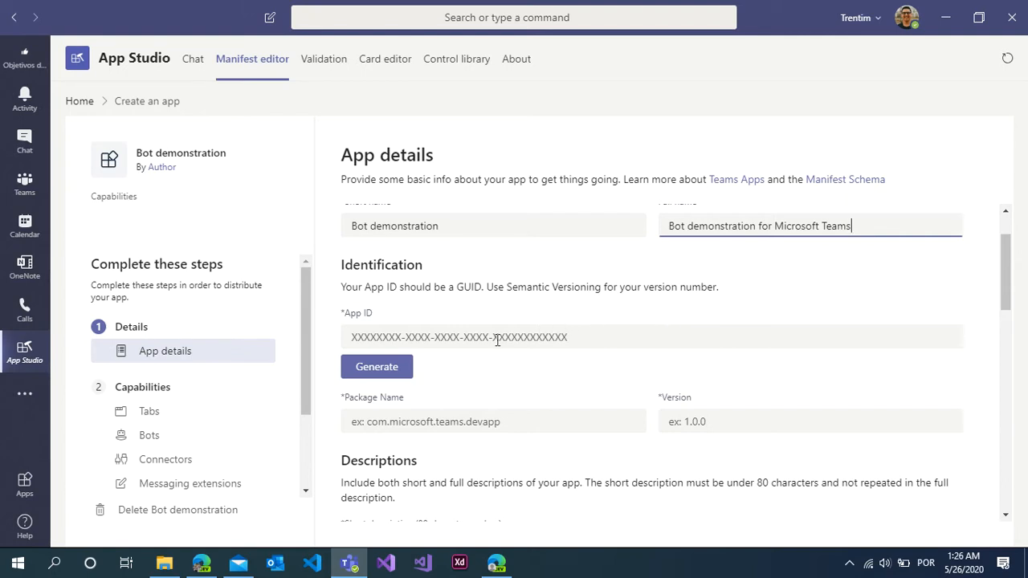
{"action": "left_click", "coordinate": [376, 366]}
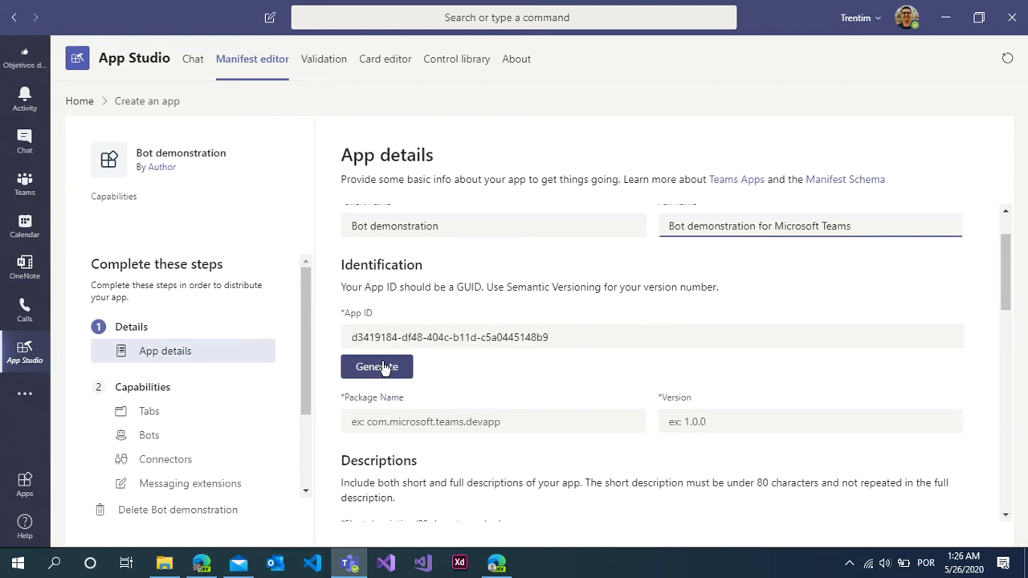
{"action": "scroll", "scroll_direction": "down", "scroll_amount": 3}
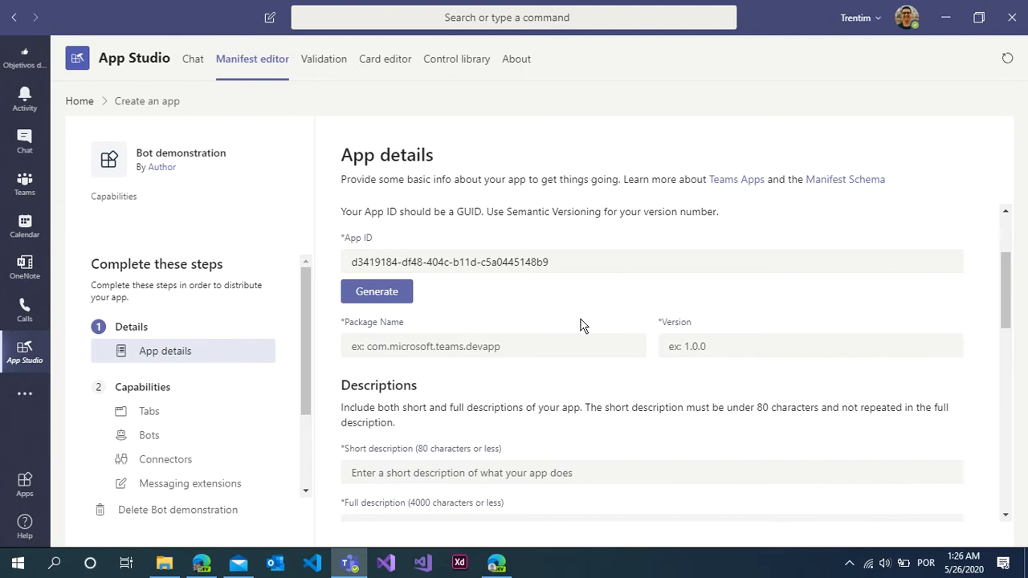
{"action": "mouse_move", "coordinate": [582, 315]}
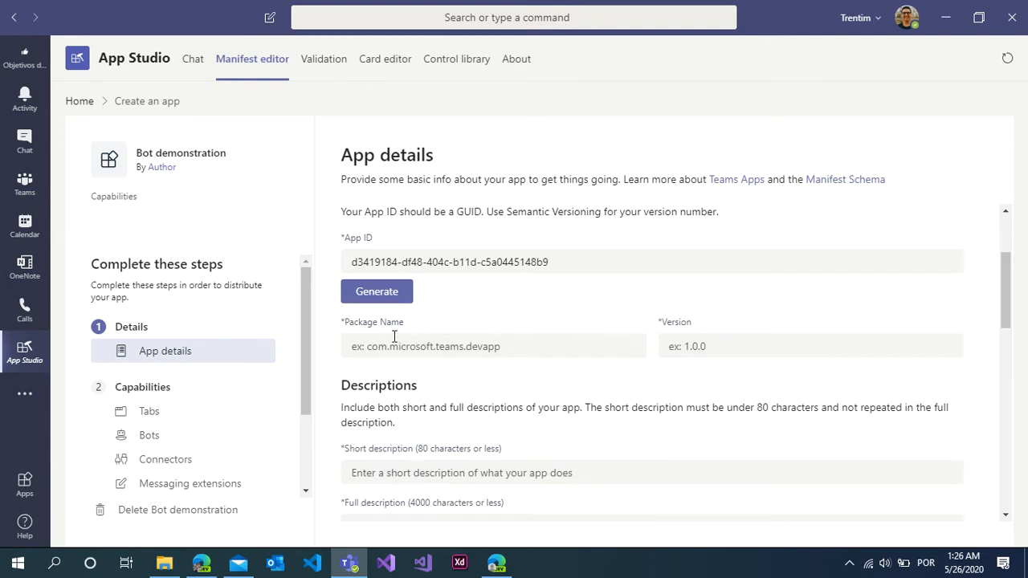
Set package name com.microsoft.teams.botdemonstration and version 1.0.0.
{"action": "left_click", "coordinate": [493, 347]}
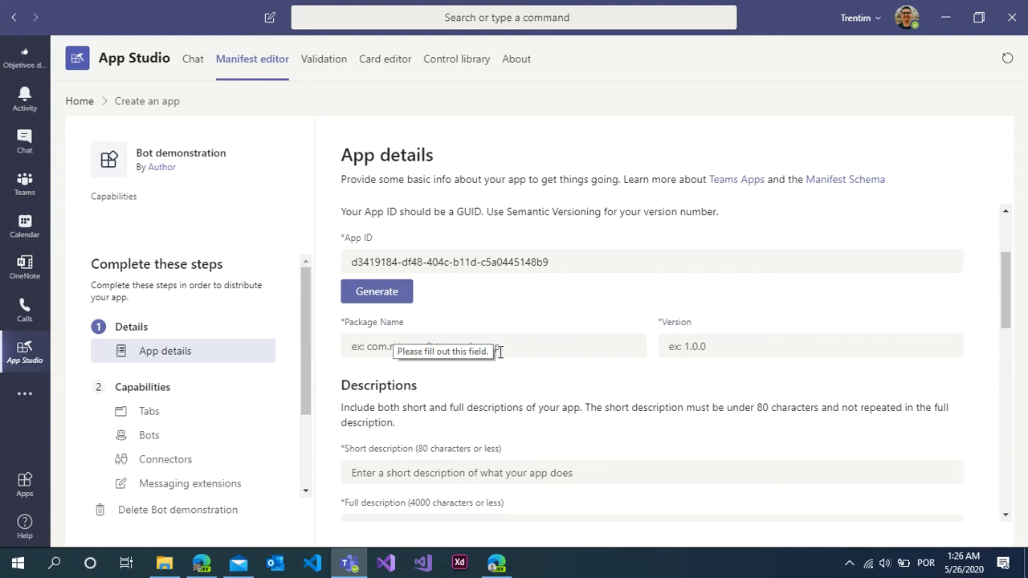
{"action": "left_click", "coordinate": [493, 346]}
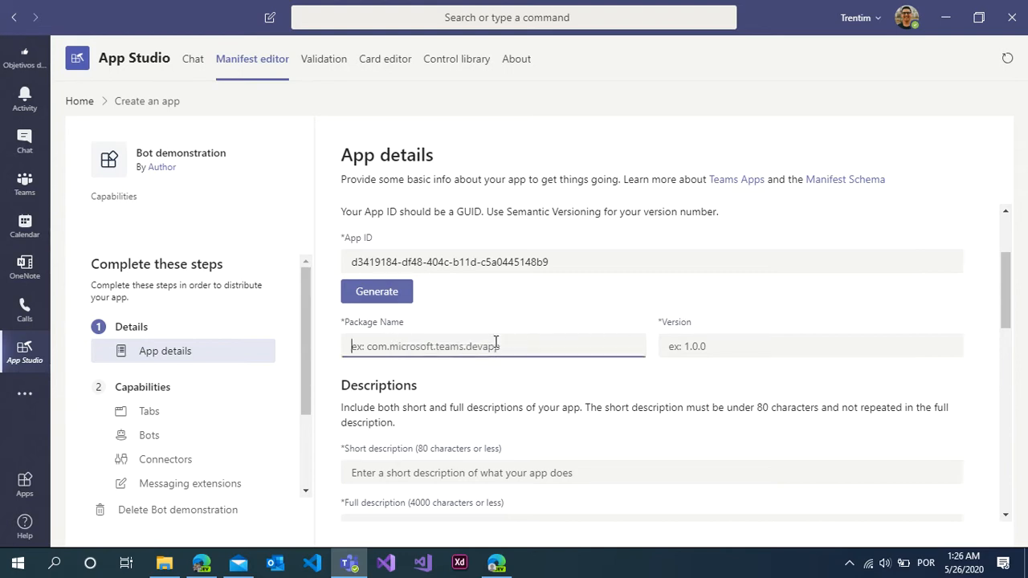
{"action": "mouse_move", "coordinate": [719, 300]}
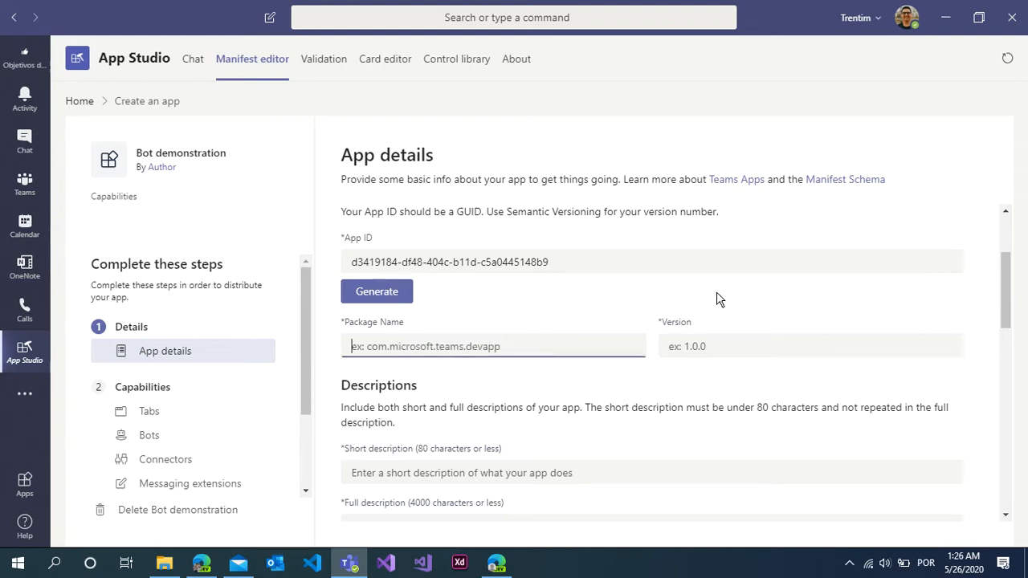
{"action": "type", "text": "com.microsoft."}
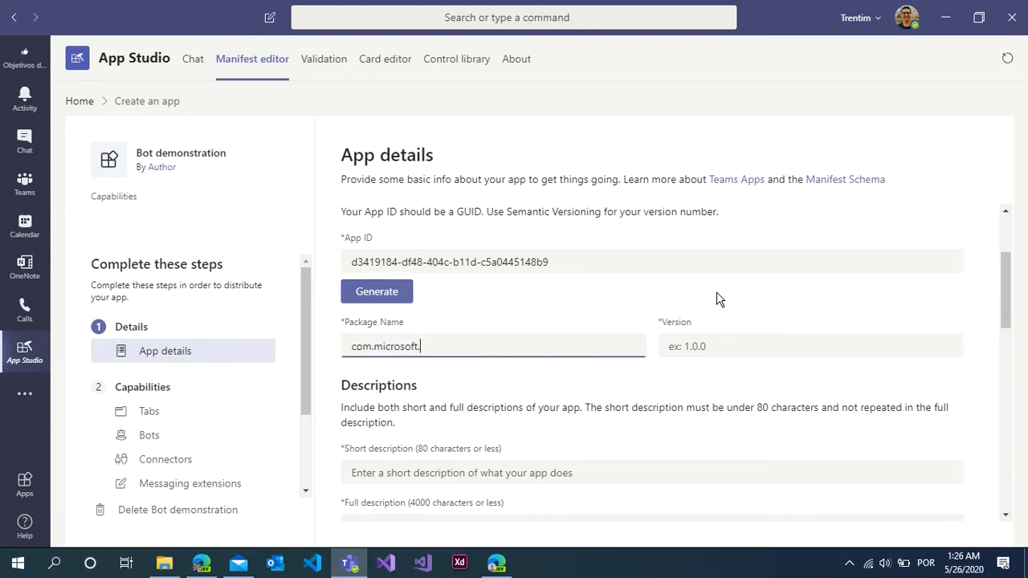
{"action": "type", "text": "teams"}
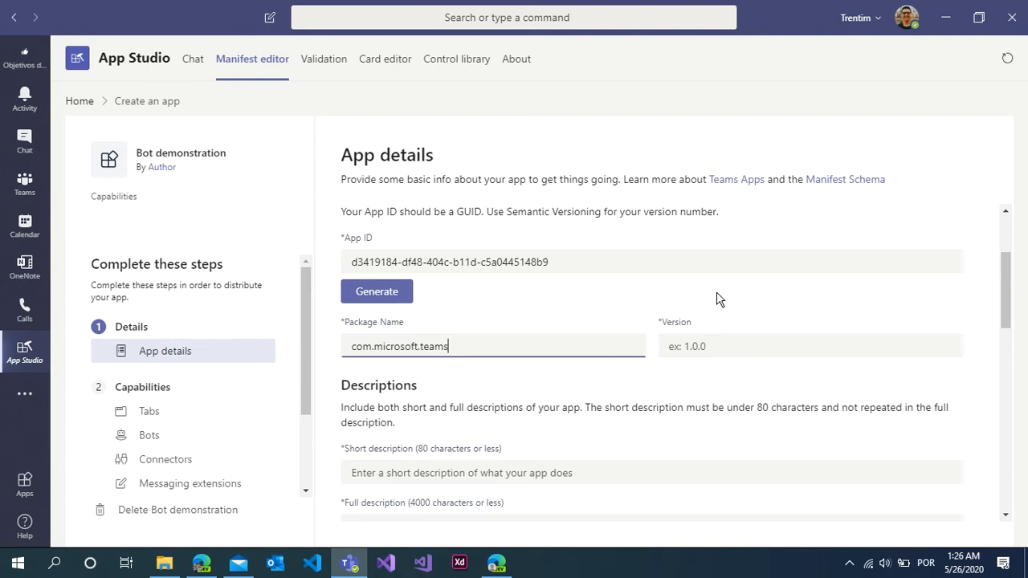
{"action": "type", "text": "botde"}
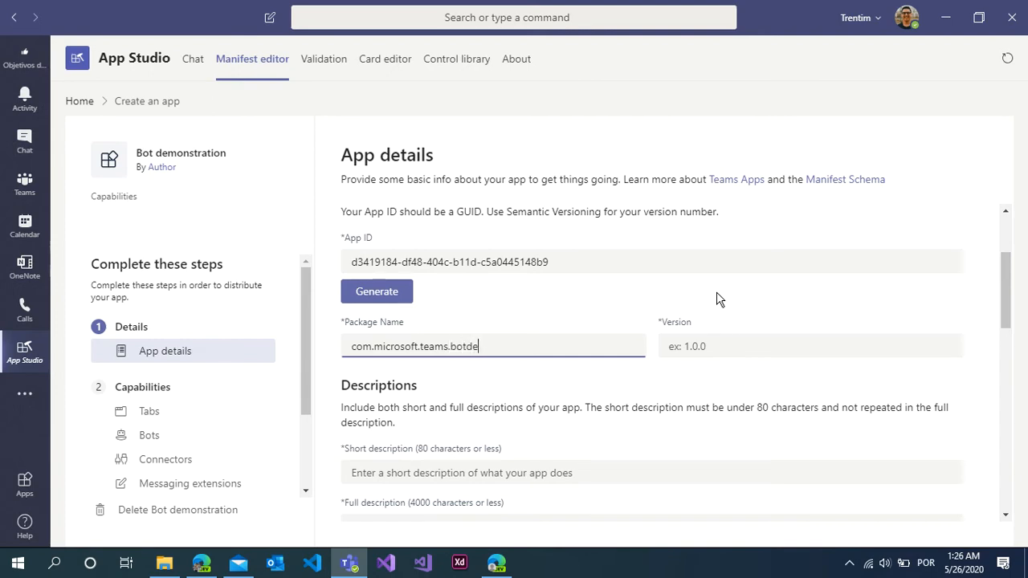
{"action": "type", "text": "monstration"}
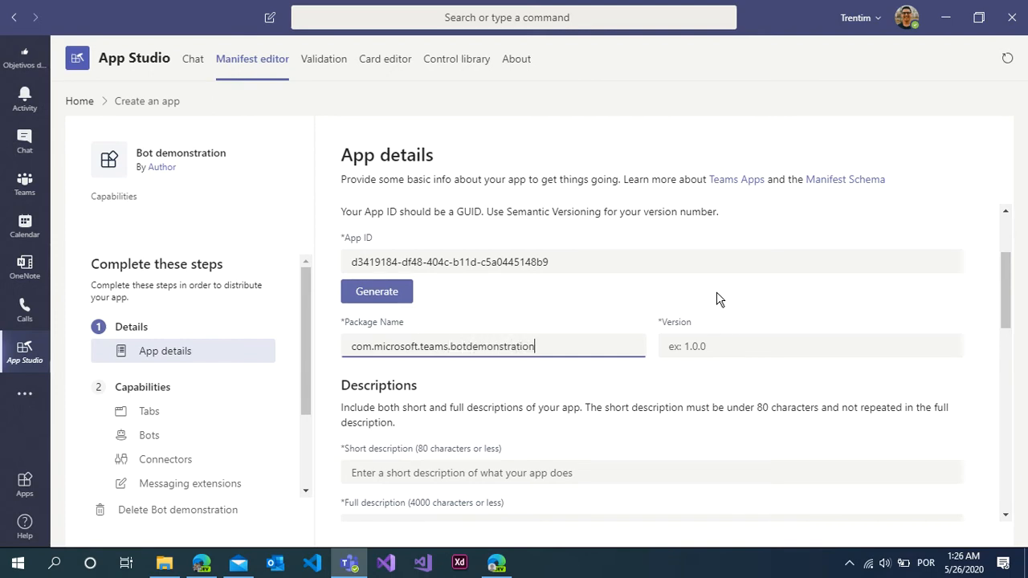
{"action": "left_click", "coordinate": [810, 347]}
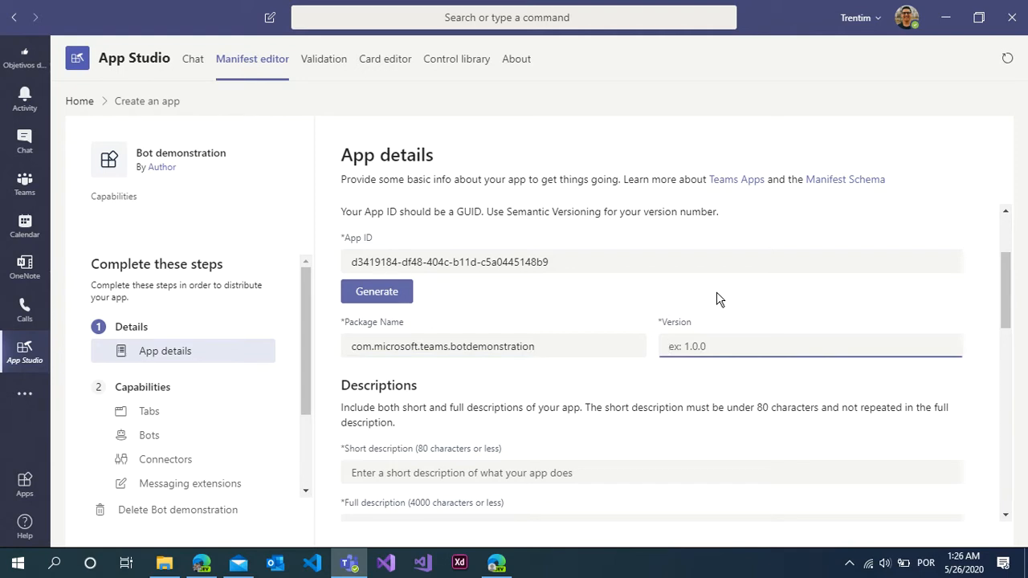
{"action": "type", "text": "1.0.0"}
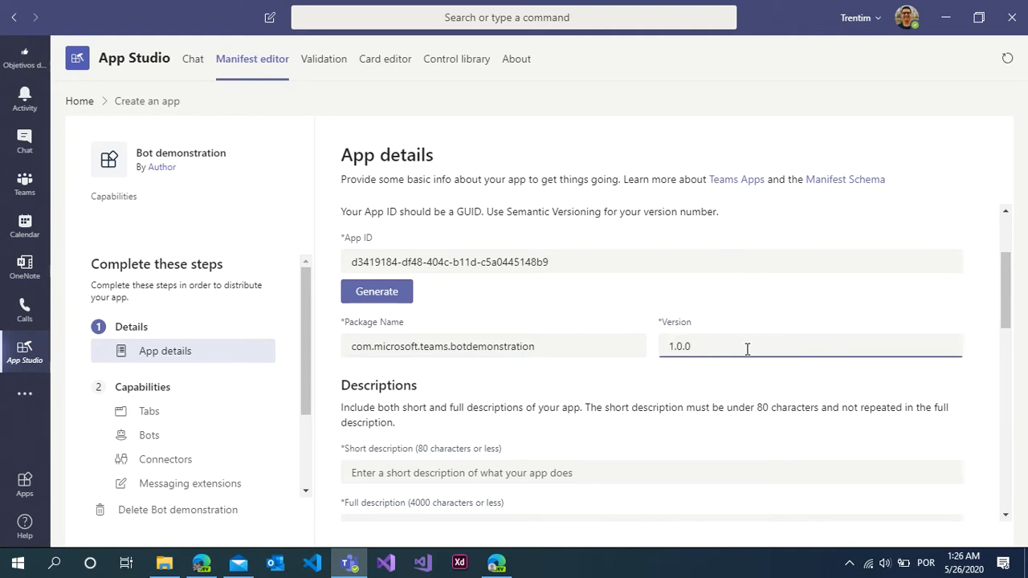
{"action": "scroll", "scroll_direction": "down", "scroll_amount": 3}
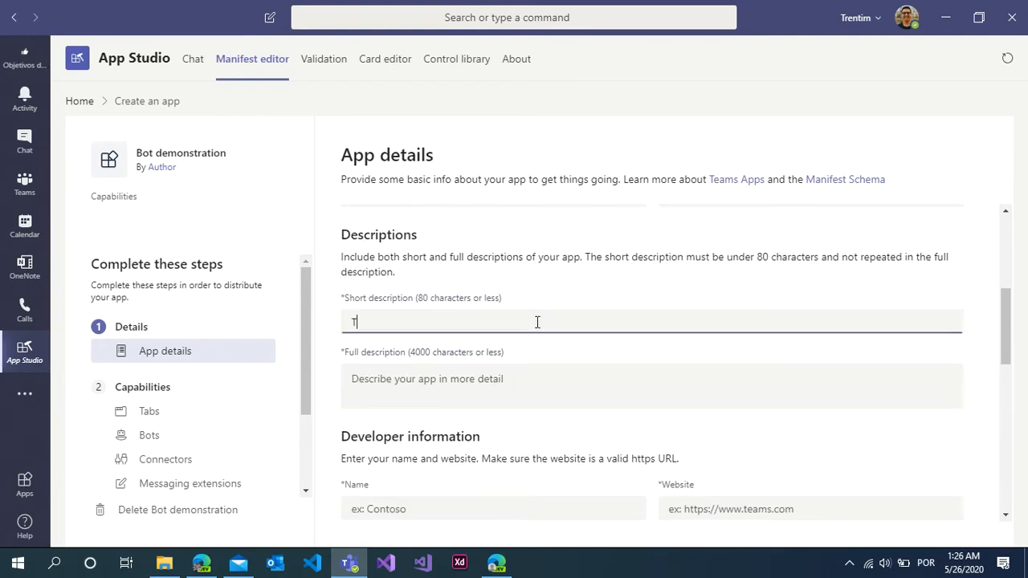
Enter the description "This chatbot is responsible to request a leave inside the company.".
{"action": "type", "text": "his chatbot"}
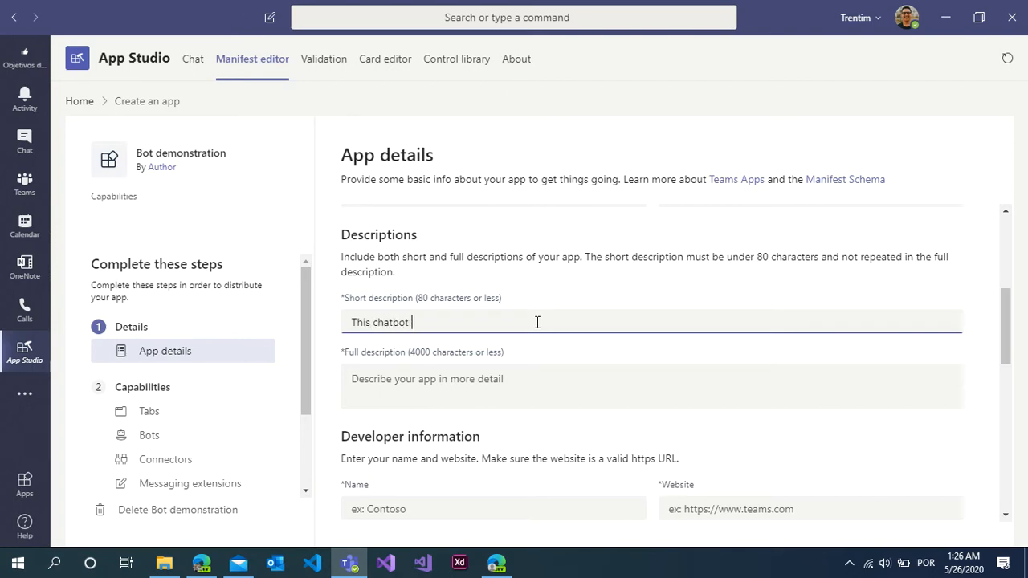
{"action": "type", "text": "is responsible to request"}
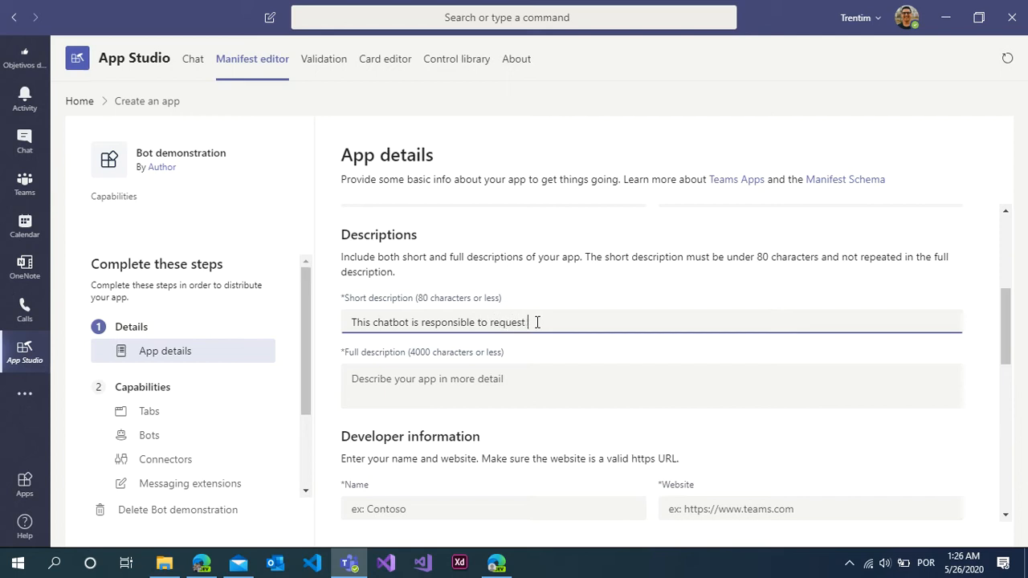
{"action": "type", "text": "a leave"}
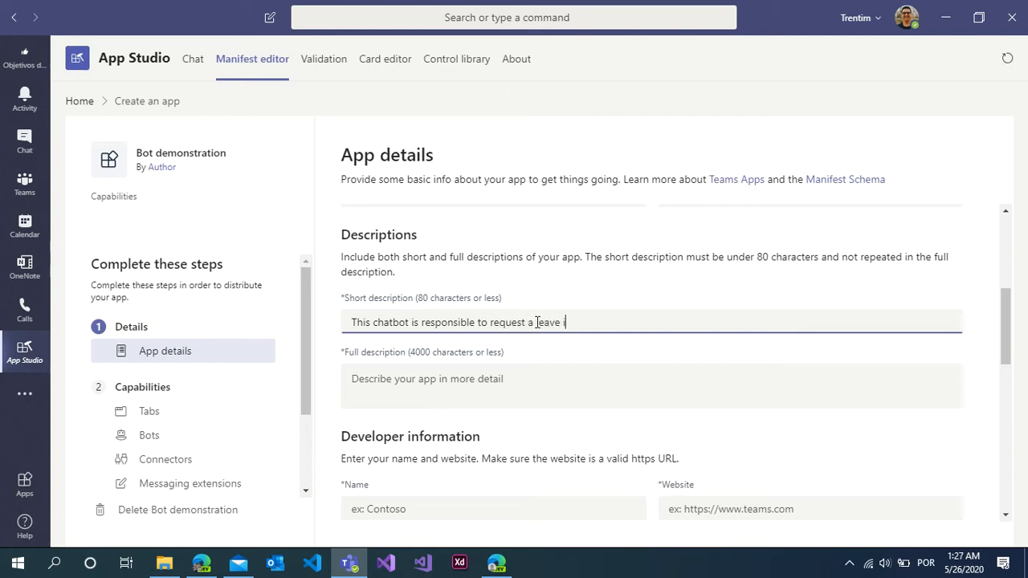
{"action": "type", "text": "inside the company."}
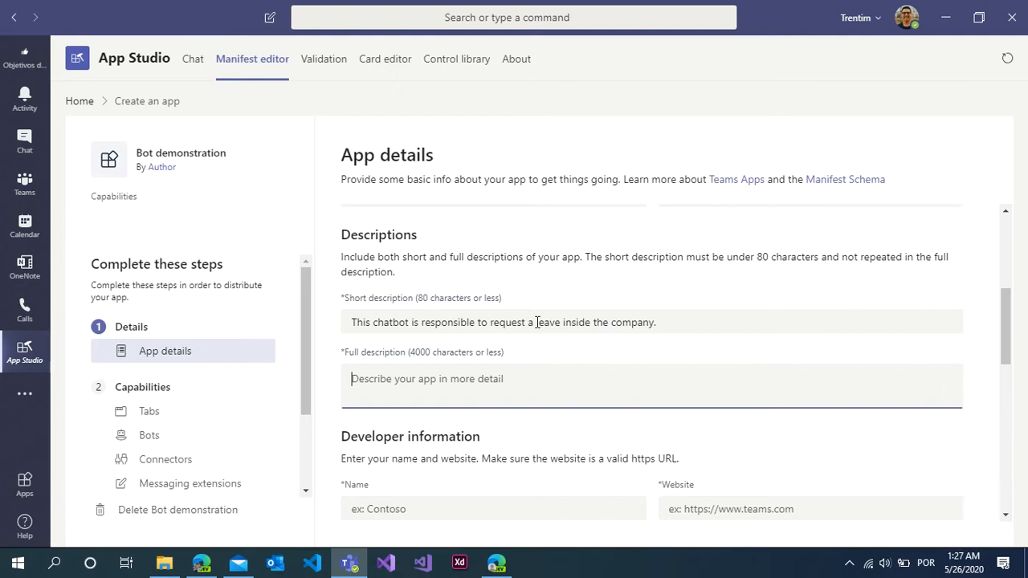
{"action": "type", "text": "This chatbot is responsible to request a leave inside the company."}
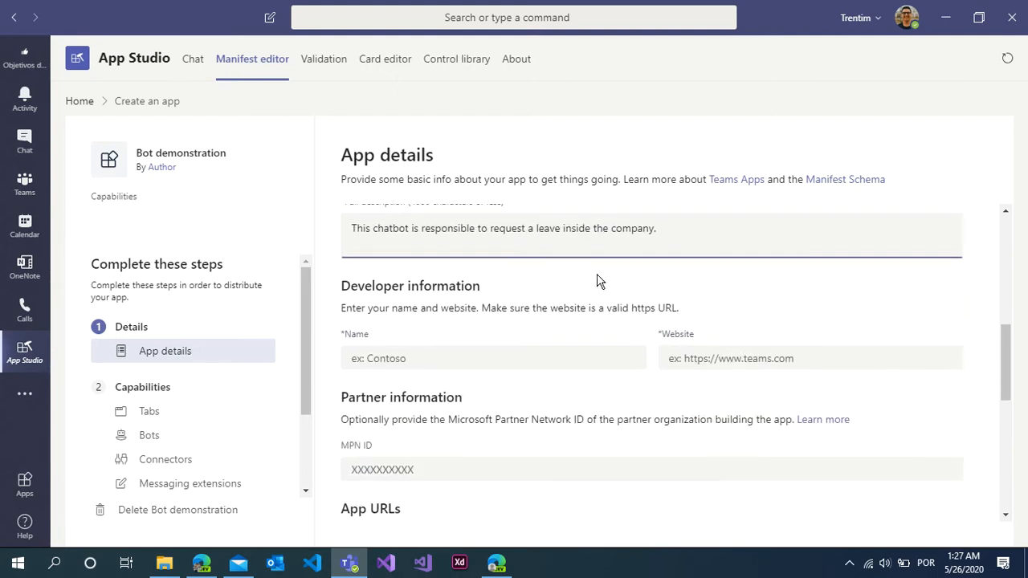
{"action": "left_click", "coordinate": [492, 359]}
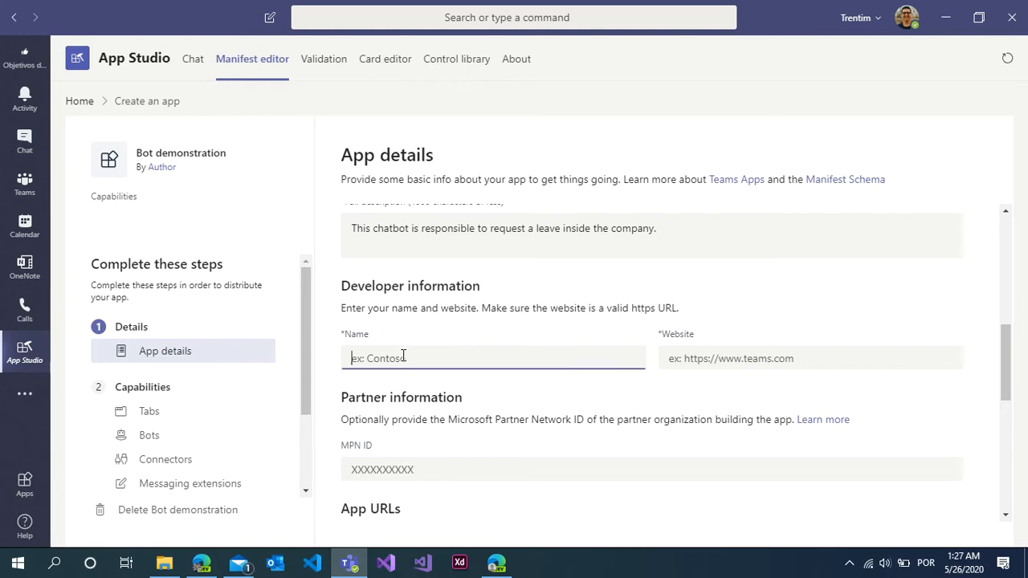
{"action": "type", "text": "Renato Romã"}
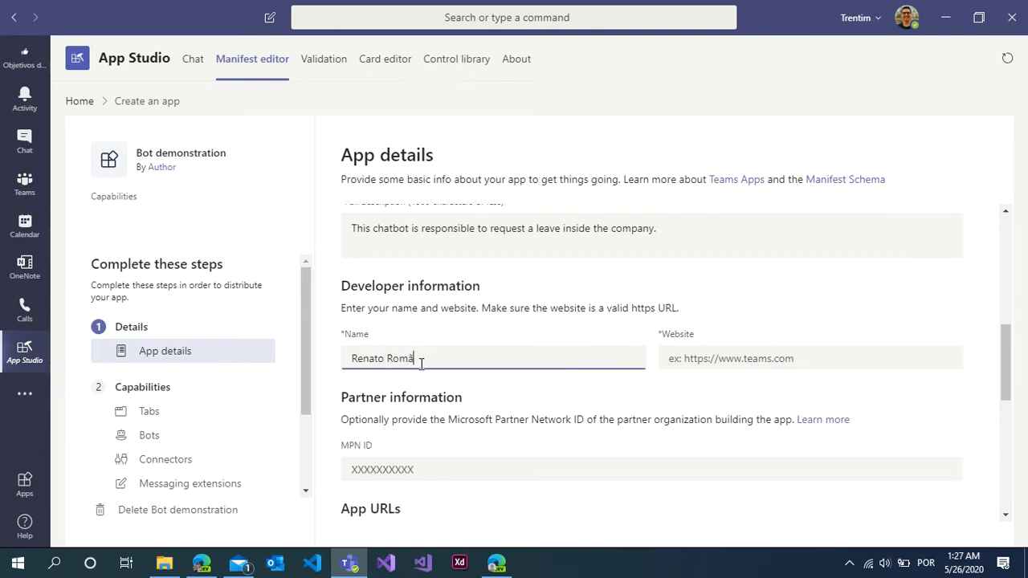
{"action": "left_click", "coordinate": [809, 358]}
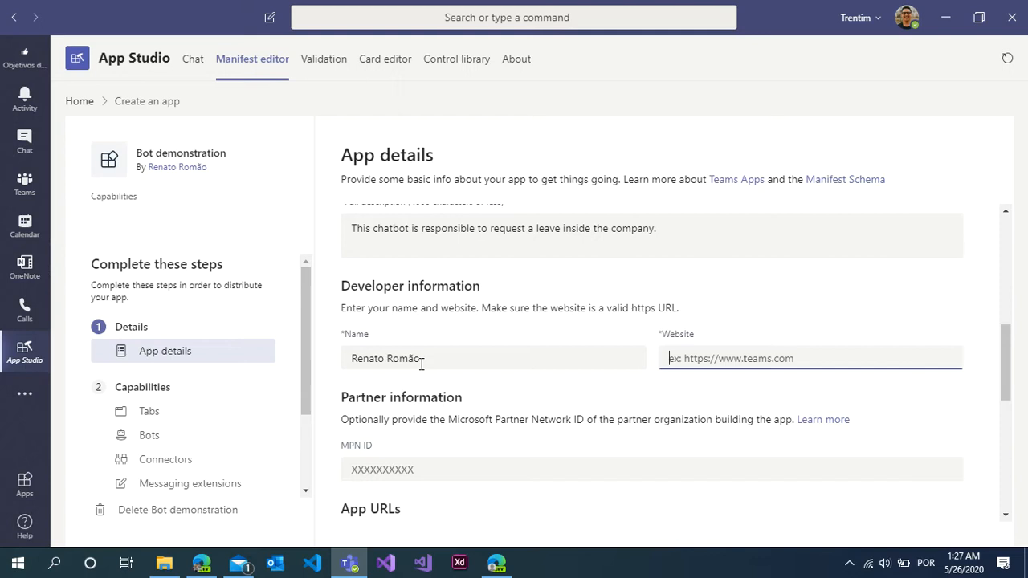
{"action": "type", "text": "httpps://teams.micros"}
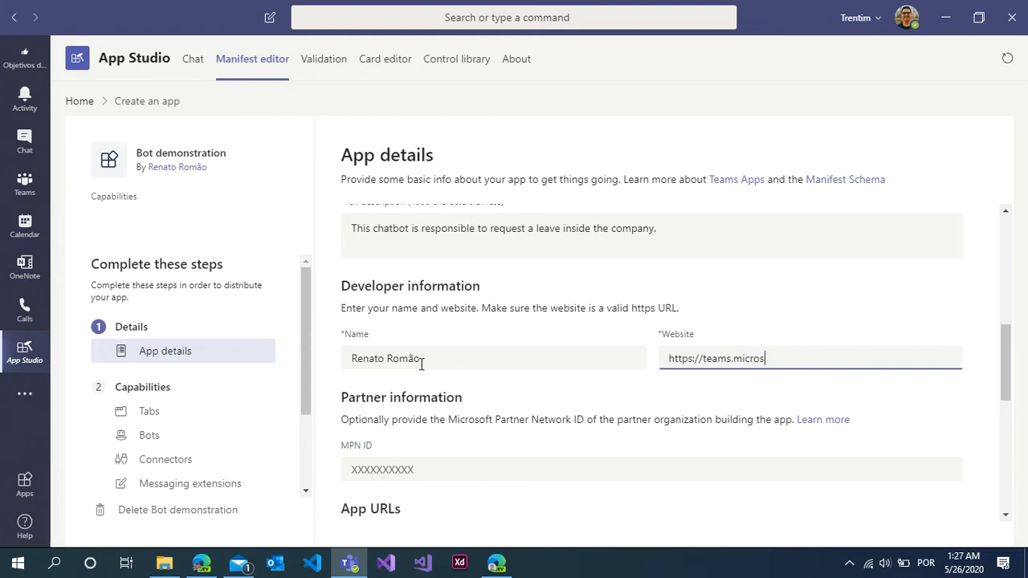
{"action": "type", "text": "oft.com"}
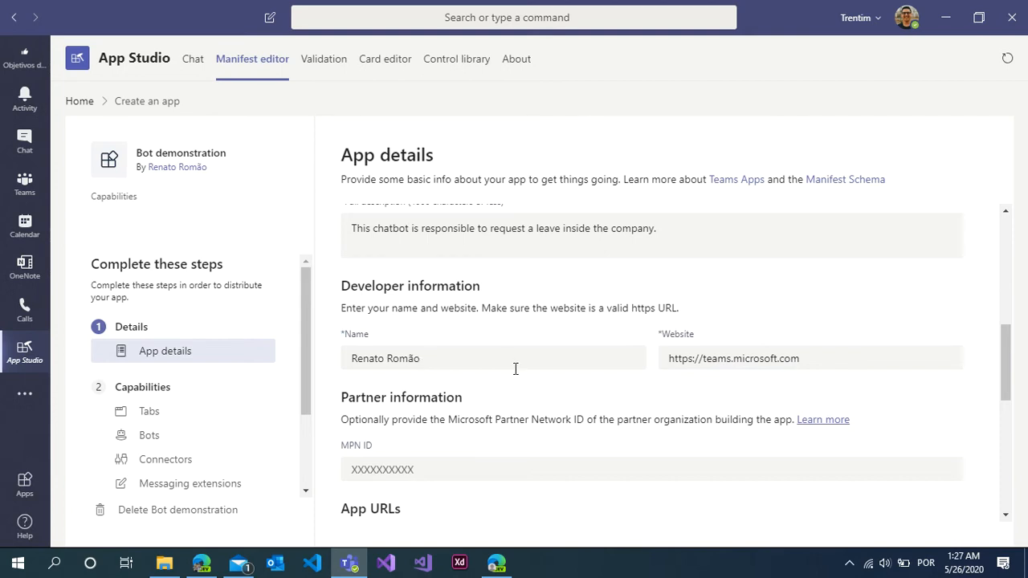
{"action": "scroll", "scroll_direction": "down", "scroll_amount": 3}
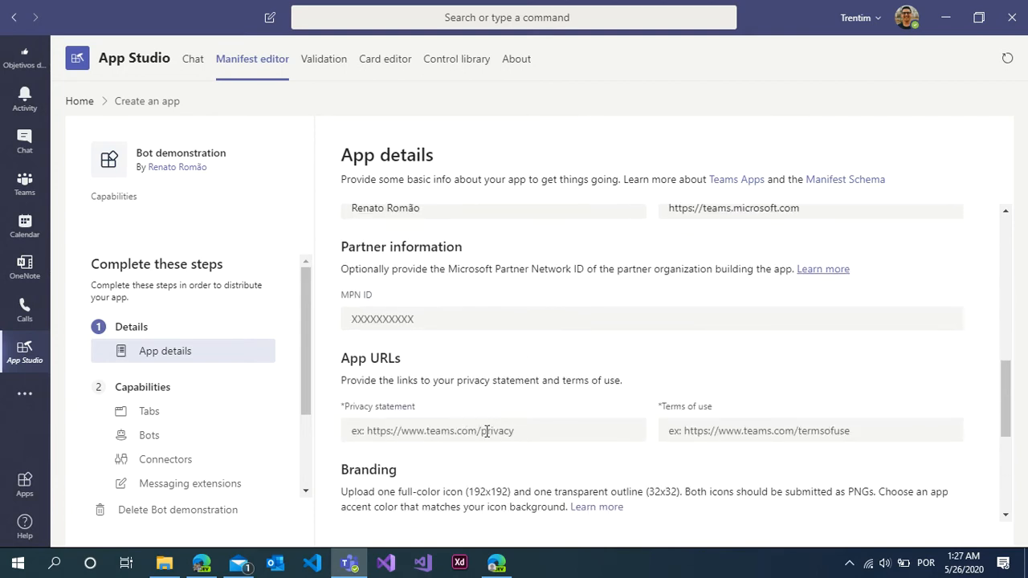
{"action": "left_click", "coordinate": [491, 430]}
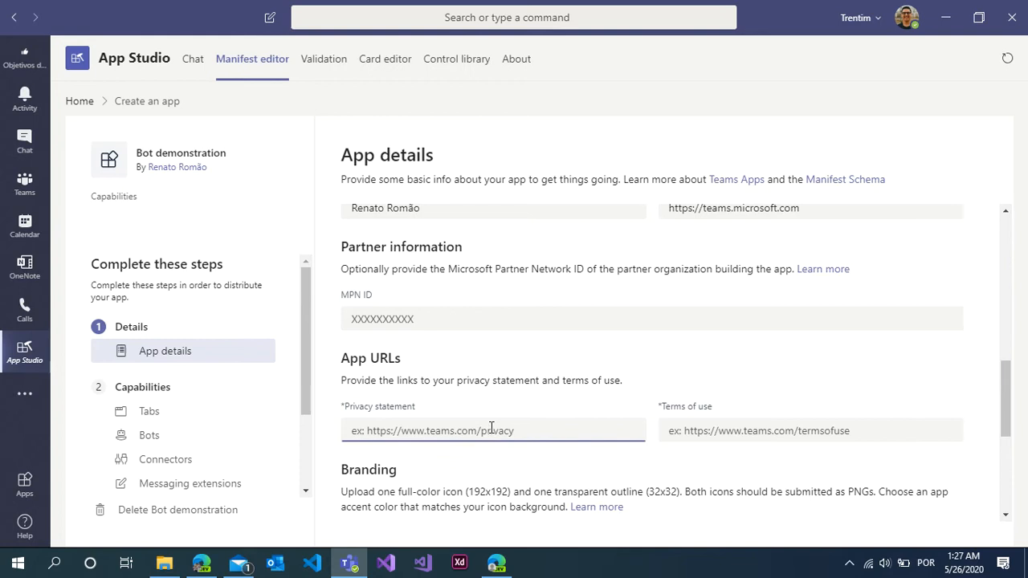
{"action": "mouse_move", "coordinate": [584, 379]}
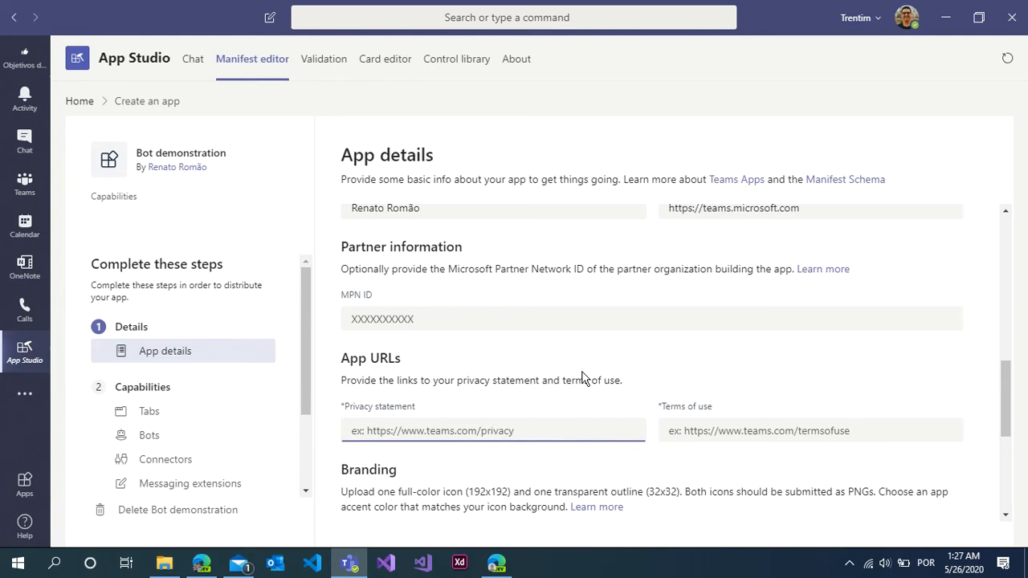
{"action": "type", "text": "https://te"}
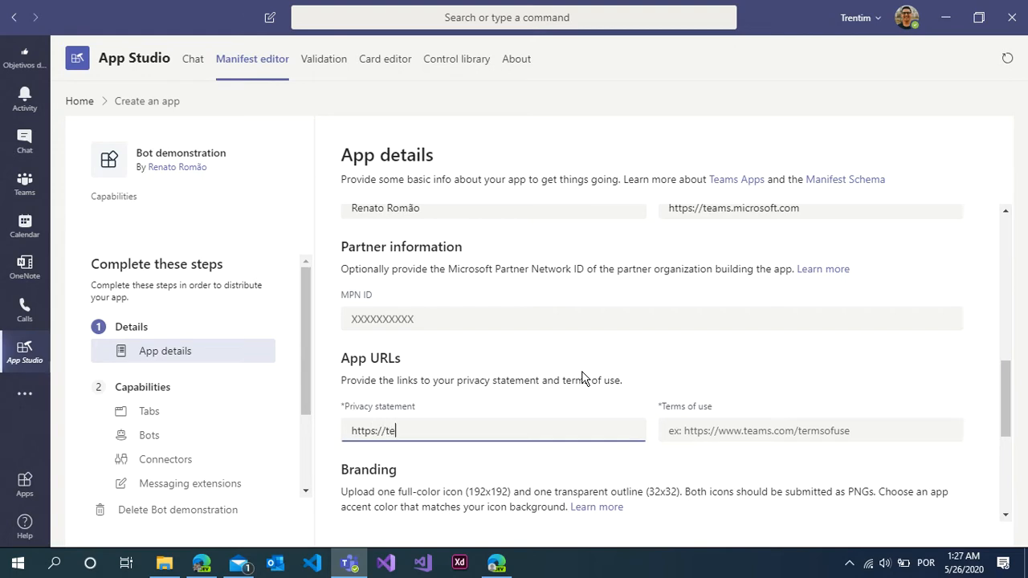
{"action": "type", "text": "ams.micr"}
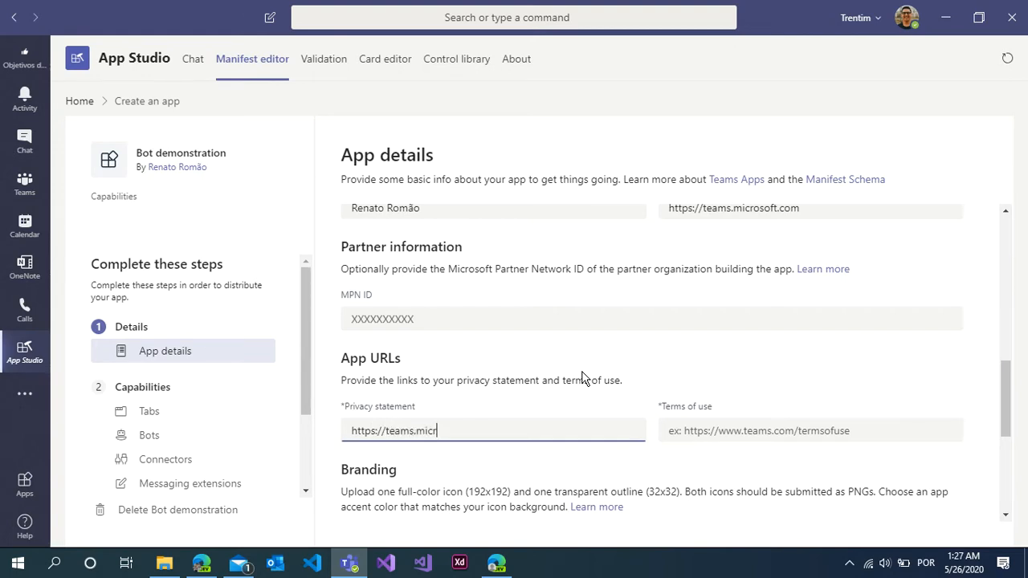
{"action": "type", "text": "osoft.com"}
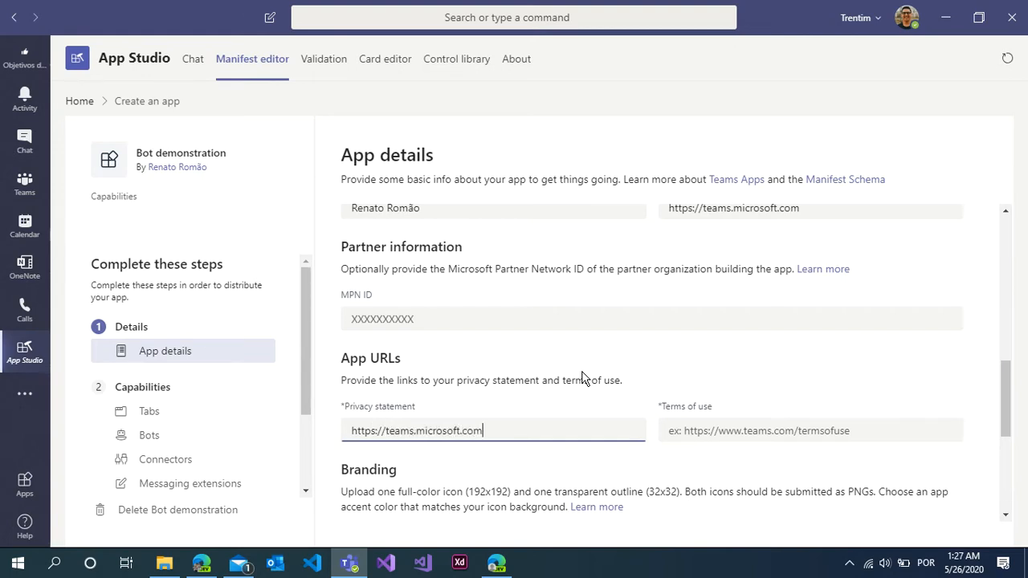
{"action": "type", "text": "/privacy"}
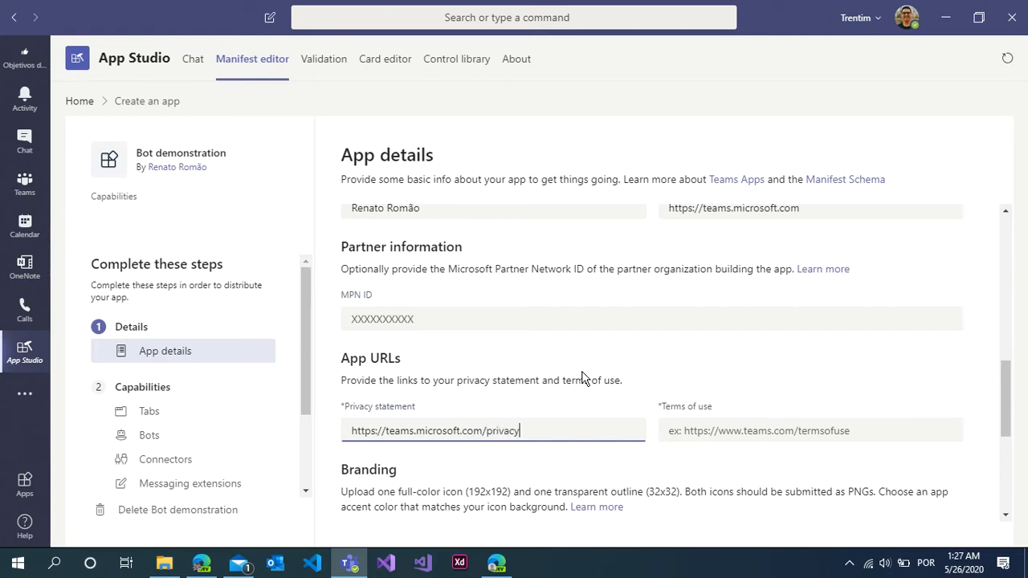
{"action": "type", "text": "https://teams.microsoft.com/privacy"}
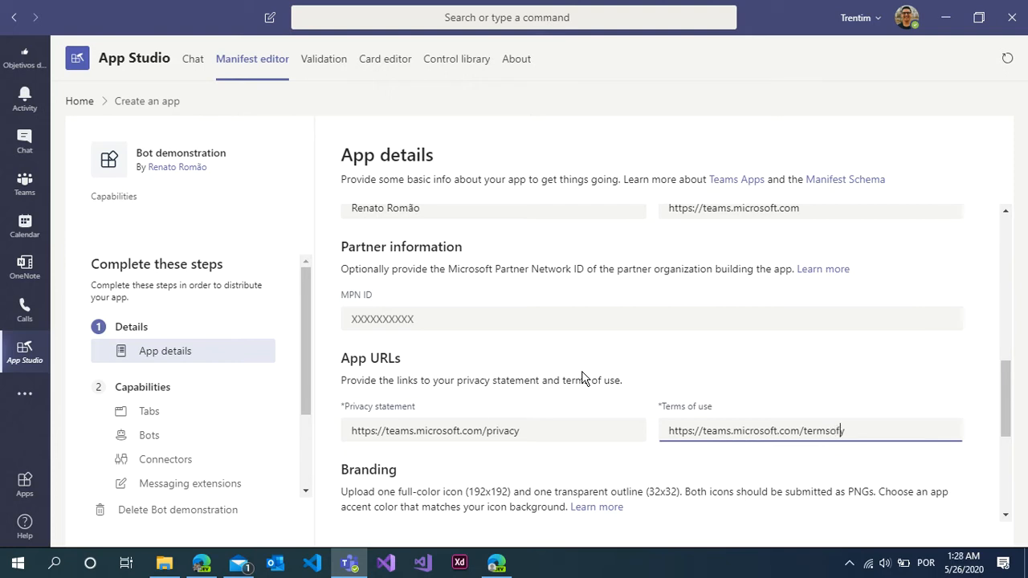
{"action": "type", "text": "use"}
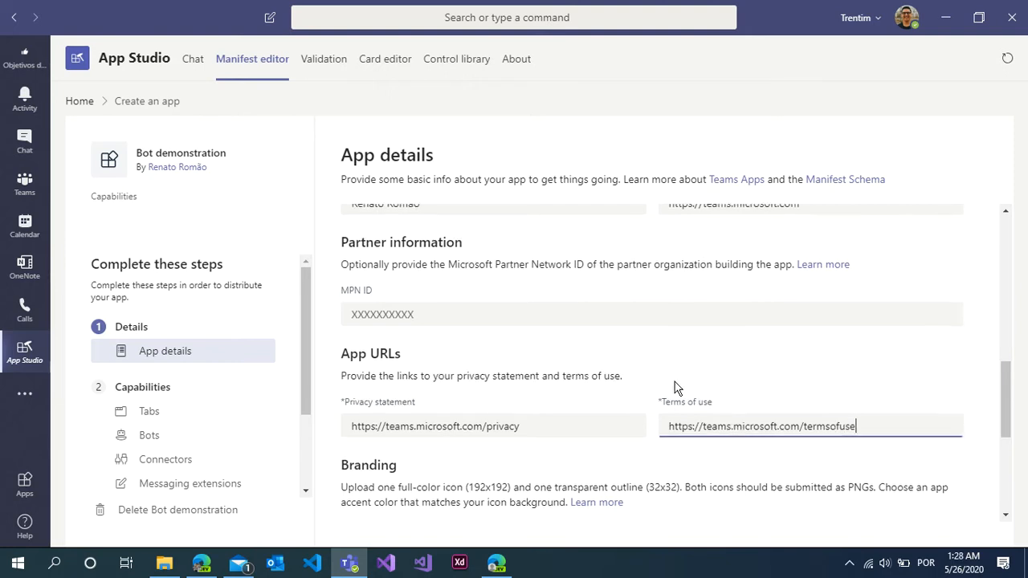
{"action": "scroll", "scroll_direction": "down", "scroll_amount": 3}
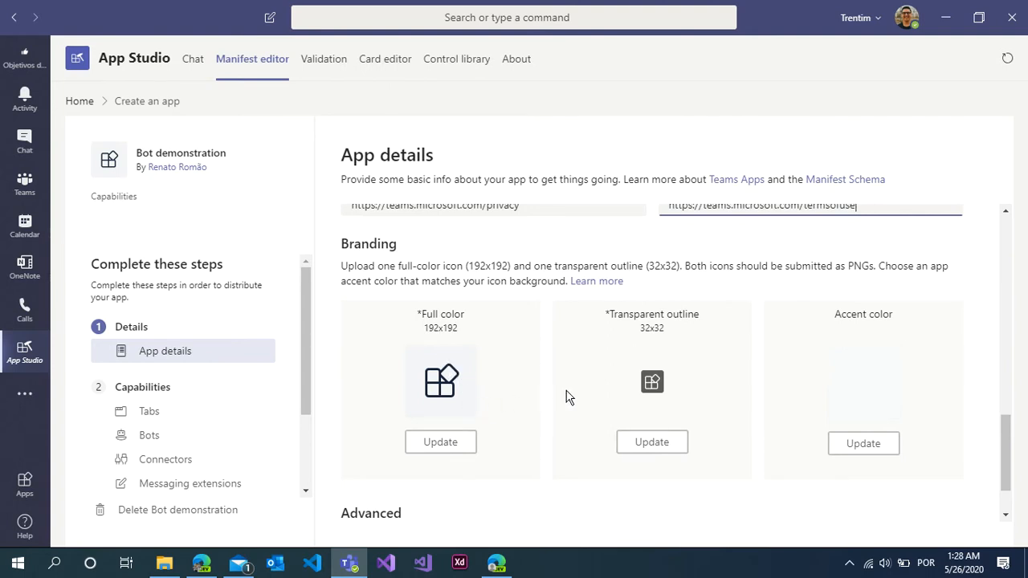
{"action": "mouse_move", "coordinate": [453, 346]}
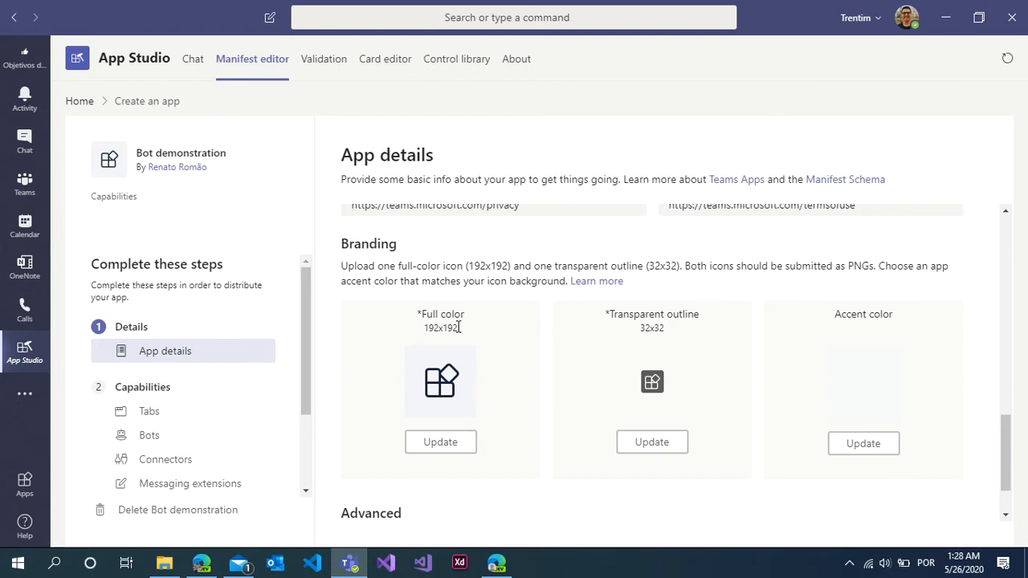
{"action": "double_click", "coordinate": [440, 328]}
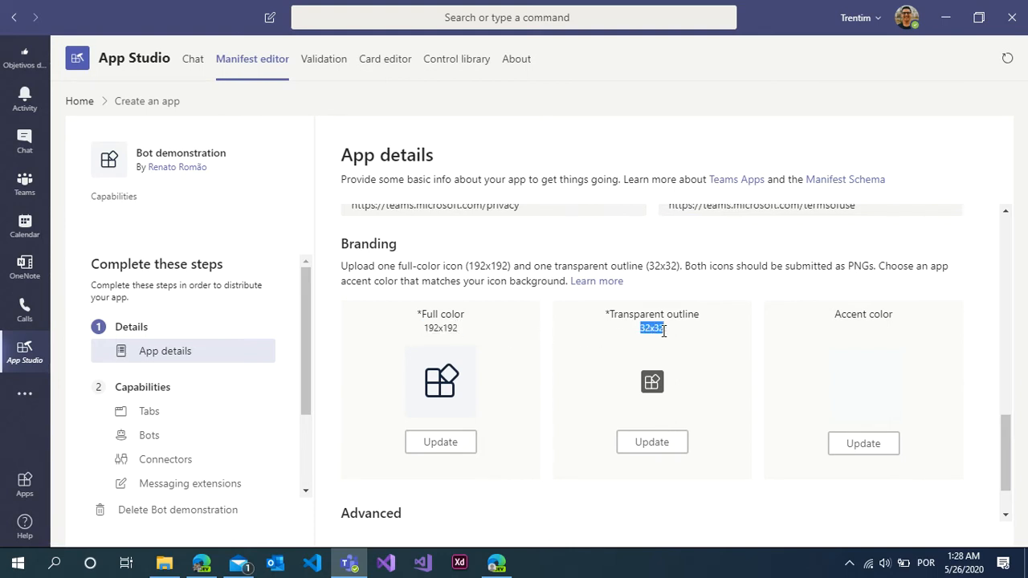
{"action": "mouse_move", "coordinate": [693, 292]}
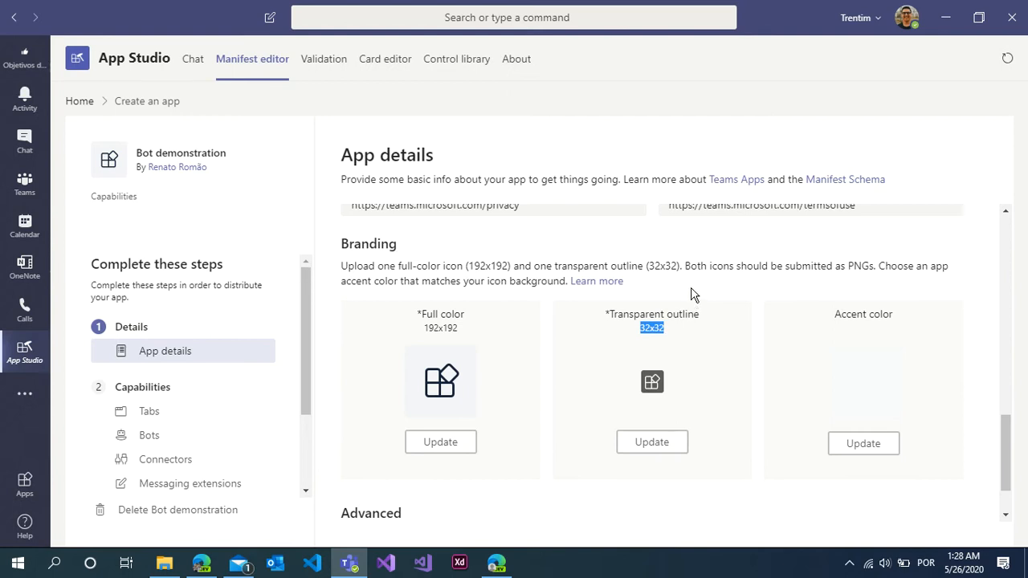
{"action": "mouse_move", "coordinate": [587, 398]}
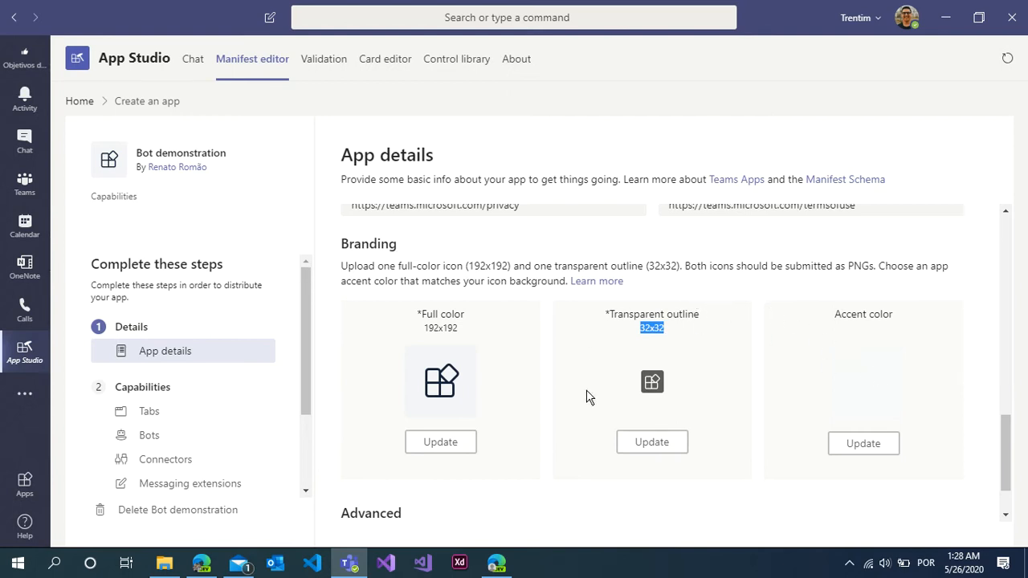
{"action": "scroll", "scroll_direction": "down", "scroll_amount": 3}
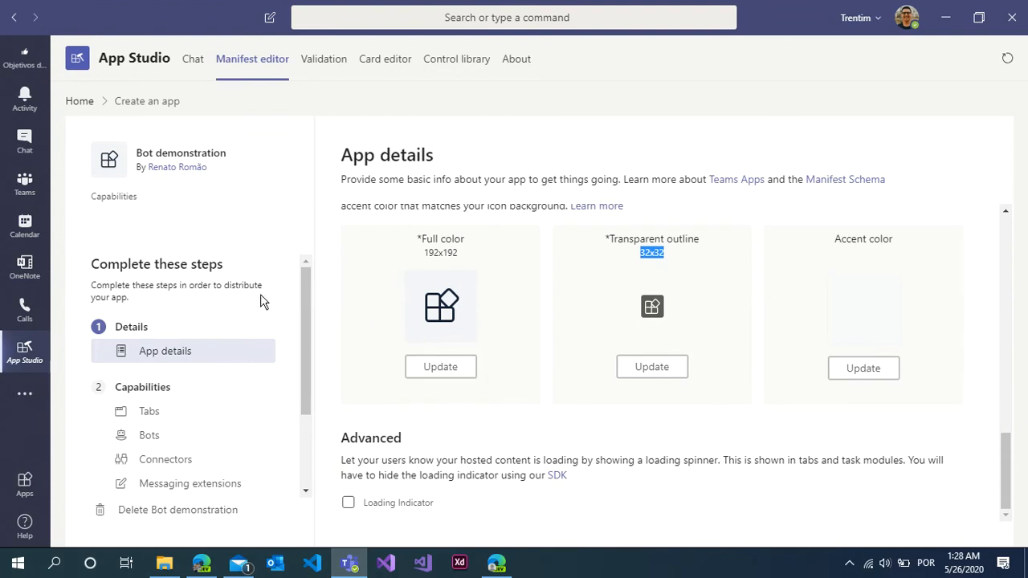
{"action": "mouse_move", "coordinate": [237, 321]}
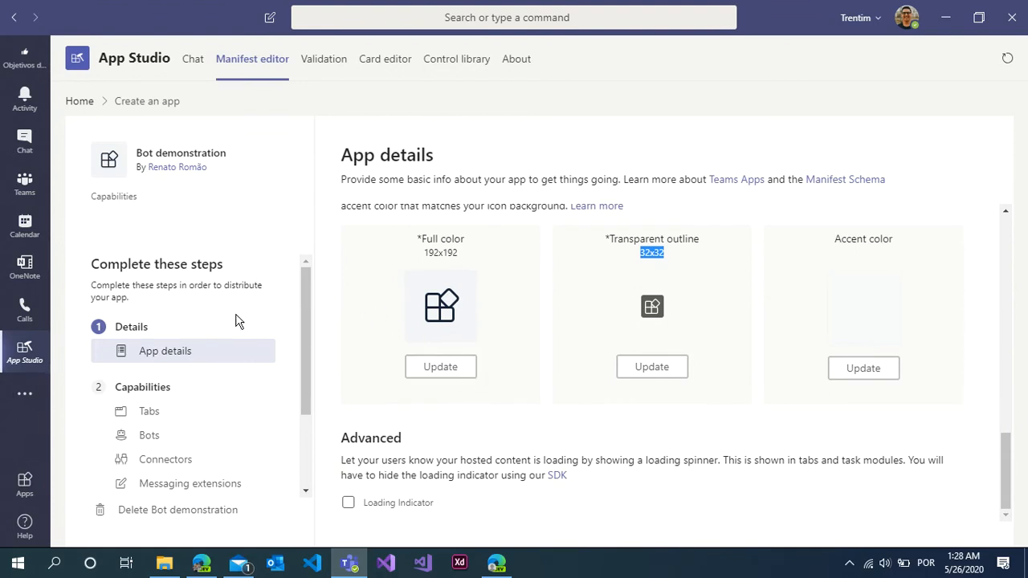
{"action": "scroll", "scroll_direction": "down", "scroll_amount": 3}
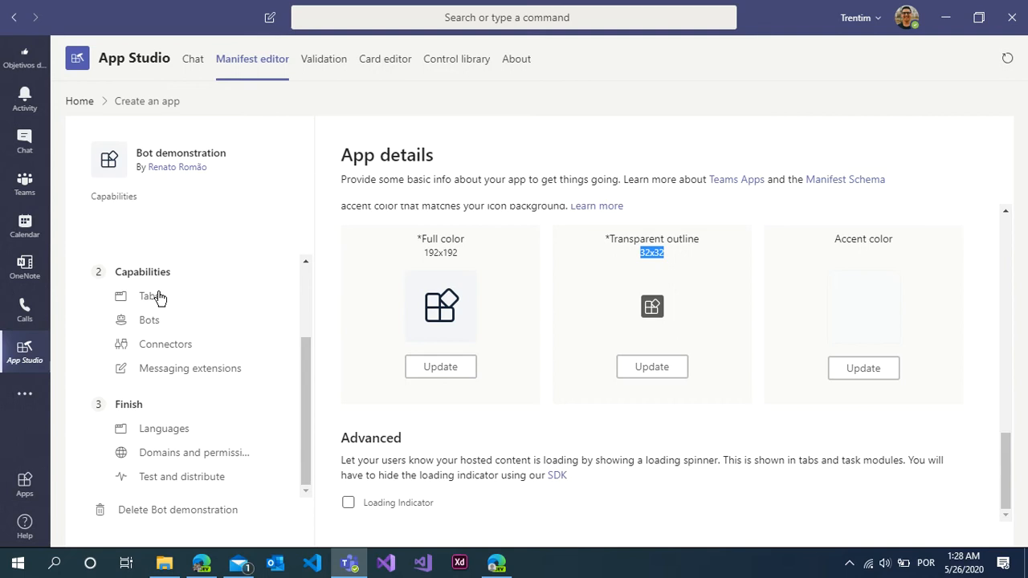
Browse the Tabs and Bots capabilities, then show the app's Domains and permissions settings.
{"action": "left_click", "coordinate": [149, 296]}
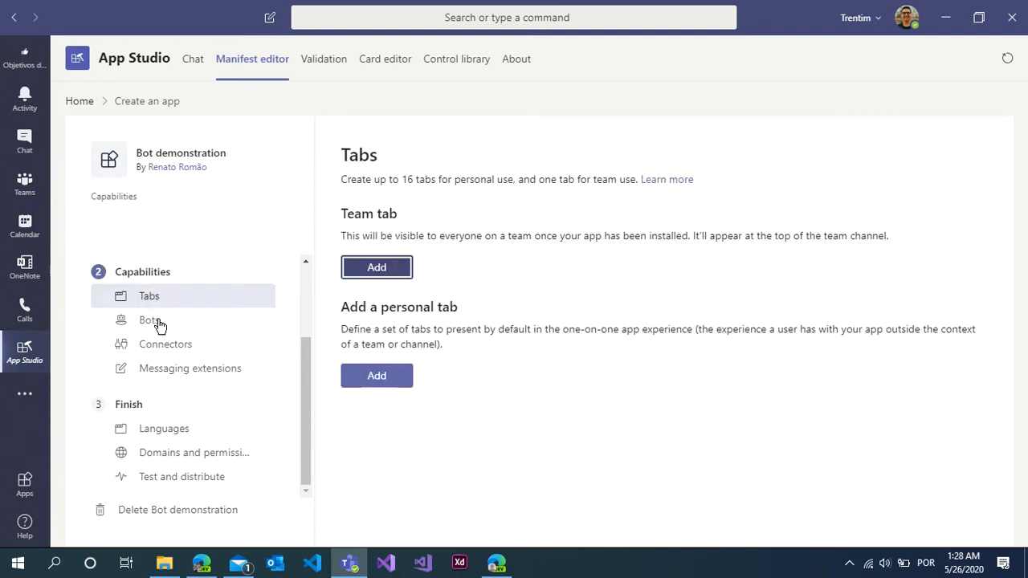
{"action": "left_click", "coordinate": [150, 319]}
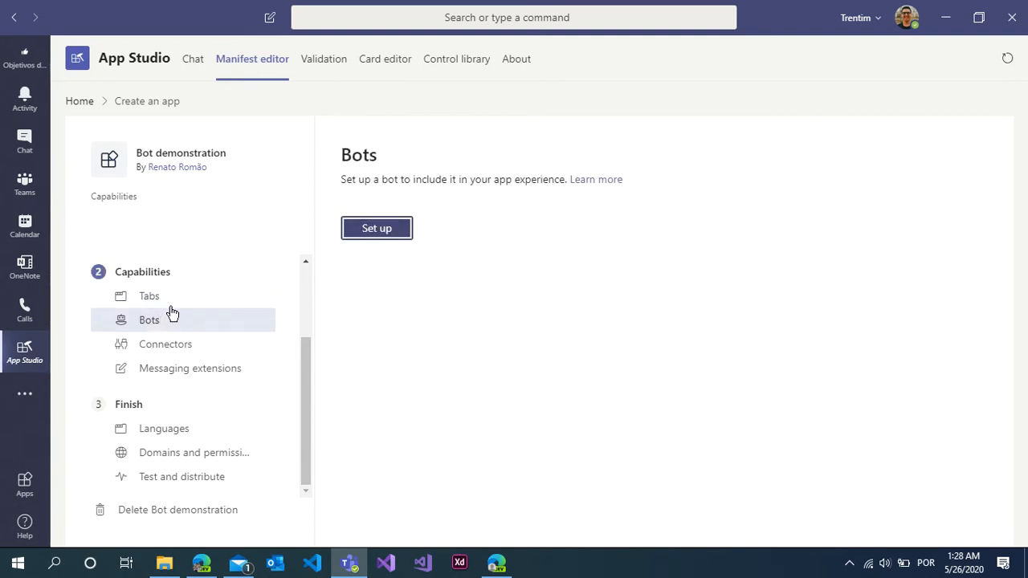
{"action": "mouse_move", "coordinate": [199, 321]}
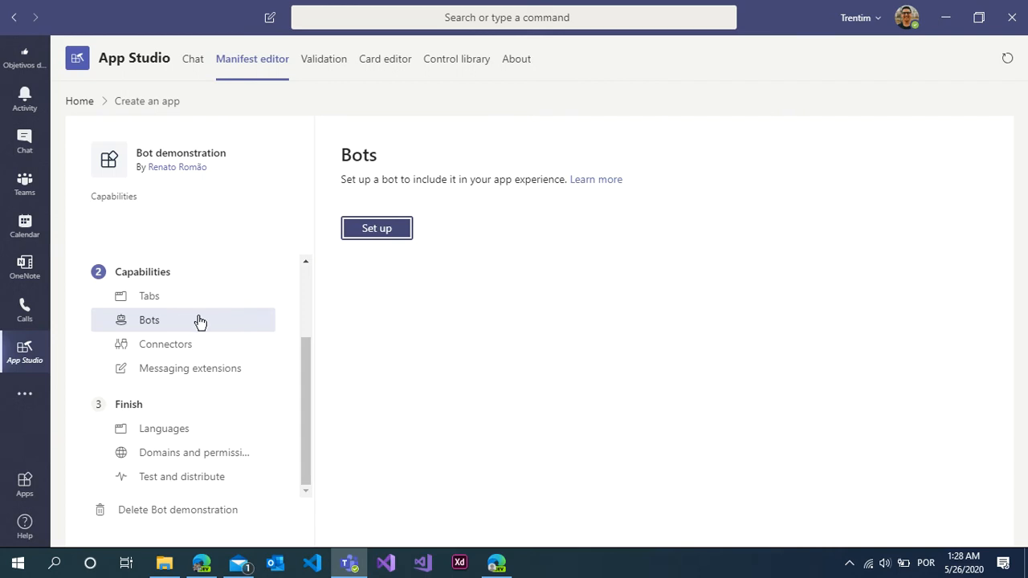
{"action": "mouse_move", "coordinate": [222, 407]}
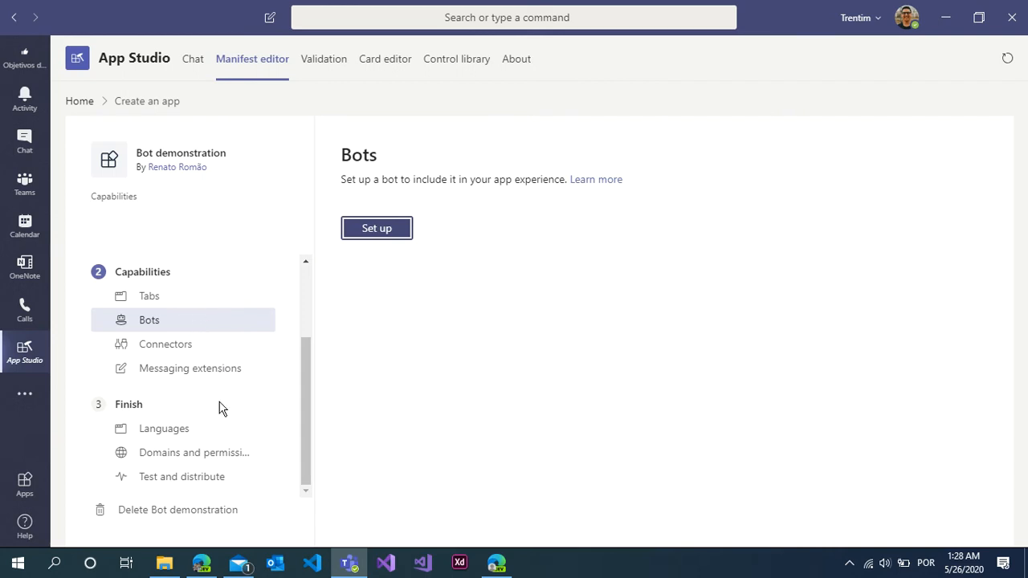
{"action": "mouse_move", "coordinate": [232, 405]}
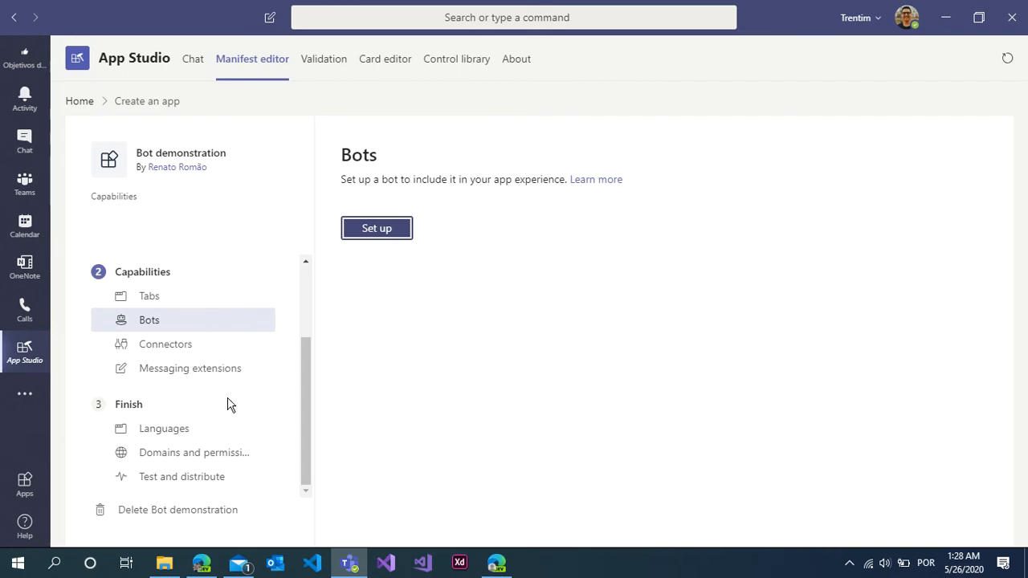
{"action": "mouse_move", "coordinate": [200, 424]}
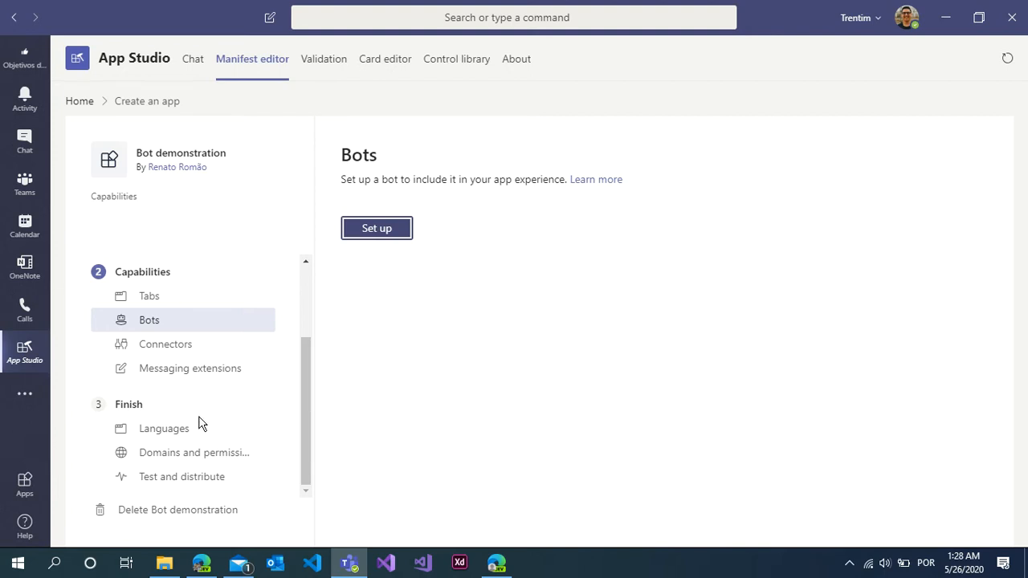
{"action": "left_click", "coordinate": [193, 453]}
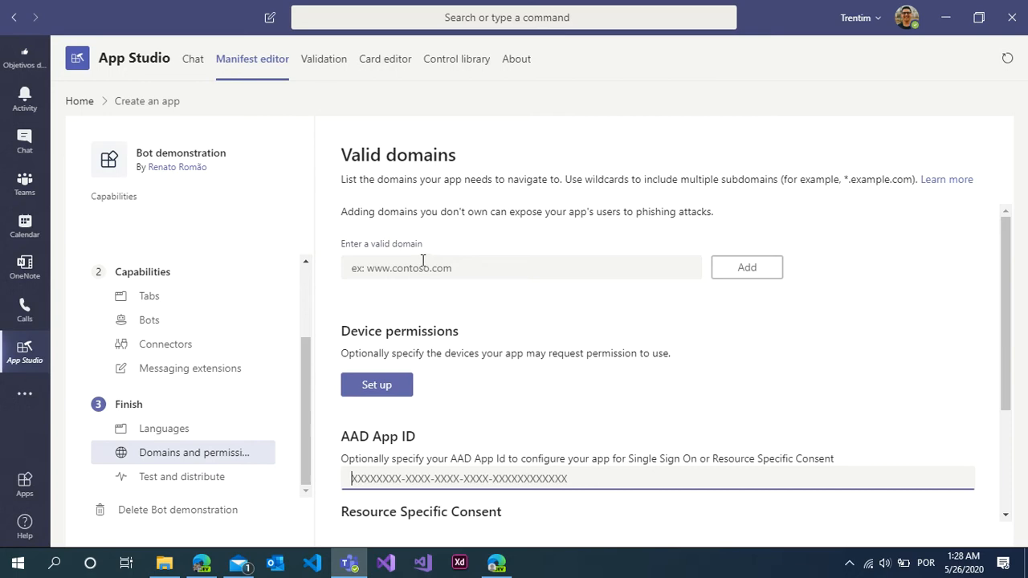
{"action": "mouse_move", "coordinate": [393, 248]}
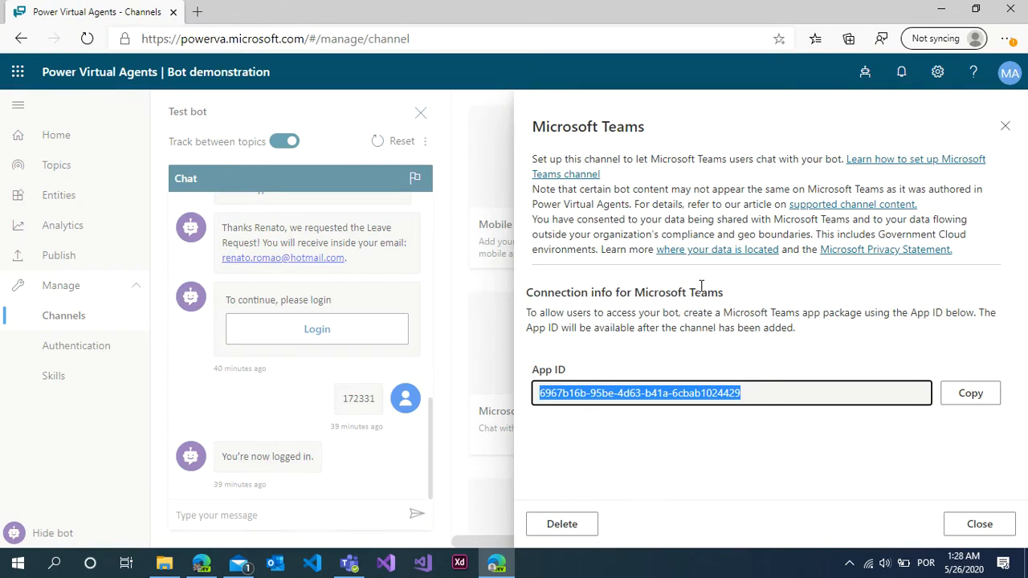
{"action": "mouse_move", "coordinate": [920, 186]}
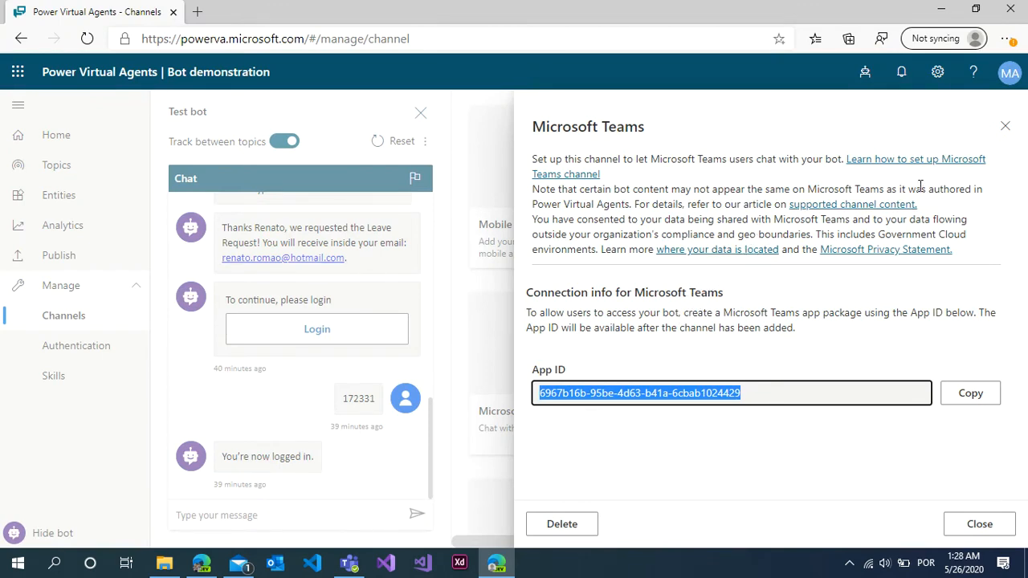
{"action": "mouse_move", "coordinate": [850, 143]}
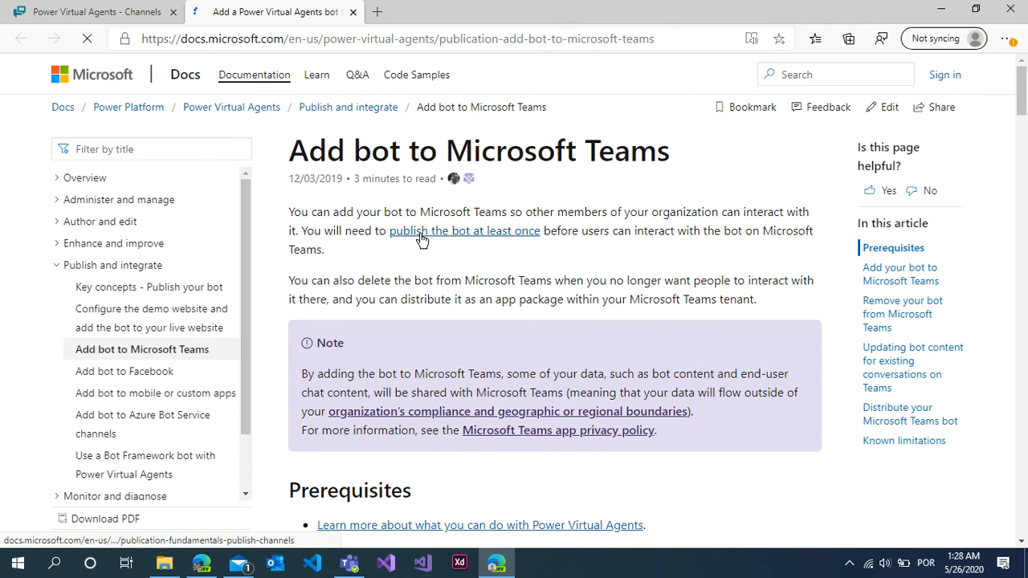
Scroll the 'Add bot to Microsoft Teams' Docs article down to the existing-bot connection steps.
{"action": "scroll", "scroll_direction": "down", "scroll_amount": 3}
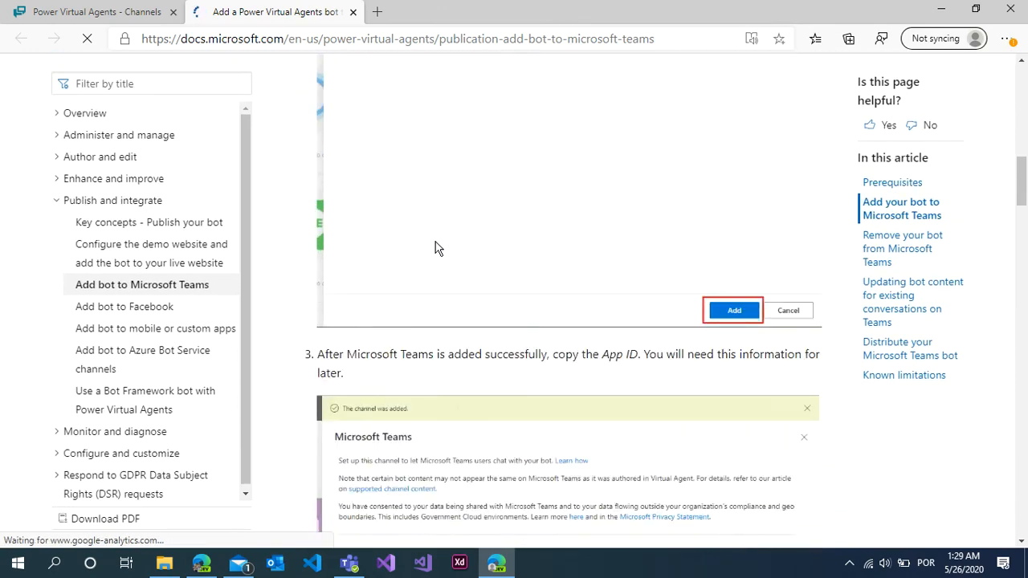
{"action": "scroll", "scroll_direction": "down", "scroll_amount": 3}
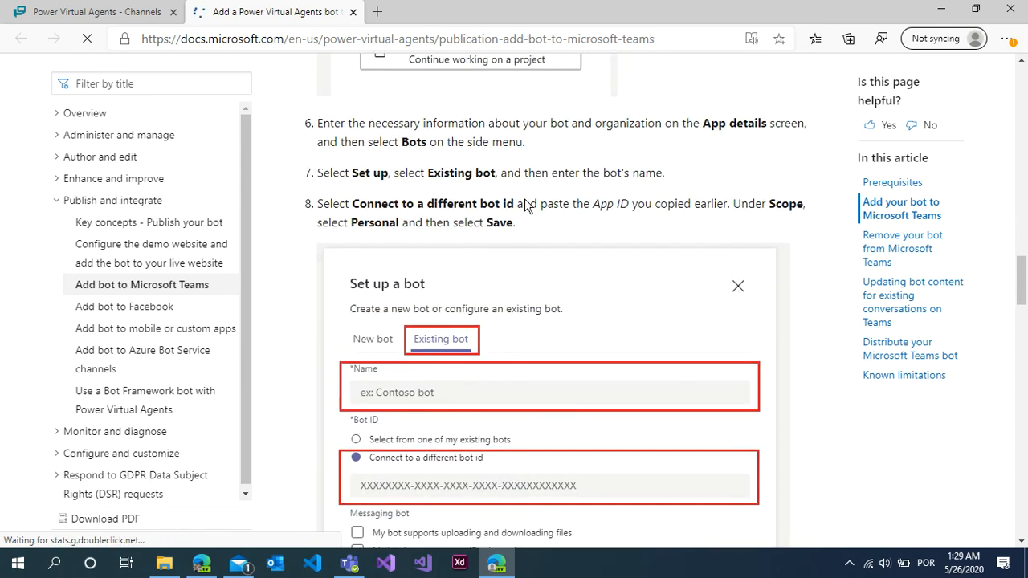
{"action": "scroll", "scroll_direction": "down", "scroll_amount": 3}
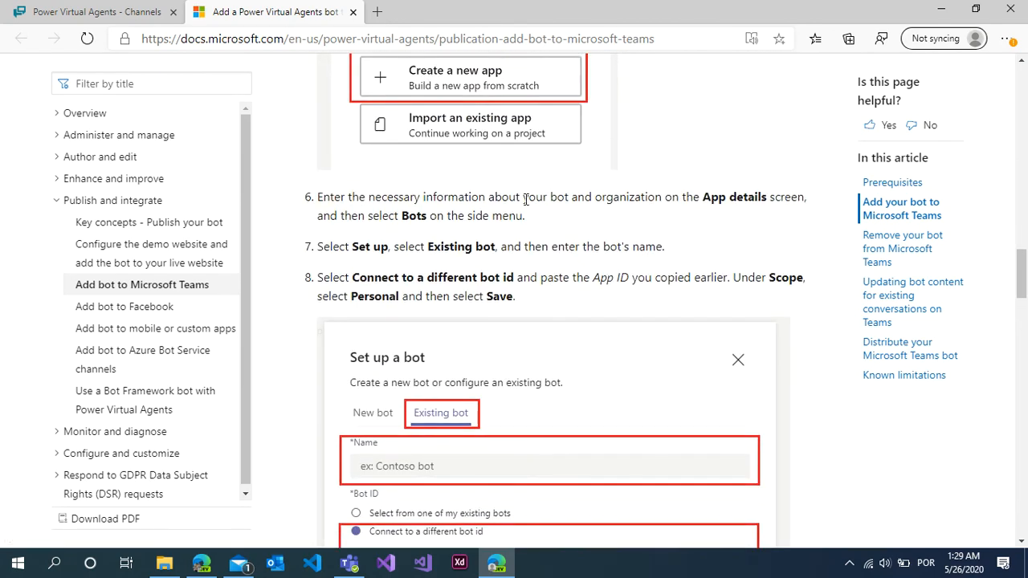
{"action": "scroll", "scroll_direction": "down", "scroll_amount": 3}
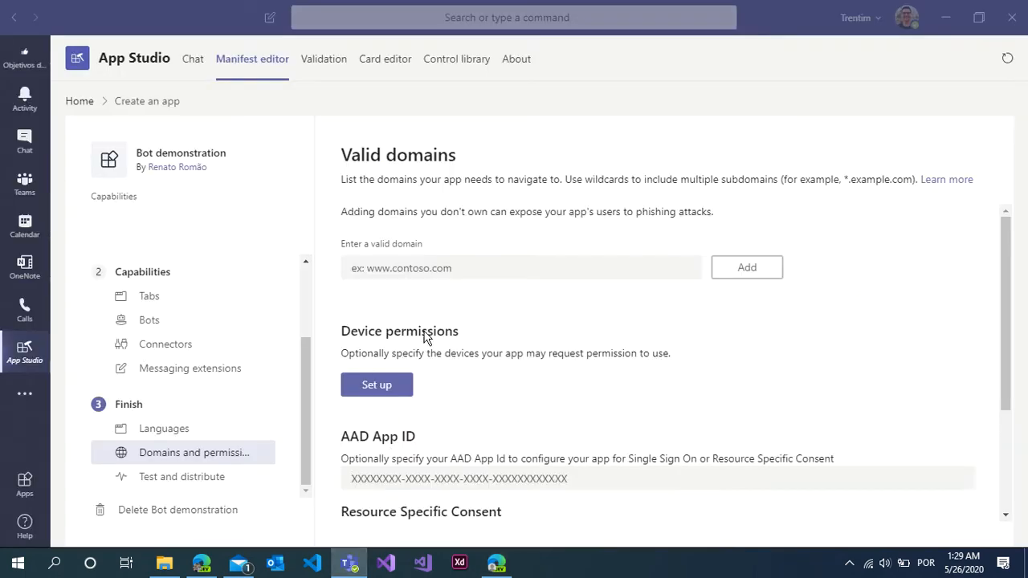
Add token.botframework.com as a valid domain for the Bot demonstration app.
{"action": "type", "text": "token.botframework.com"}
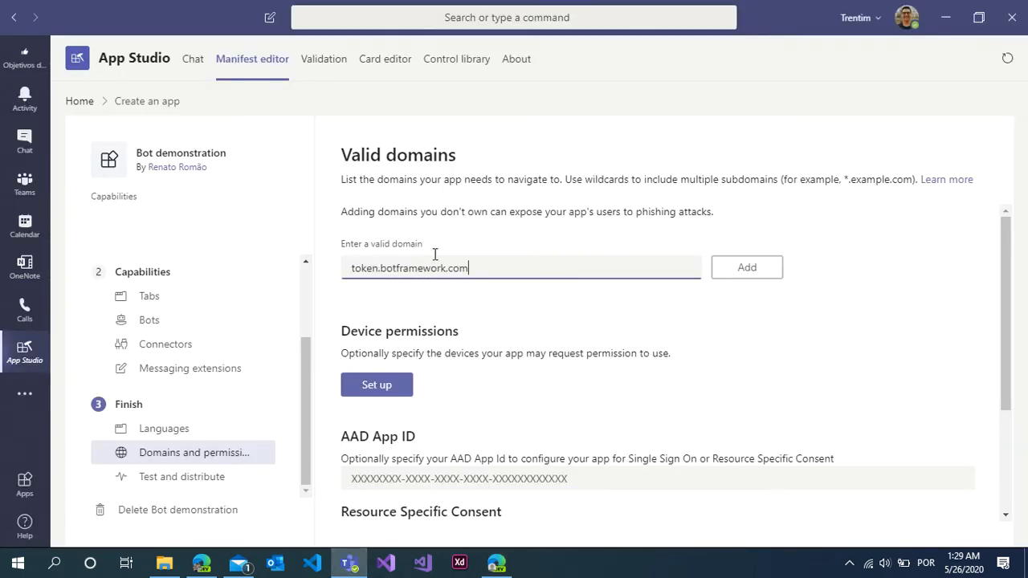
{"action": "left_click", "coordinate": [745, 267]}
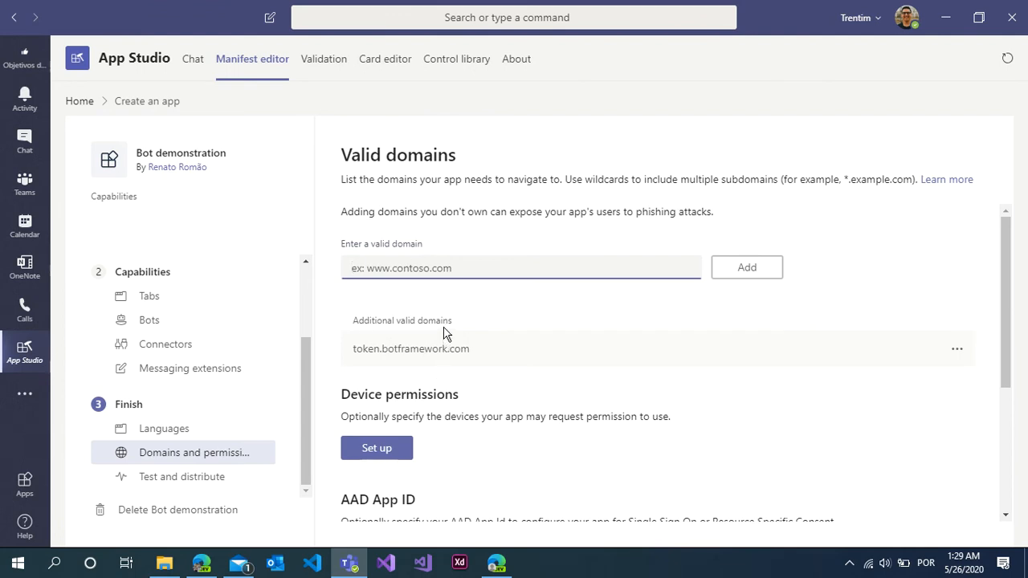
{"action": "mouse_move", "coordinate": [148, 331]}
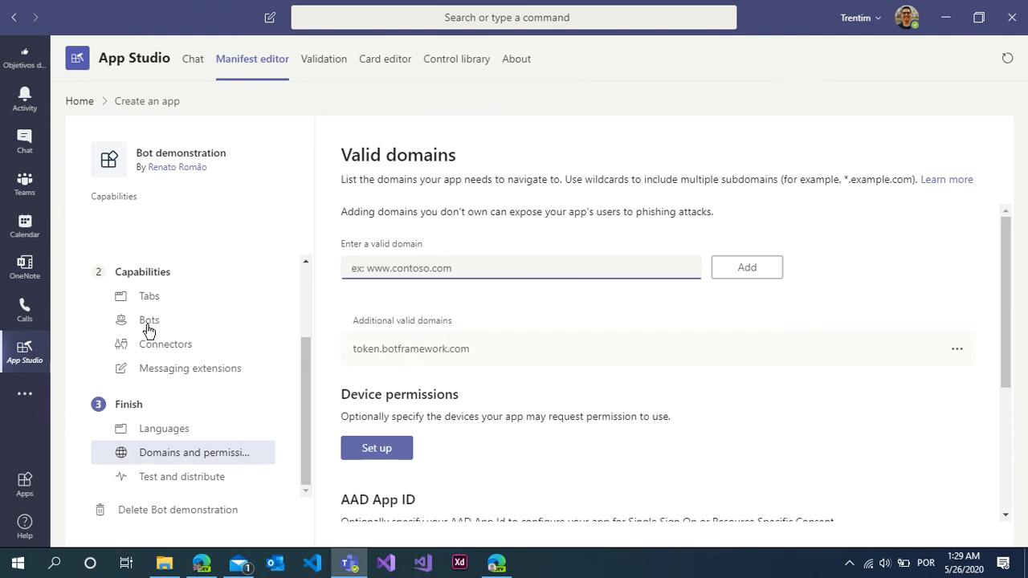
Start bot setup with the Existing bot option and copy the bot's App ID.
{"action": "left_click", "coordinate": [148, 320]}
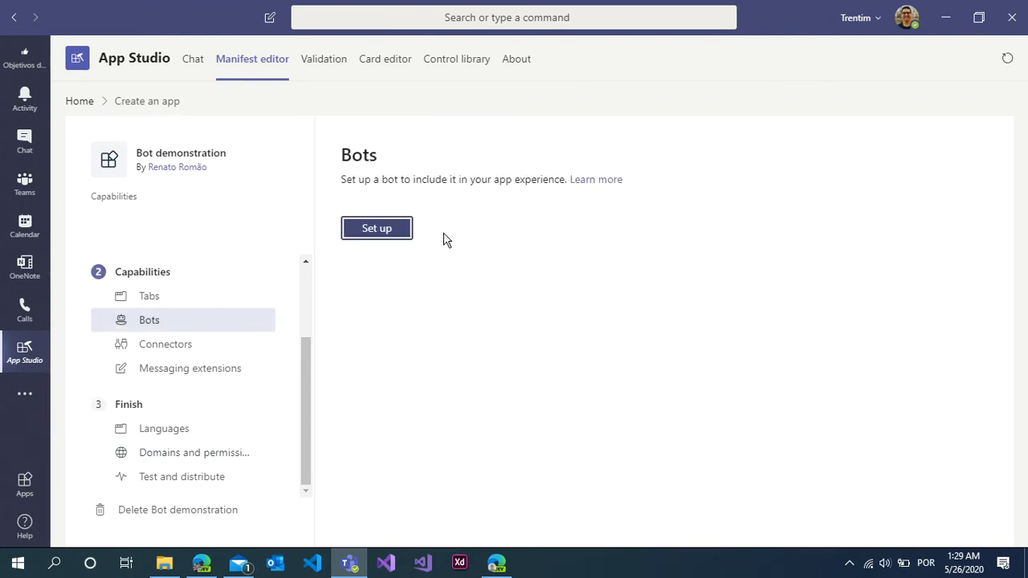
{"action": "left_click", "coordinate": [376, 228]}
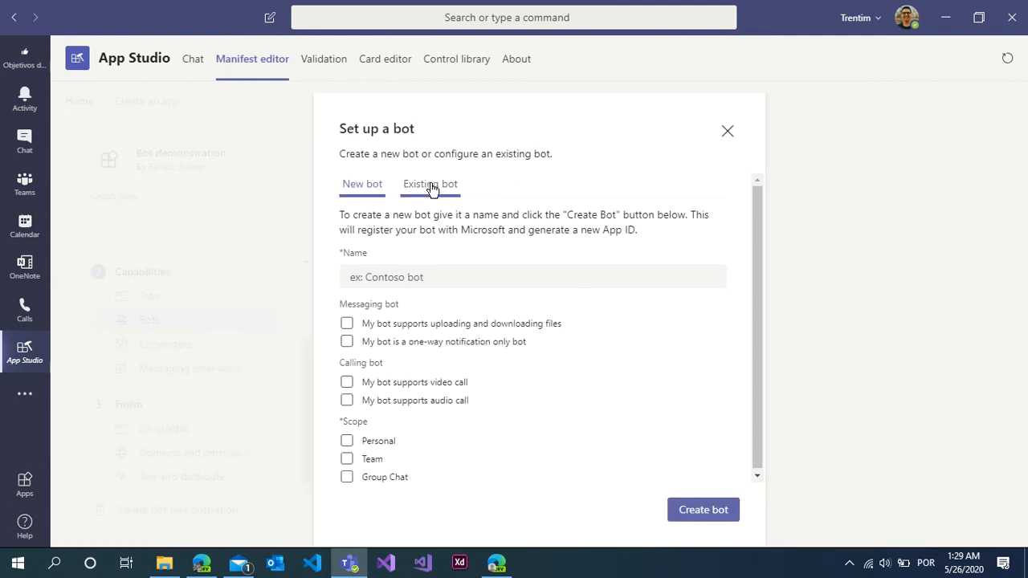
{"action": "left_click", "coordinate": [431, 183]}
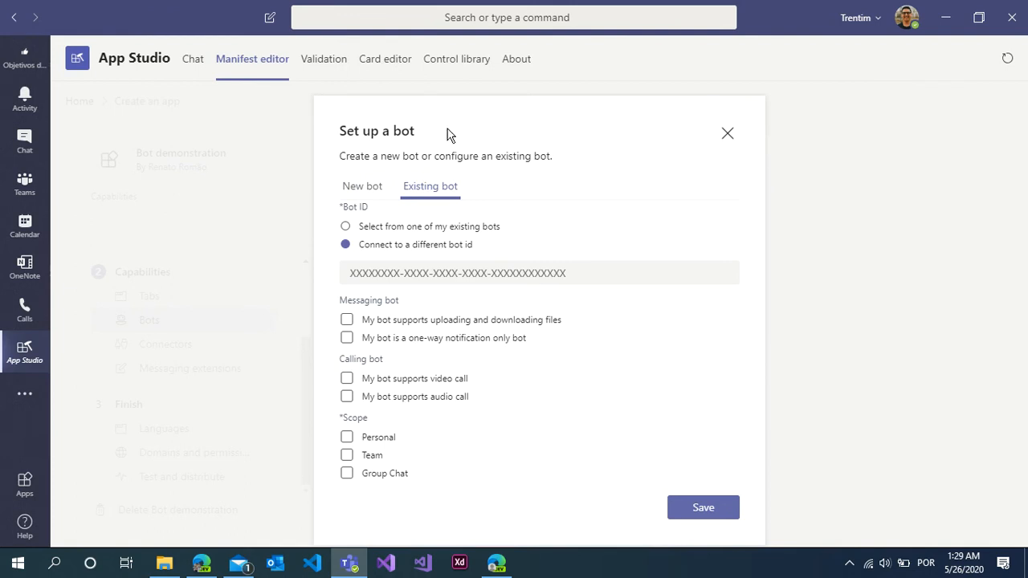
{"action": "mouse_move", "coordinate": [437, 186]}
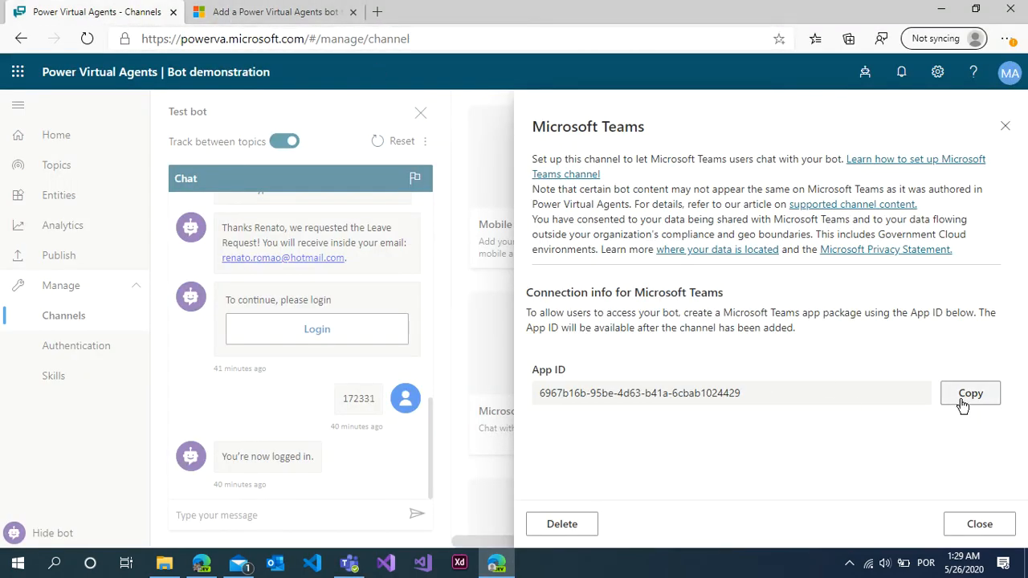
{"action": "left_click", "coordinate": [970, 392]}
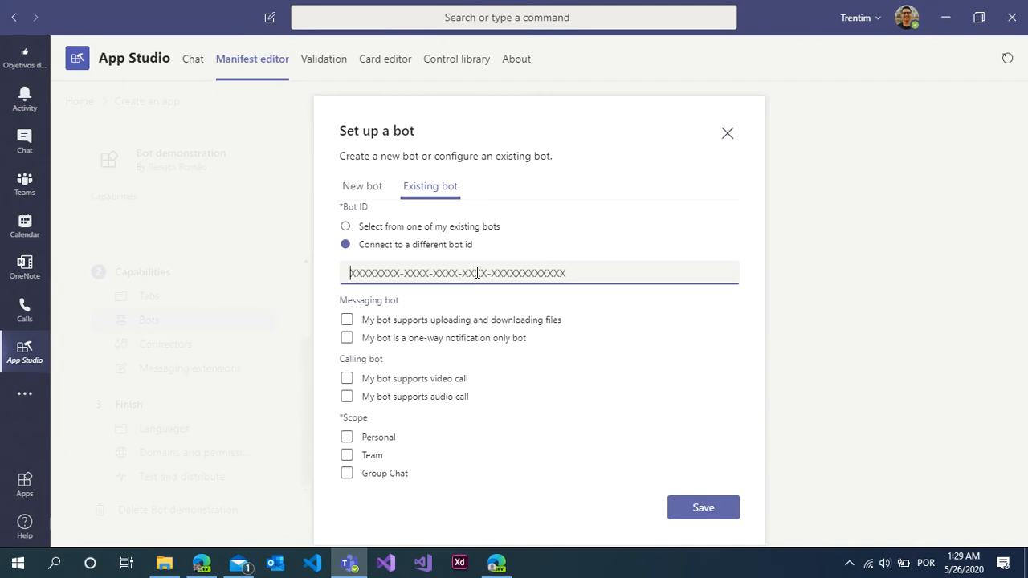
Connect bot ID 6967b16b-95be-4d63-b41a-6cbab1024429 with Personal scope and save it.
{"action": "type", "text": "6967b16b-95be-4d63-b41a-6cbab1024429"}
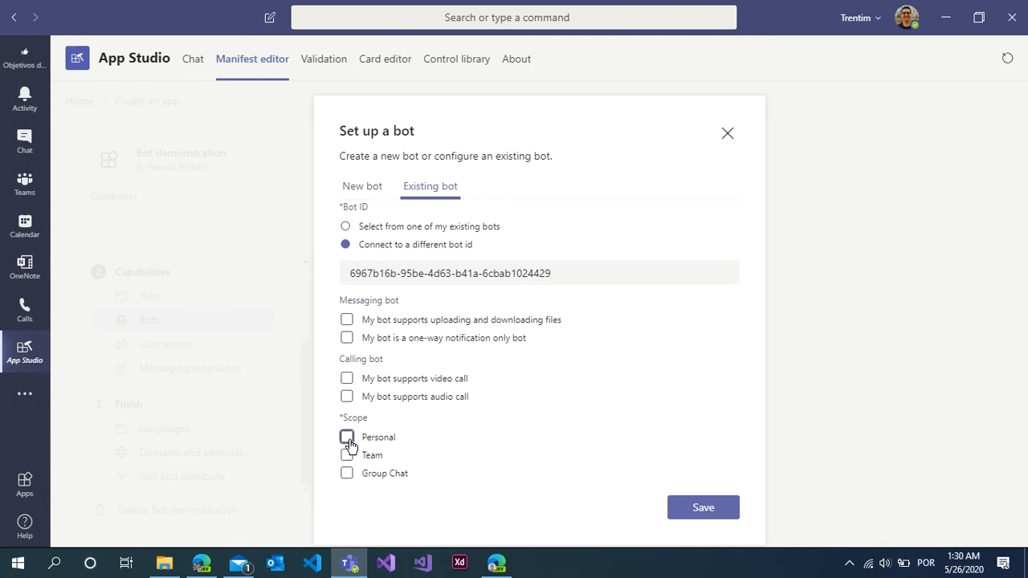
{"action": "left_click", "coordinate": [346, 437]}
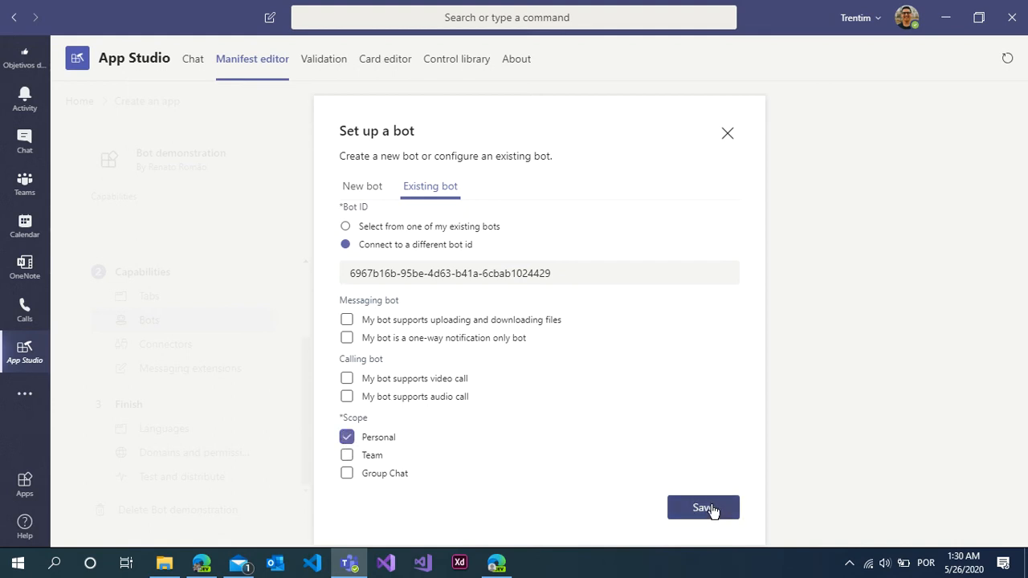
{"action": "left_click", "coordinate": [703, 507]}
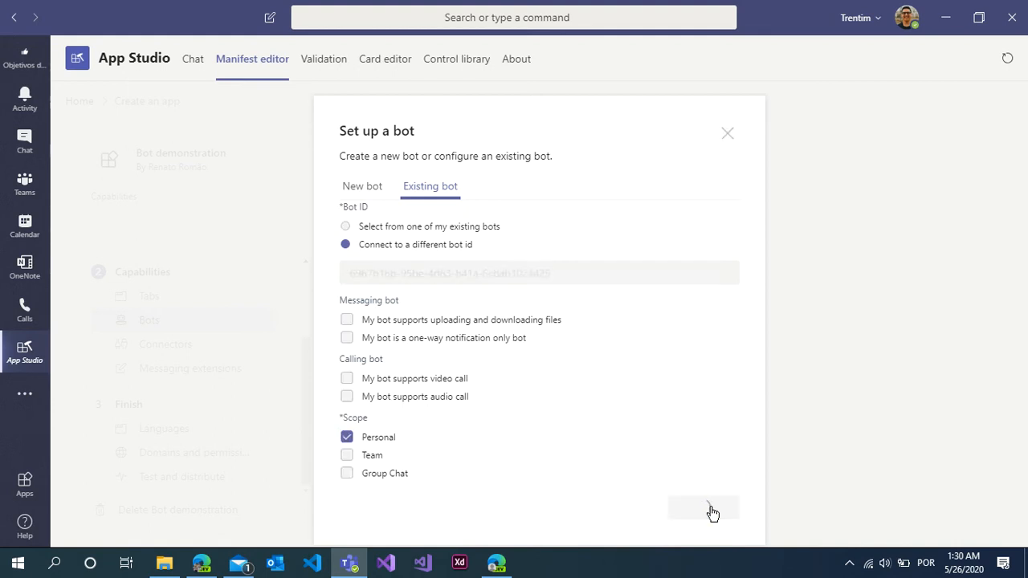
{"action": "left_click", "coordinate": [703, 507]}
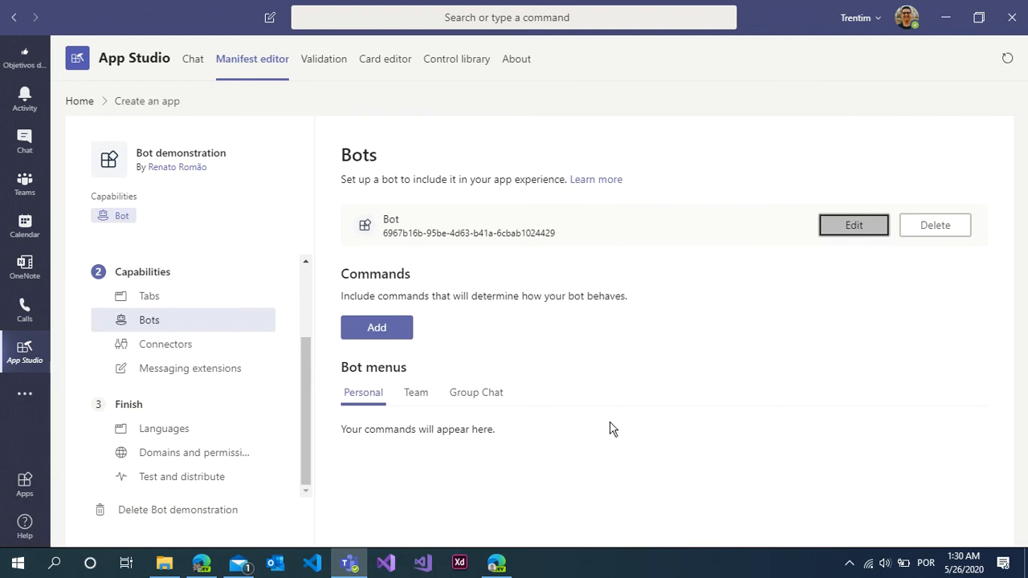
{"action": "mouse_move", "coordinate": [608, 426]}
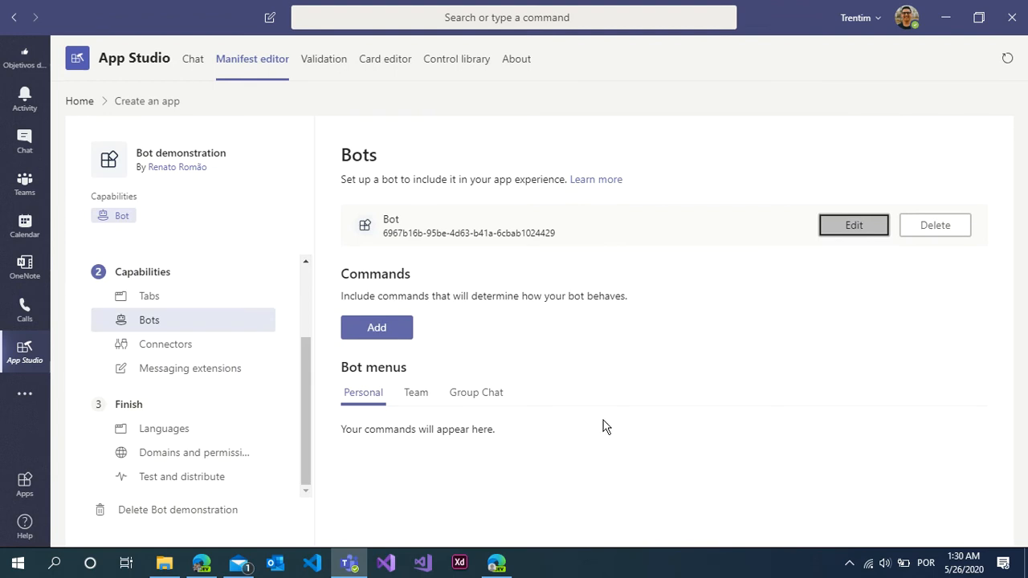
{"action": "mouse_move", "coordinate": [431, 340]}
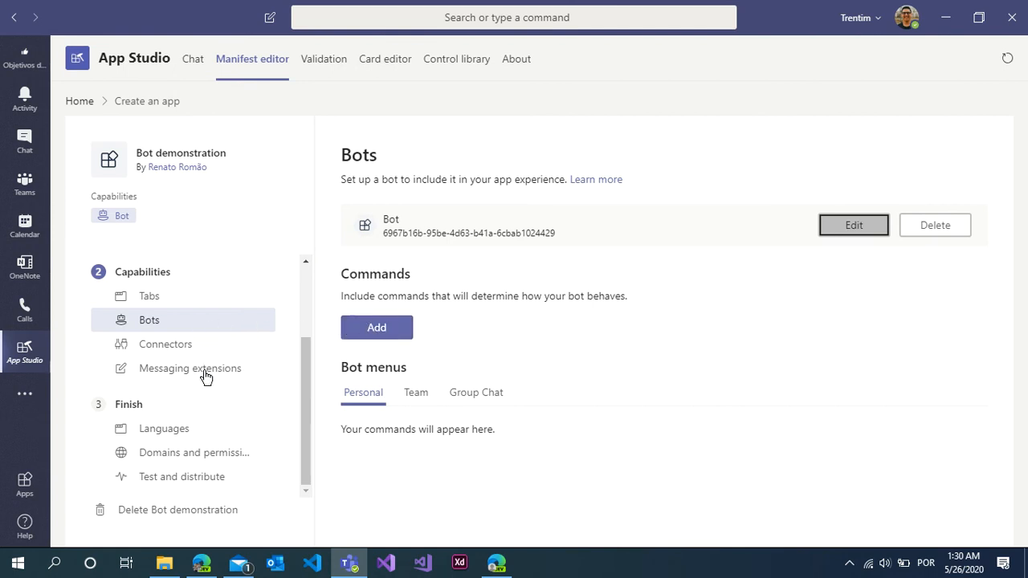
{"action": "mouse_move", "coordinate": [208, 498]}
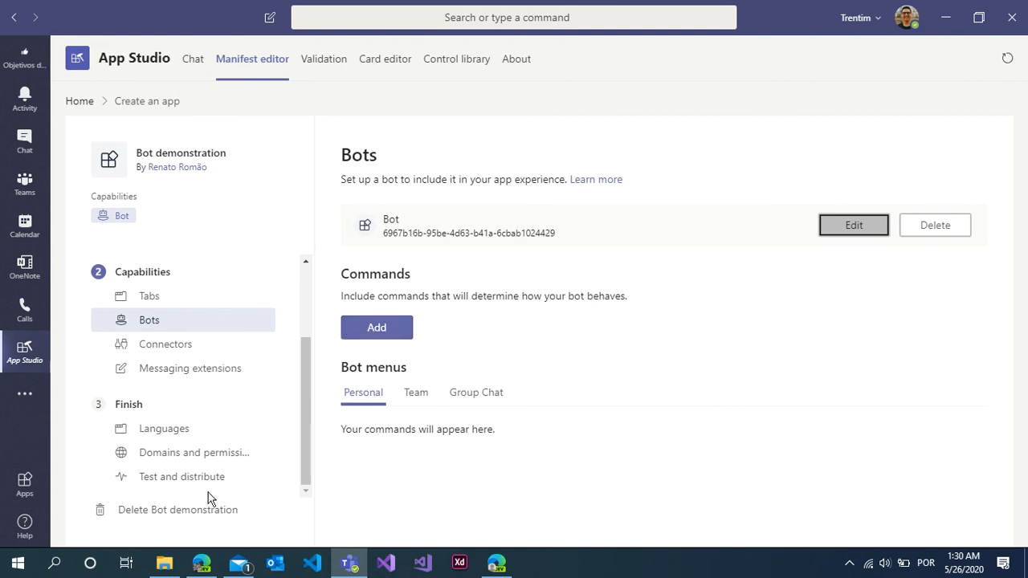
{"action": "mouse_move", "coordinate": [218, 485]}
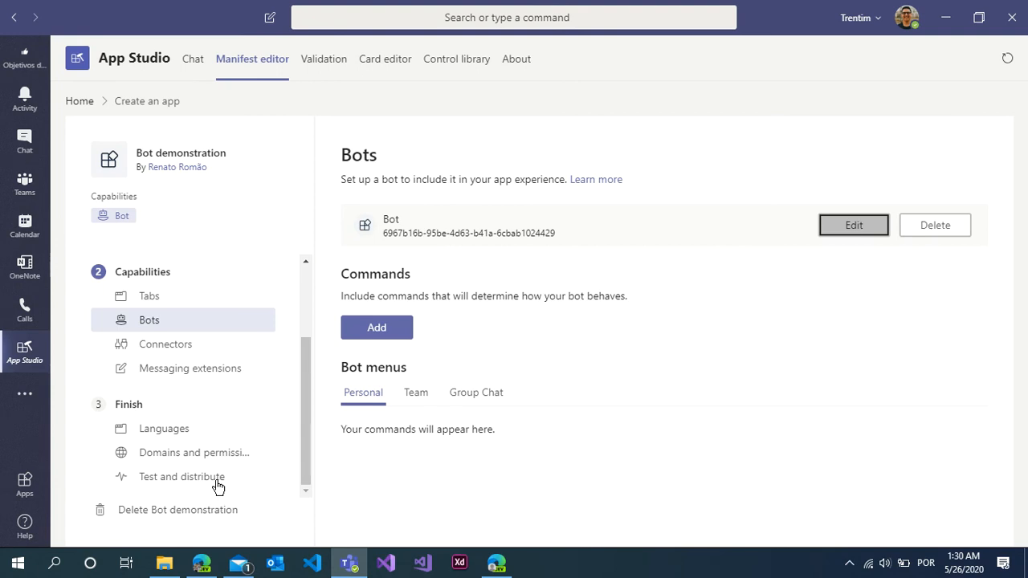
Install the Bot demonstration app in Teams via Test and distribute.
{"action": "left_click", "coordinate": [181, 476]}
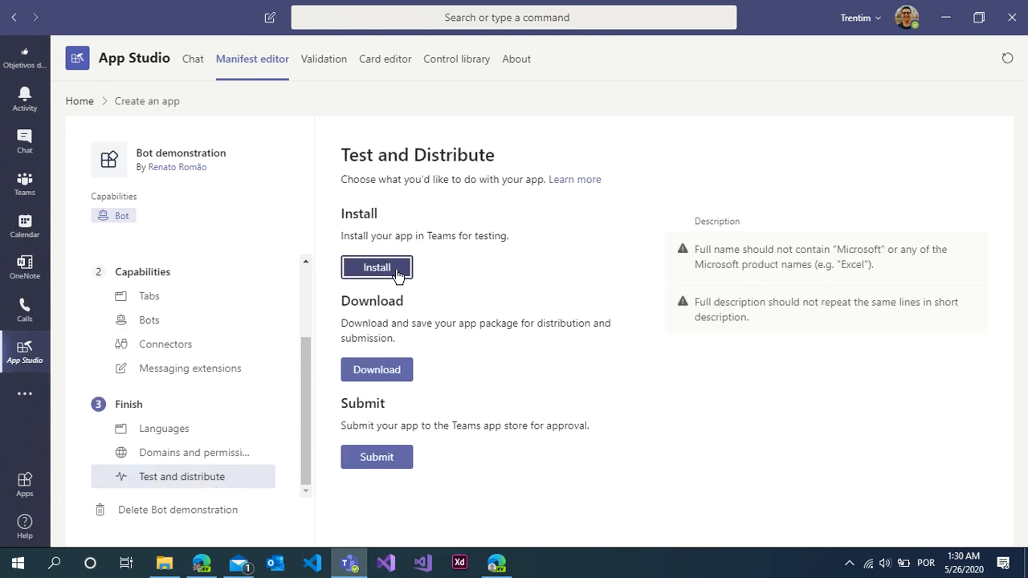
{"action": "left_click", "coordinate": [376, 267]}
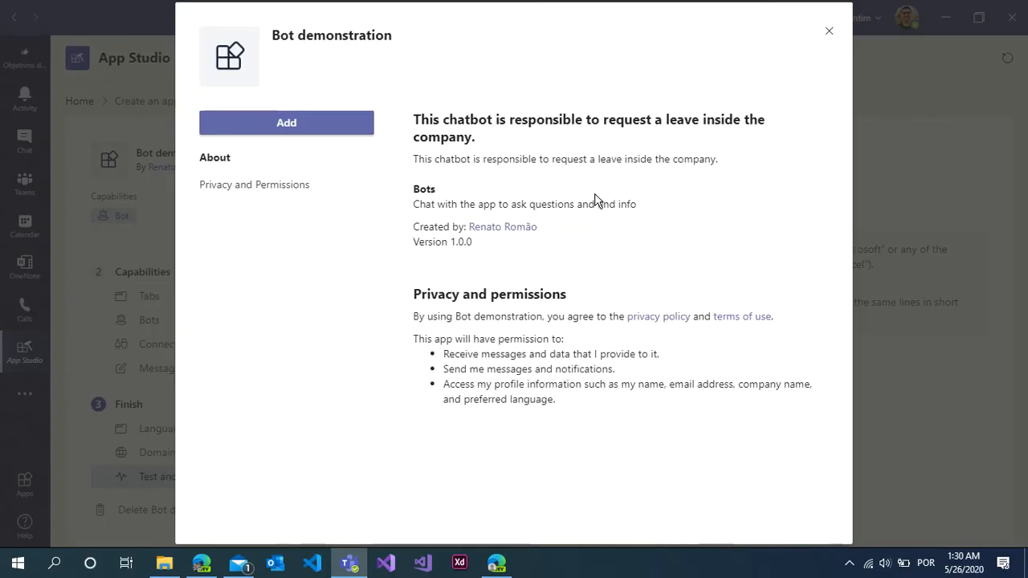
{"action": "mouse_move", "coordinate": [272, 43]}
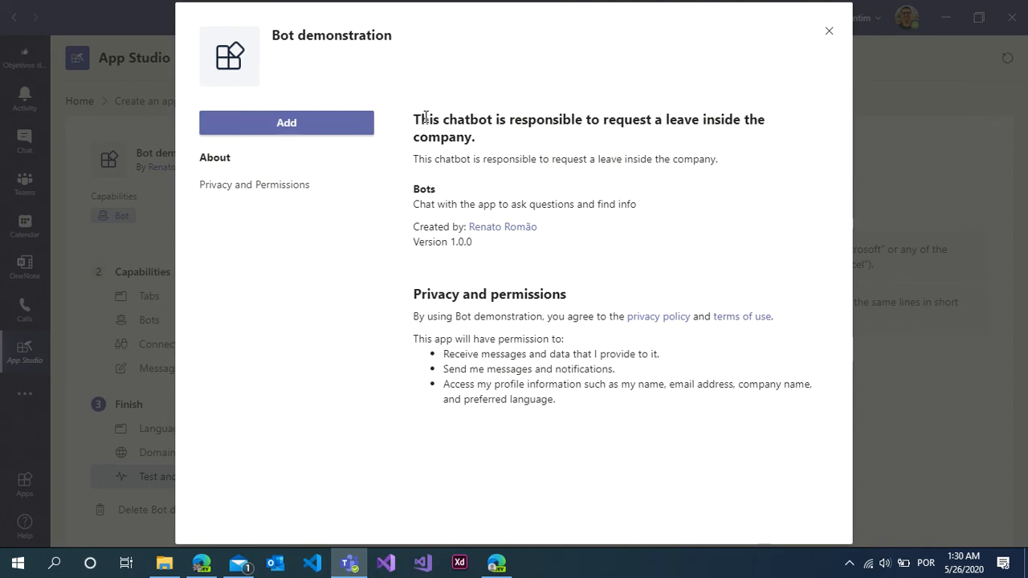
{"action": "left_click_drag", "start_coordinate": [424, 119], "coordinate": [473, 136]}
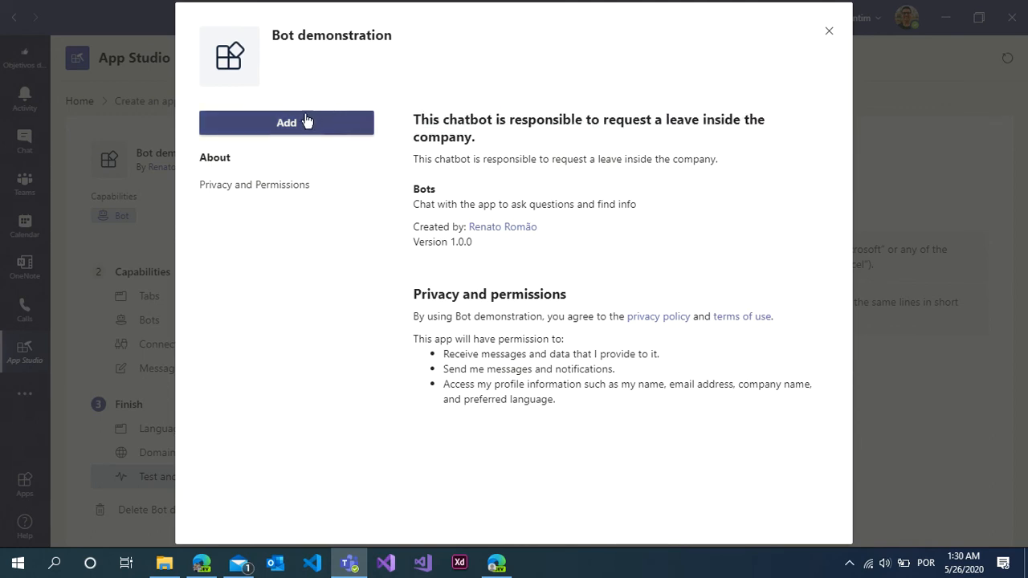
{"action": "left_click", "coordinate": [285, 122]}
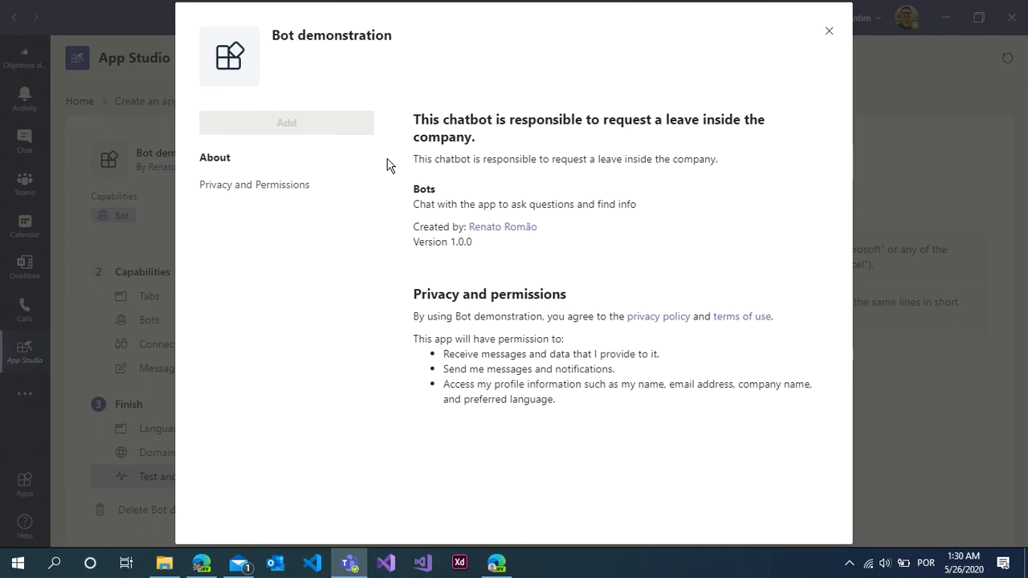
{"action": "mouse_move", "coordinate": [393, 183]}
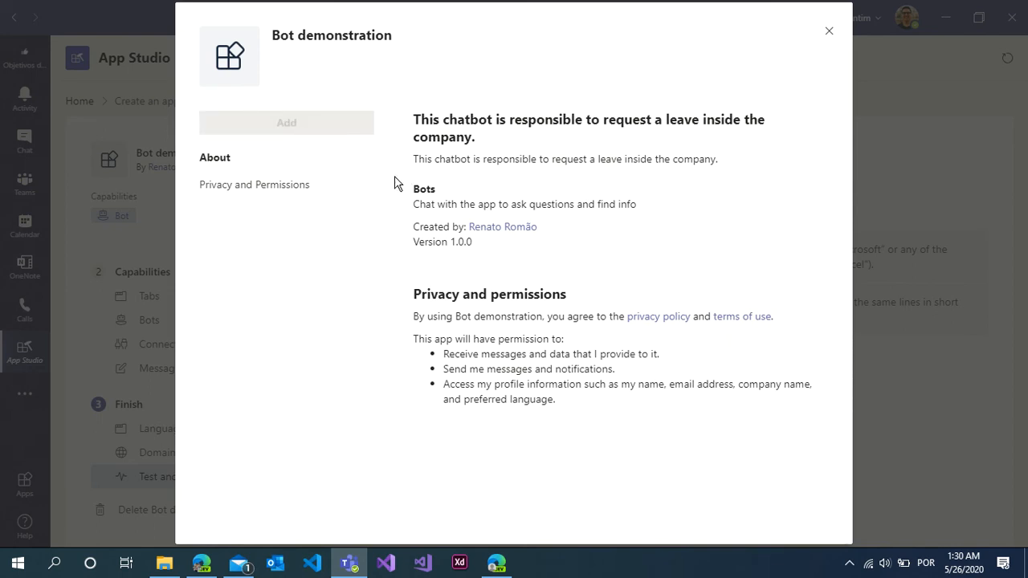
{"action": "mouse_move", "coordinate": [456, 154]}
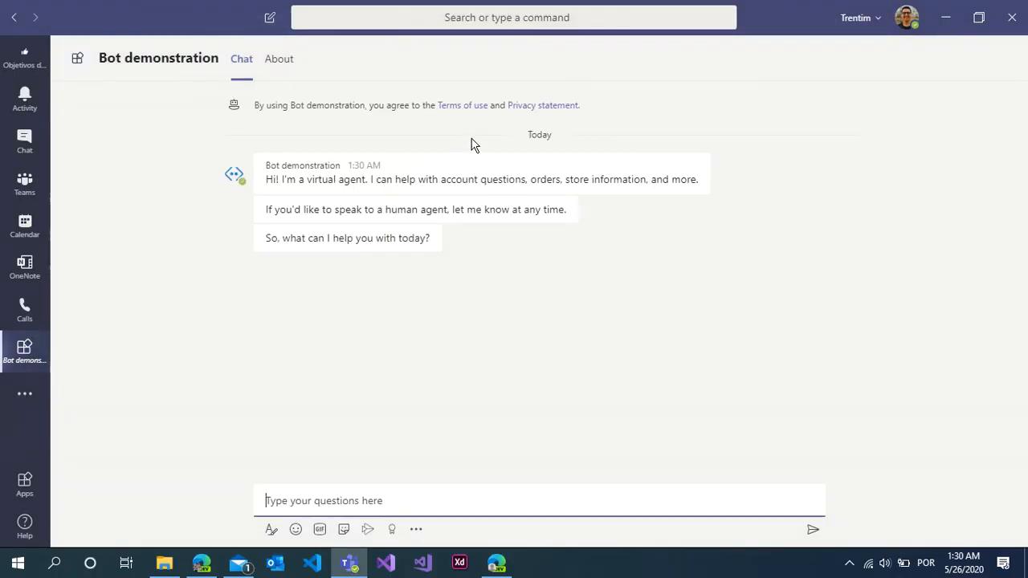
{"action": "mouse_move", "coordinate": [286, 161]}
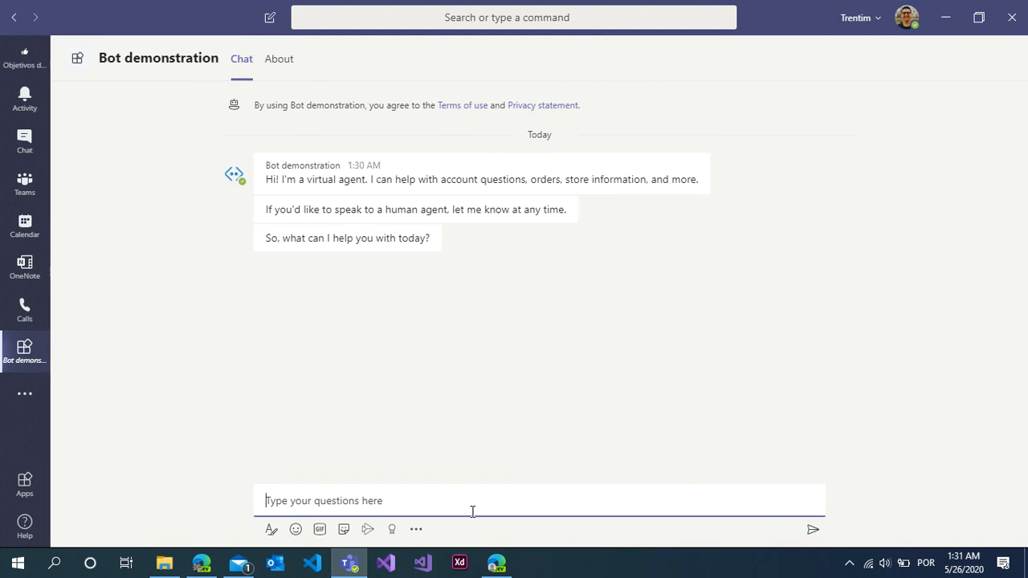
Send 'I want to request a leave' to the bot and reply 023023232 to its when question.
{"action": "type", "text": "I want to re"}
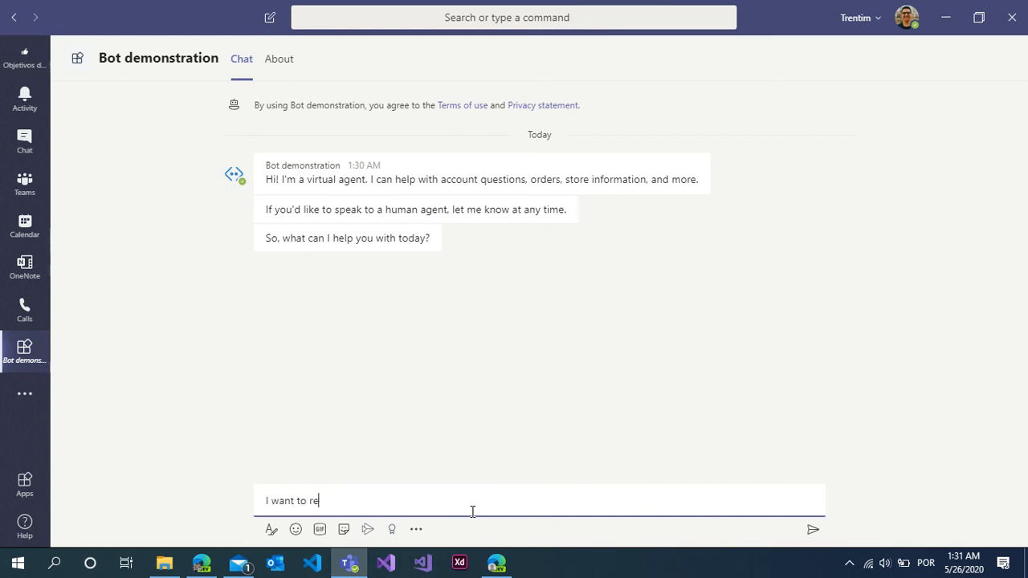
{"action": "type", "text": "quest a leave"}
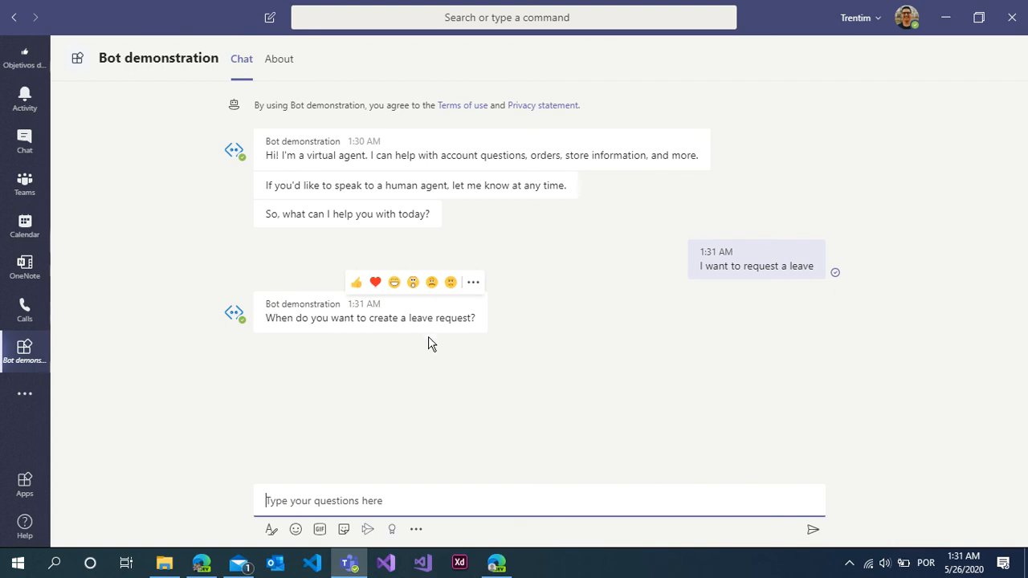
{"action": "mouse_move", "coordinate": [446, 388]}
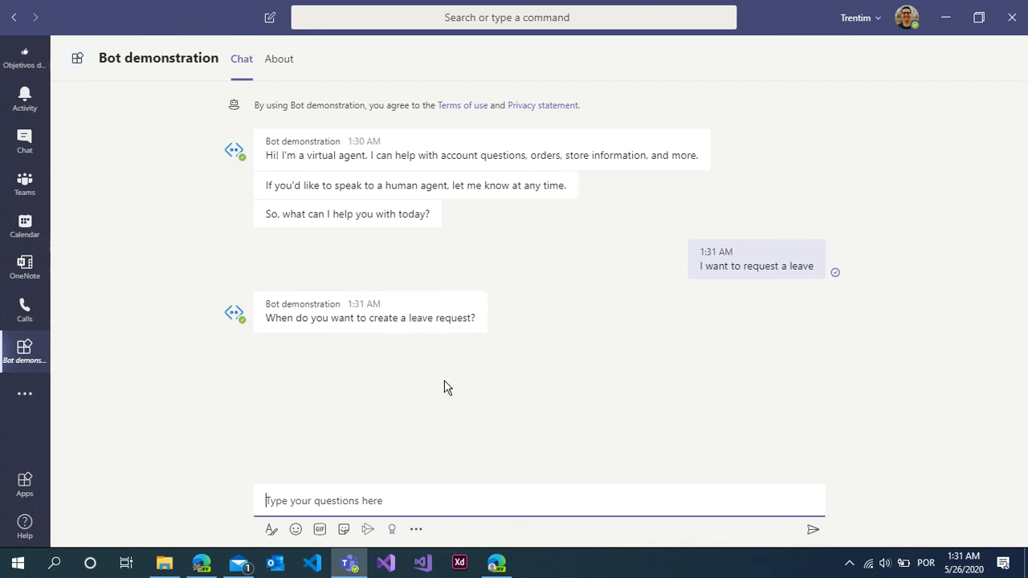
{"action": "type", "text": "0"}
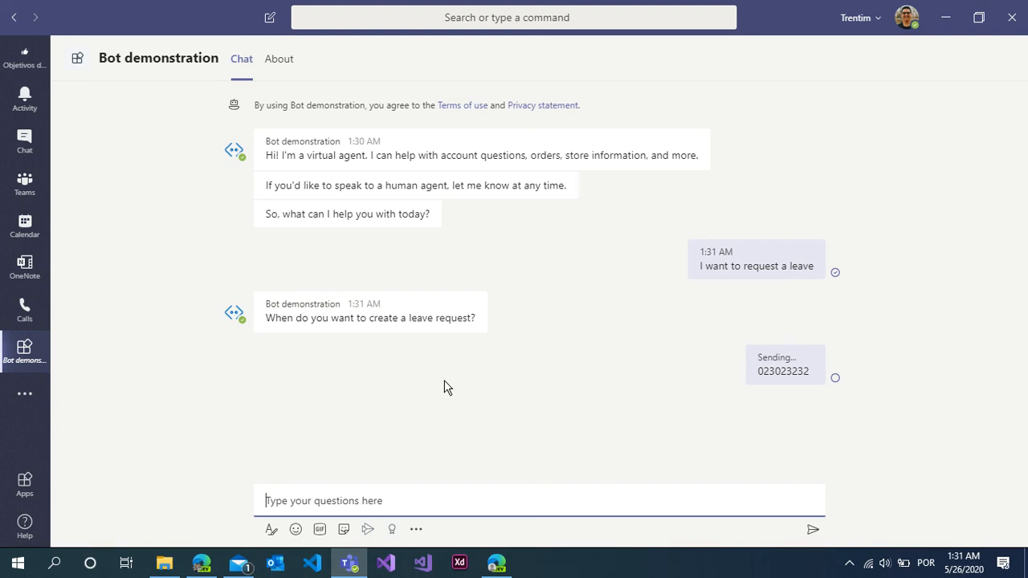
{"action": "mouse_move", "coordinate": [747, 379]}
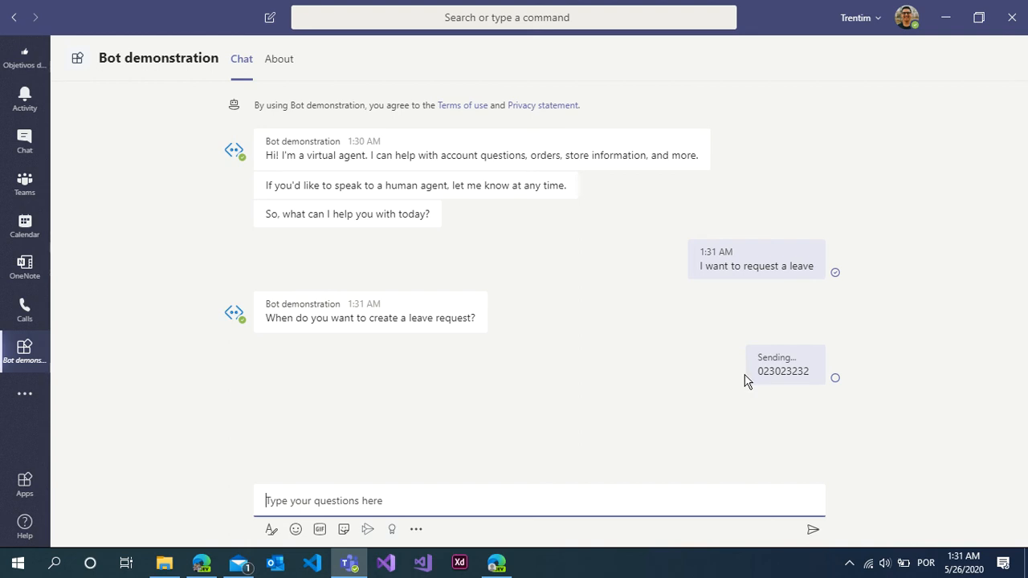
{"action": "mouse_move", "coordinate": [784, 369]}
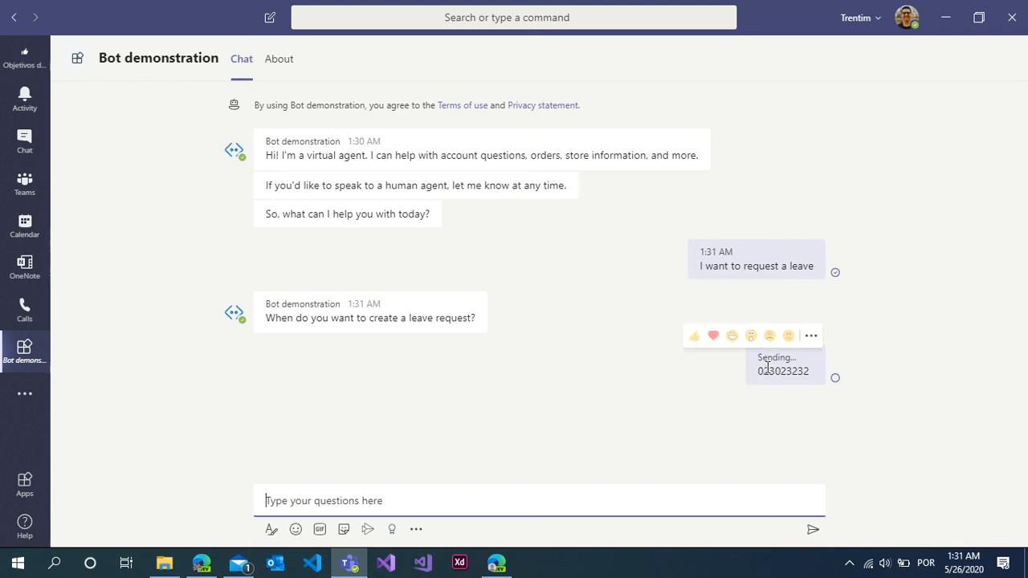
{"action": "mouse_move", "coordinate": [693, 456]}
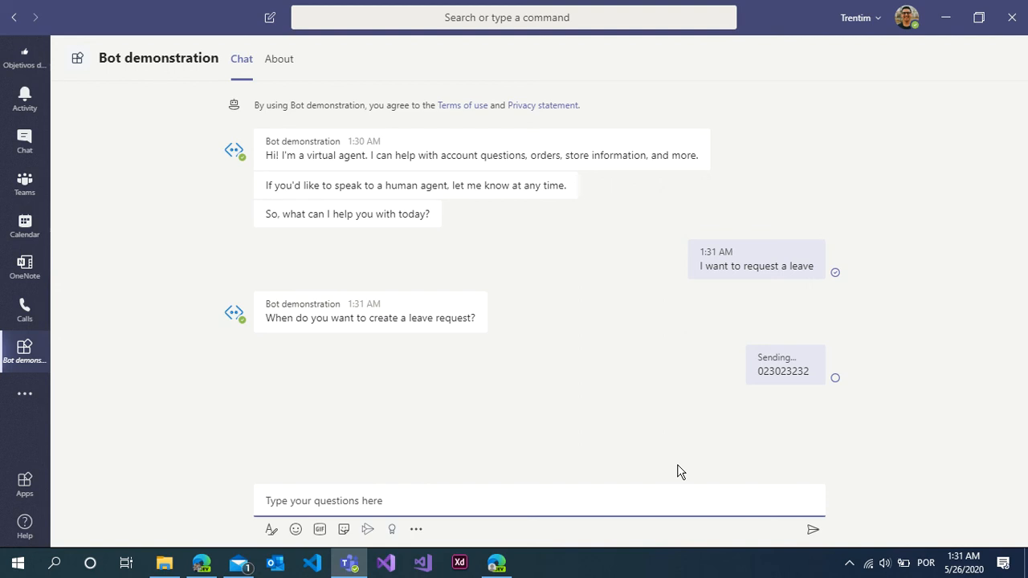
{"action": "mouse_move", "coordinate": [783, 363]}
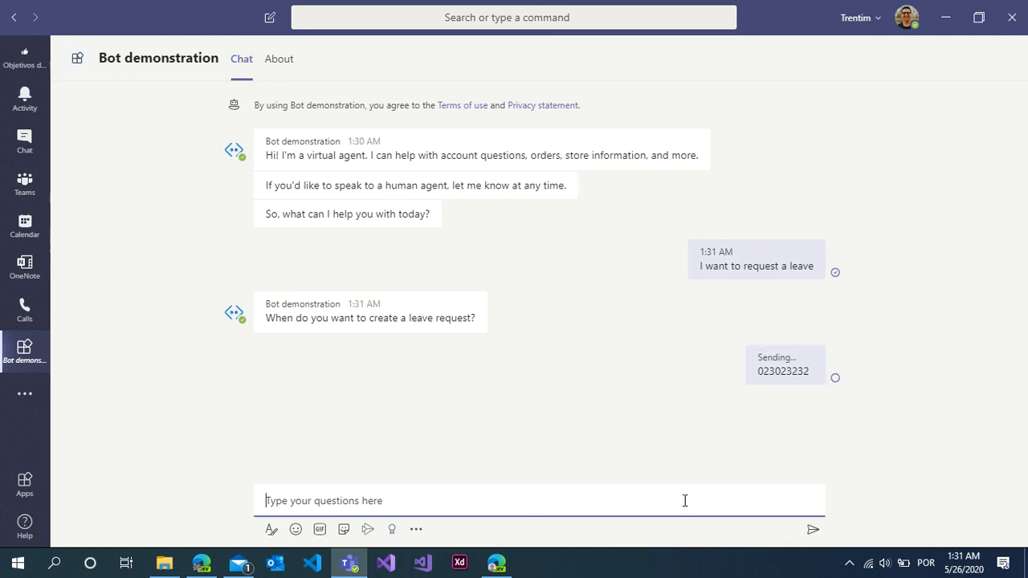
{"action": "mouse_move", "coordinate": [858, 418]}
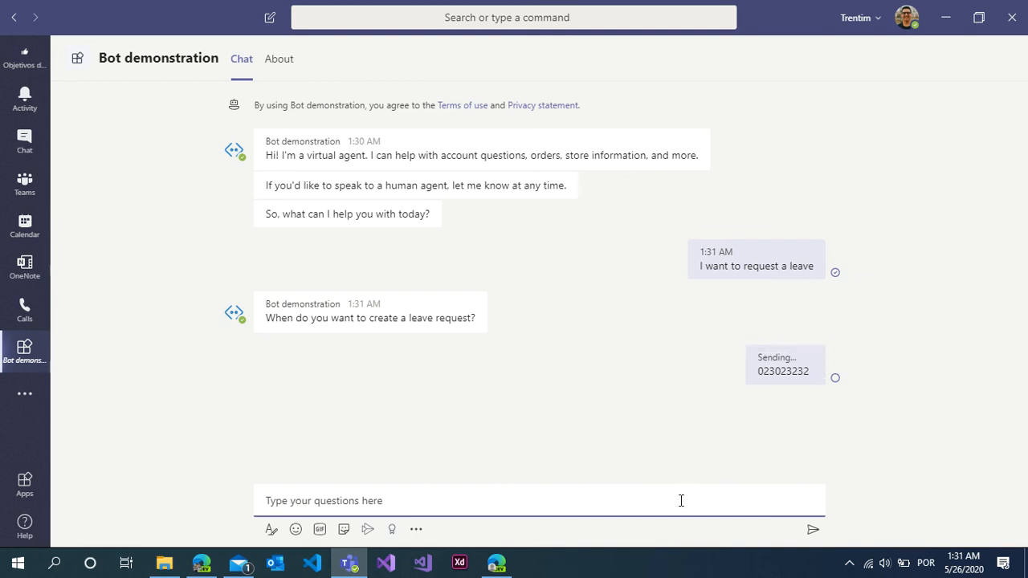
{"action": "left_click", "coordinate": [811, 336]}
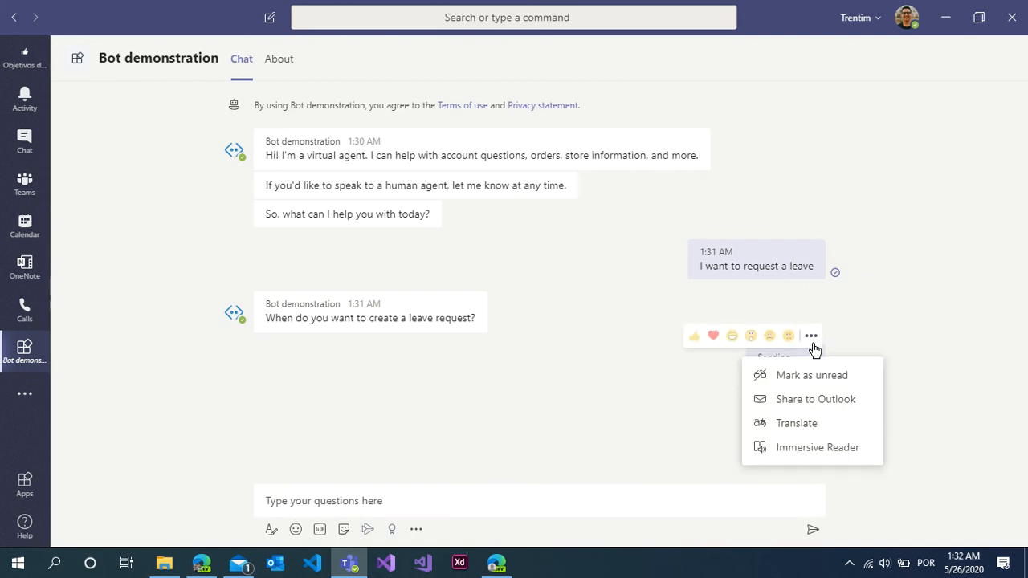
{"action": "mouse_move", "coordinate": [601, 496]}
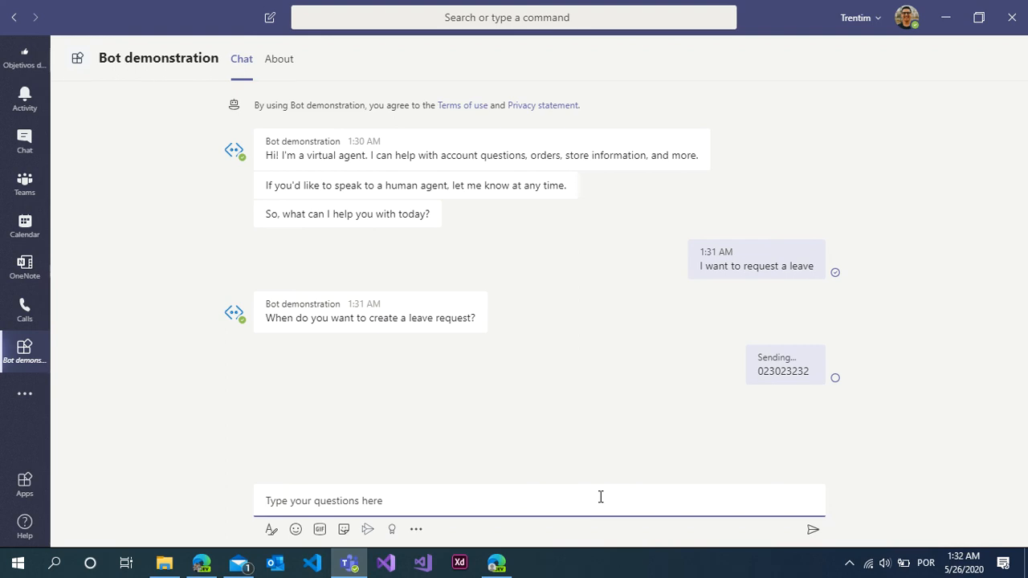
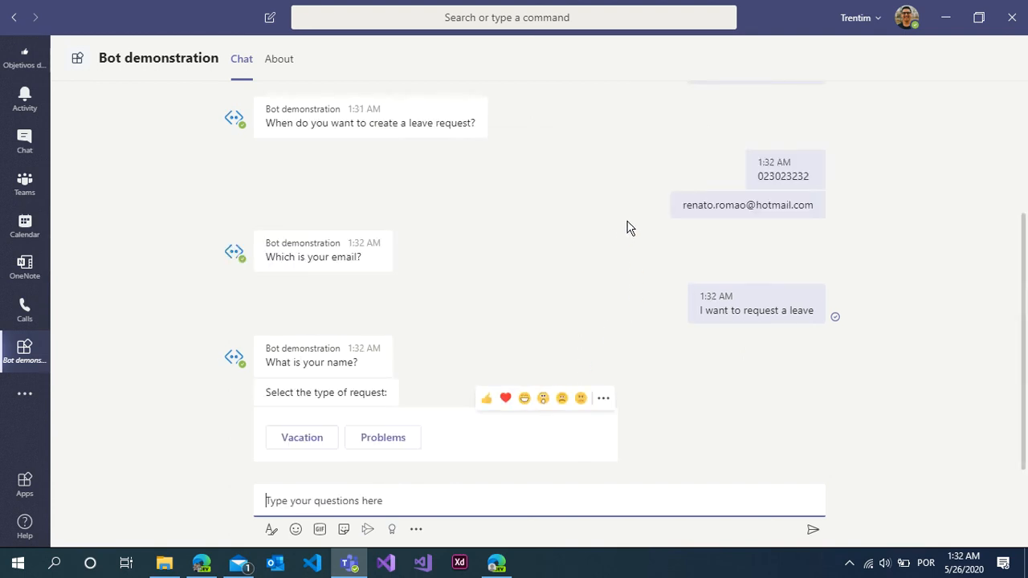
{"action": "mouse_move", "coordinate": [660, 273]}
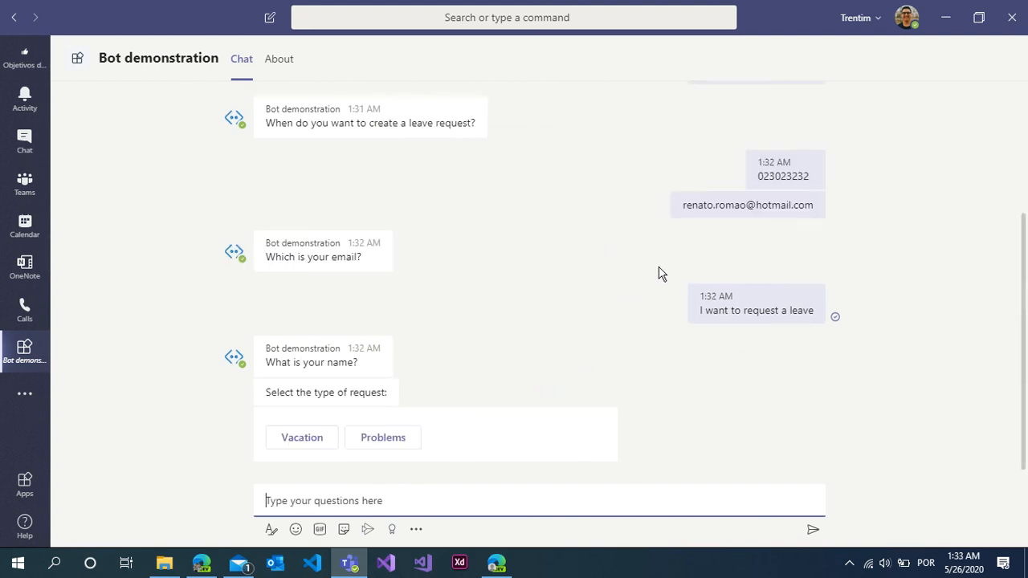
{"action": "mouse_move", "coordinate": [822, 177]}
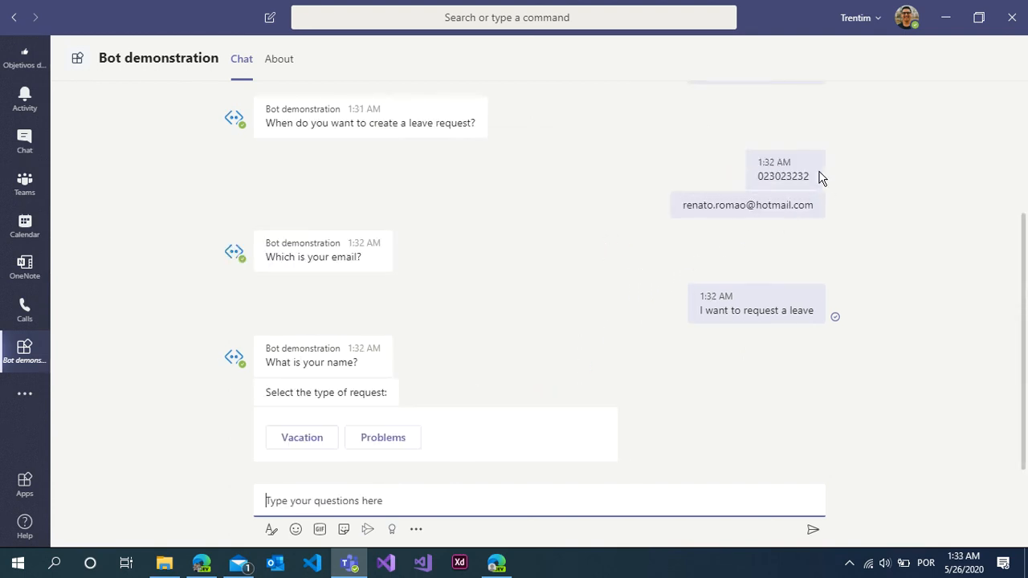
{"action": "mouse_move", "coordinate": [783, 175]}
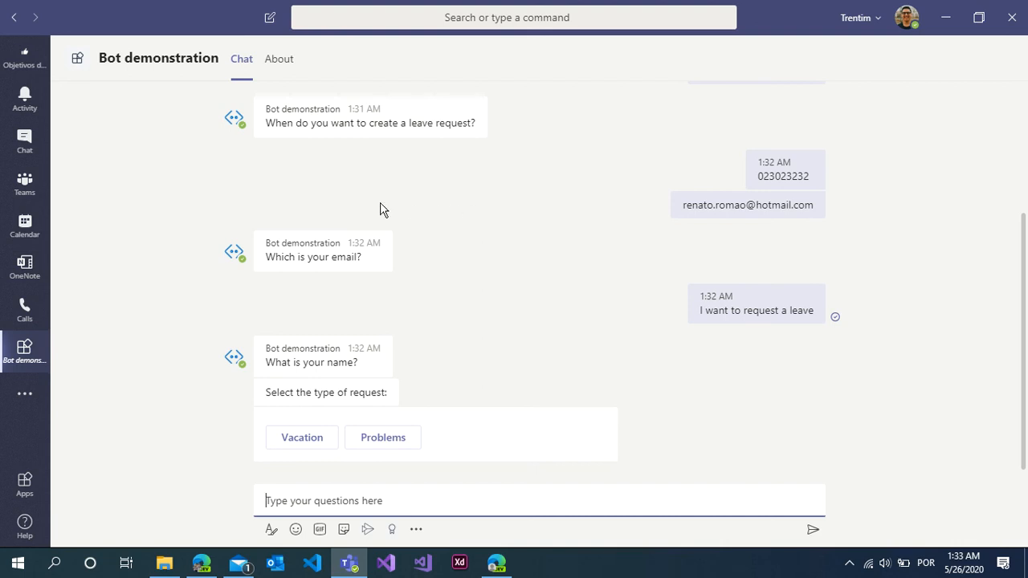
{"action": "mouse_move", "coordinate": [721, 247]}
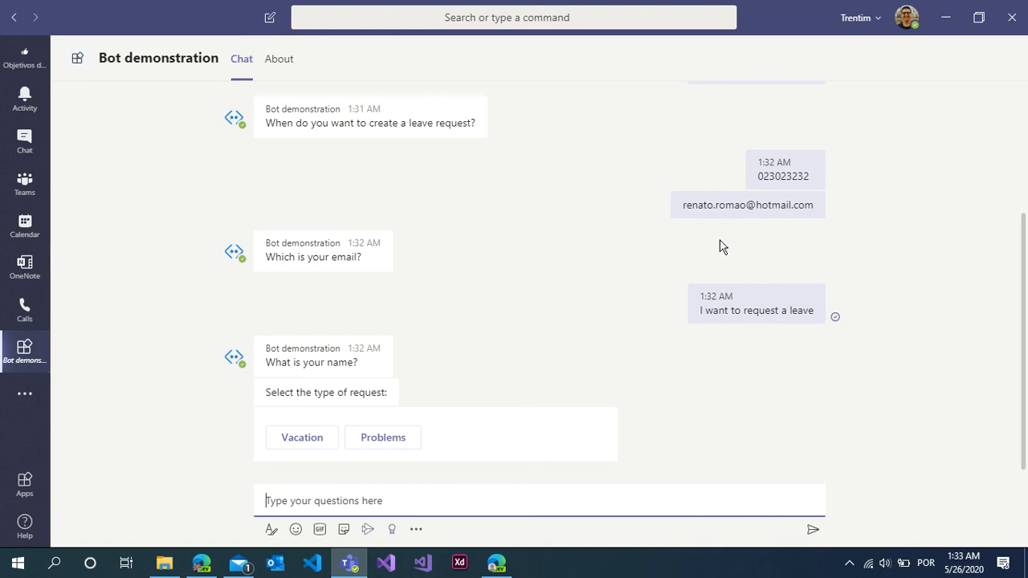
{"action": "mouse_move", "coordinate": [726, 237]}
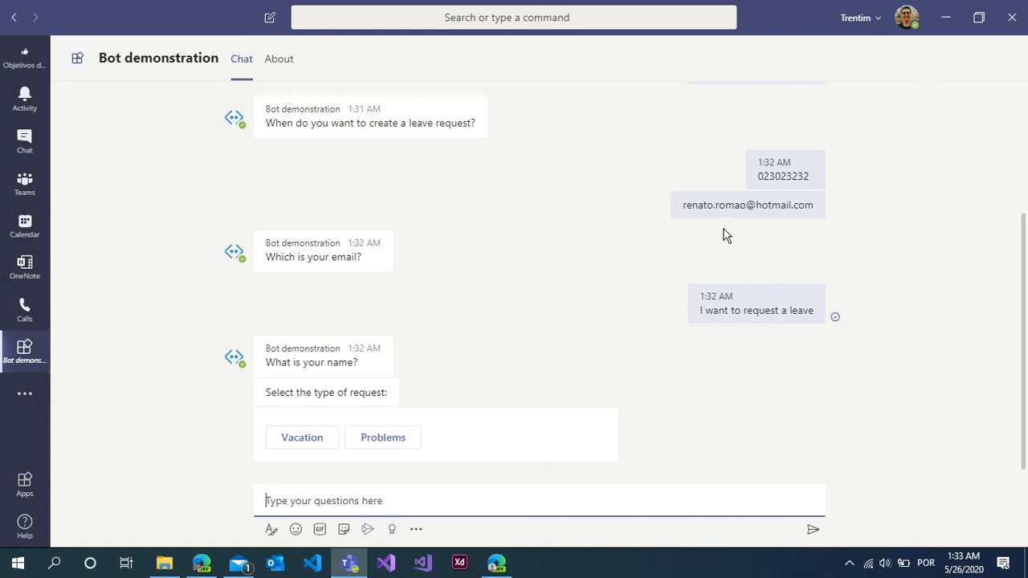
{"action": "mouse_move", "coordinate": [731, 254]}
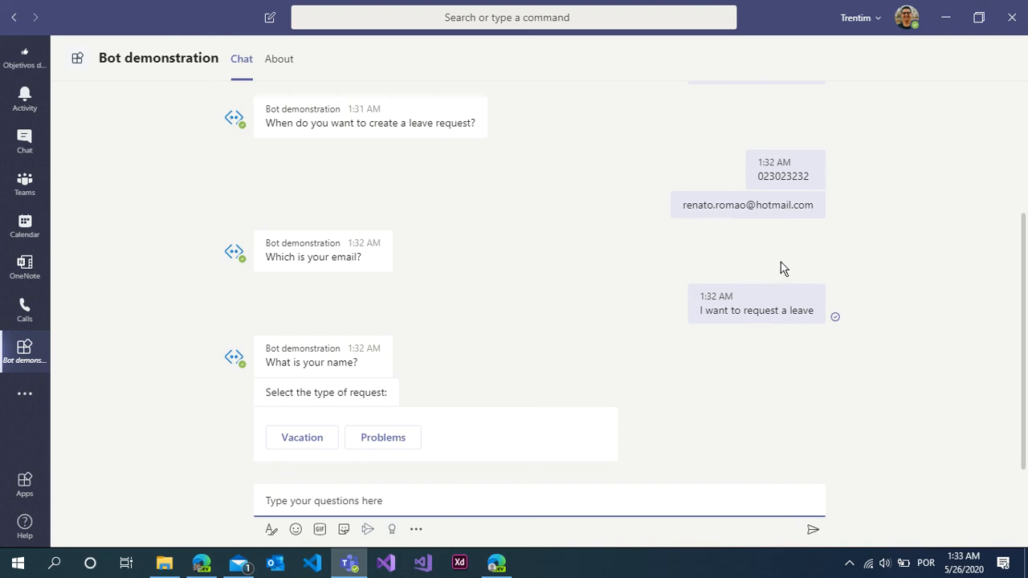
{"action": "mouse_move", "coordinate": [574, 237]}
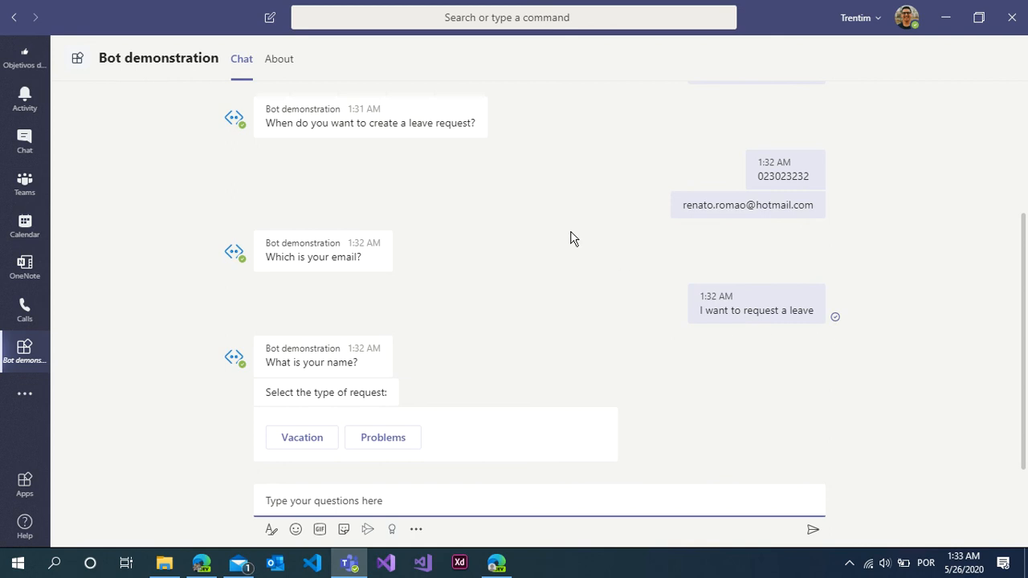
{"action": "mouse_move", "coordinate": [234, 179]}
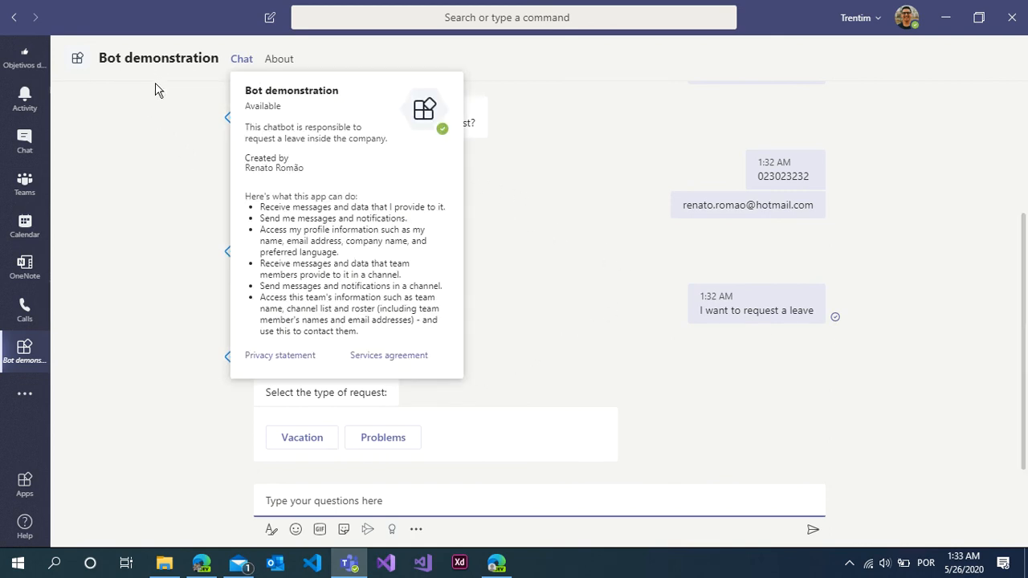
{"action": "mouse_move", "coordinate": [174, 62]}
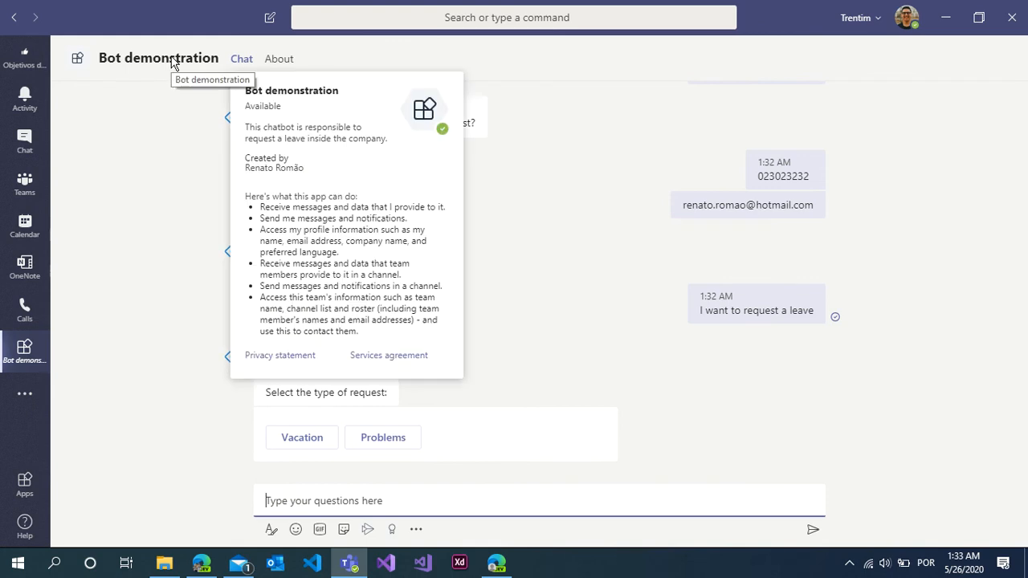